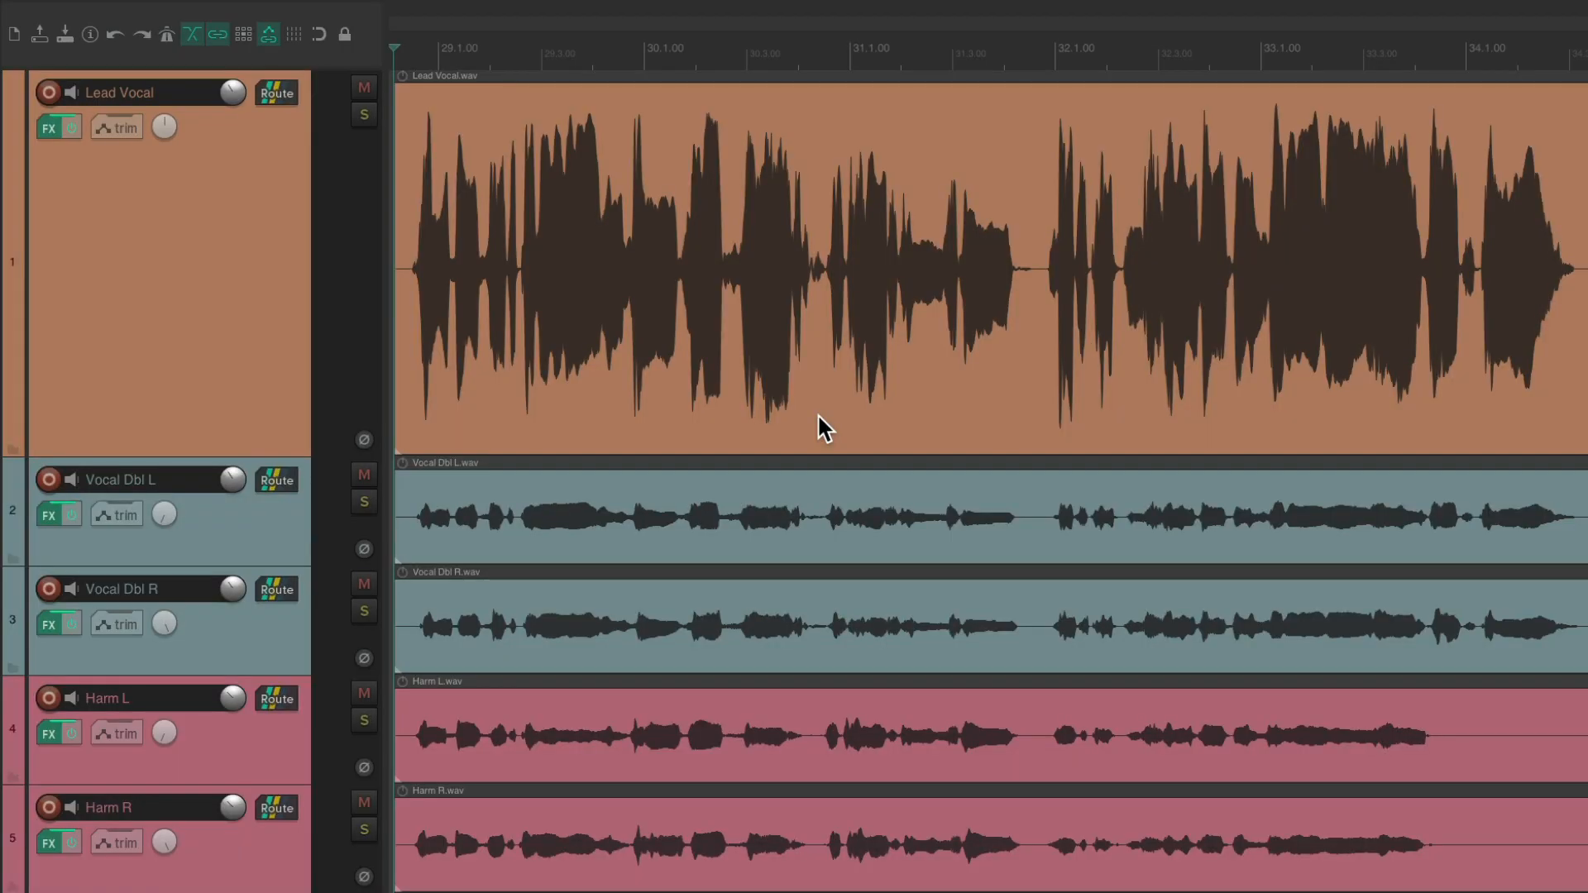
mouse_move(787, 265)
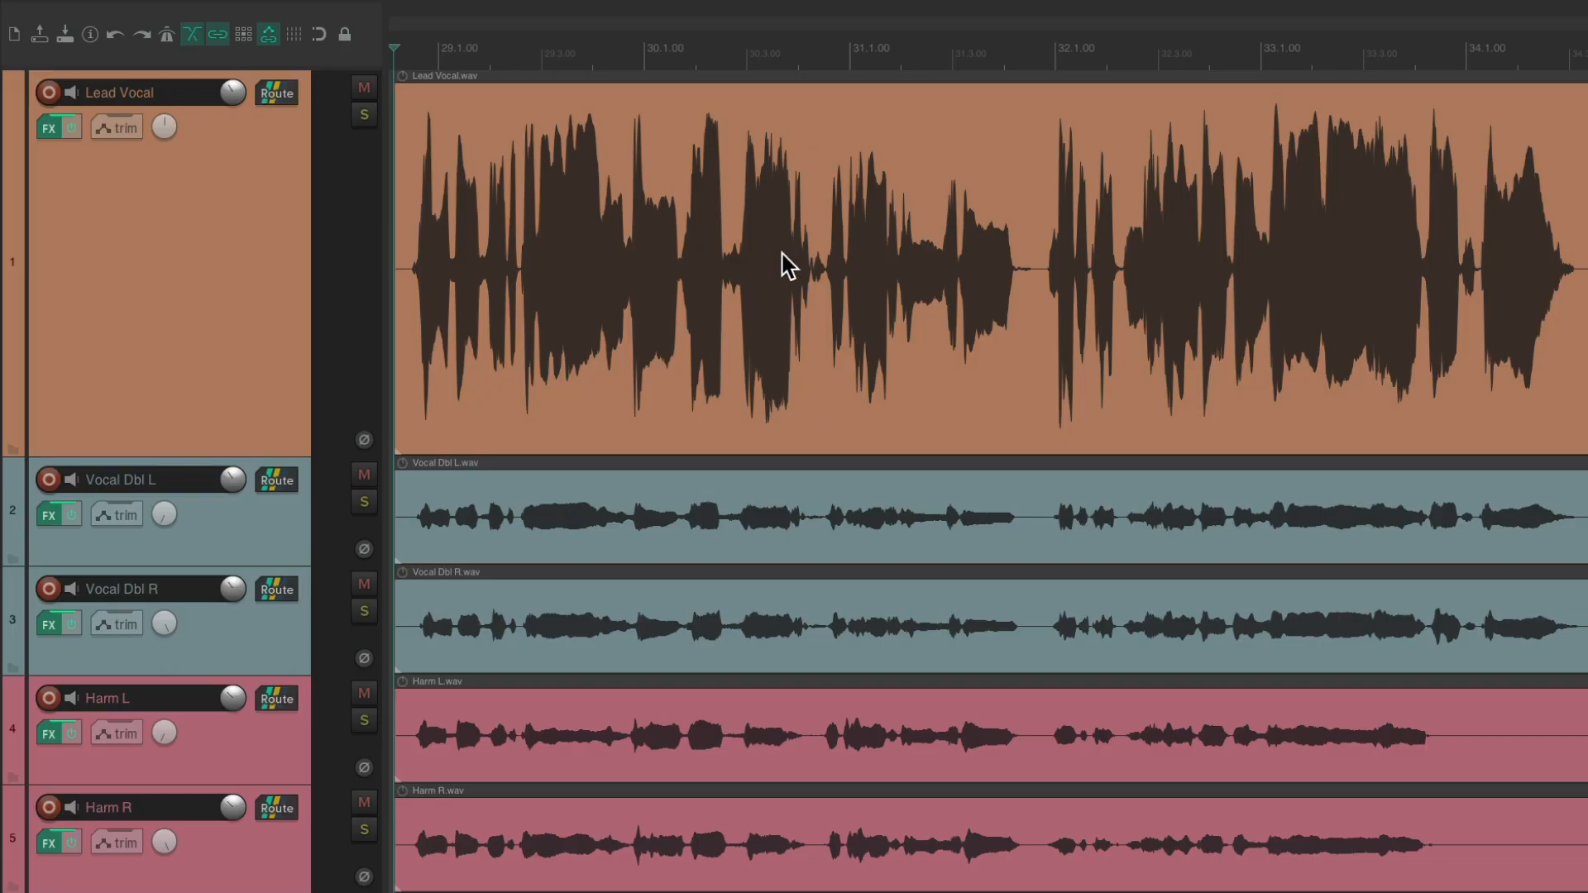
mouse_move(689, 634)
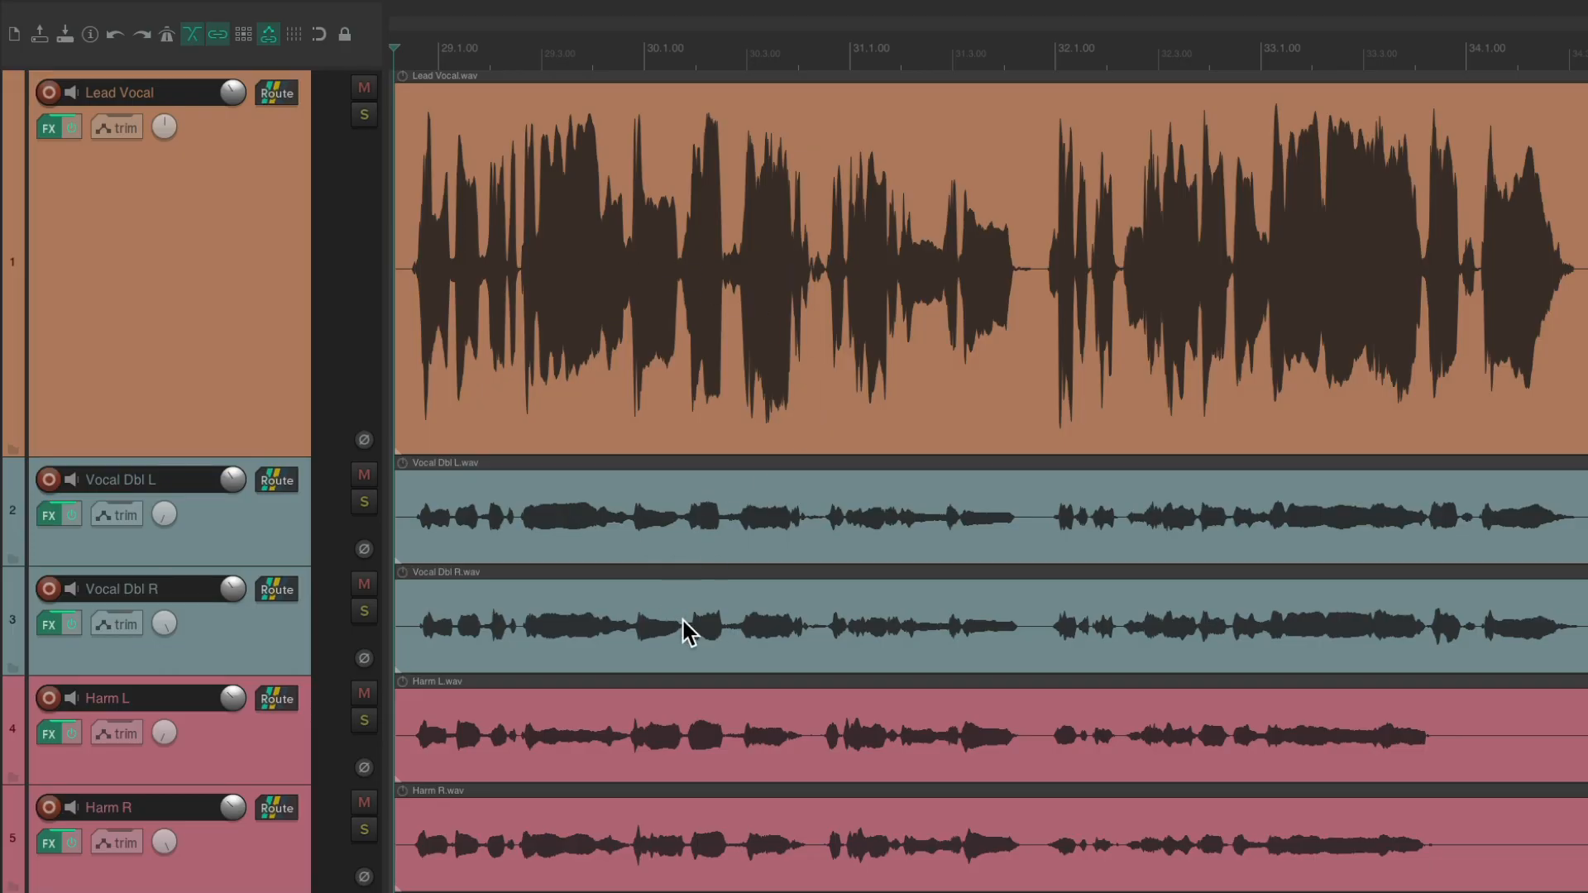
mouse_move(690, 848)
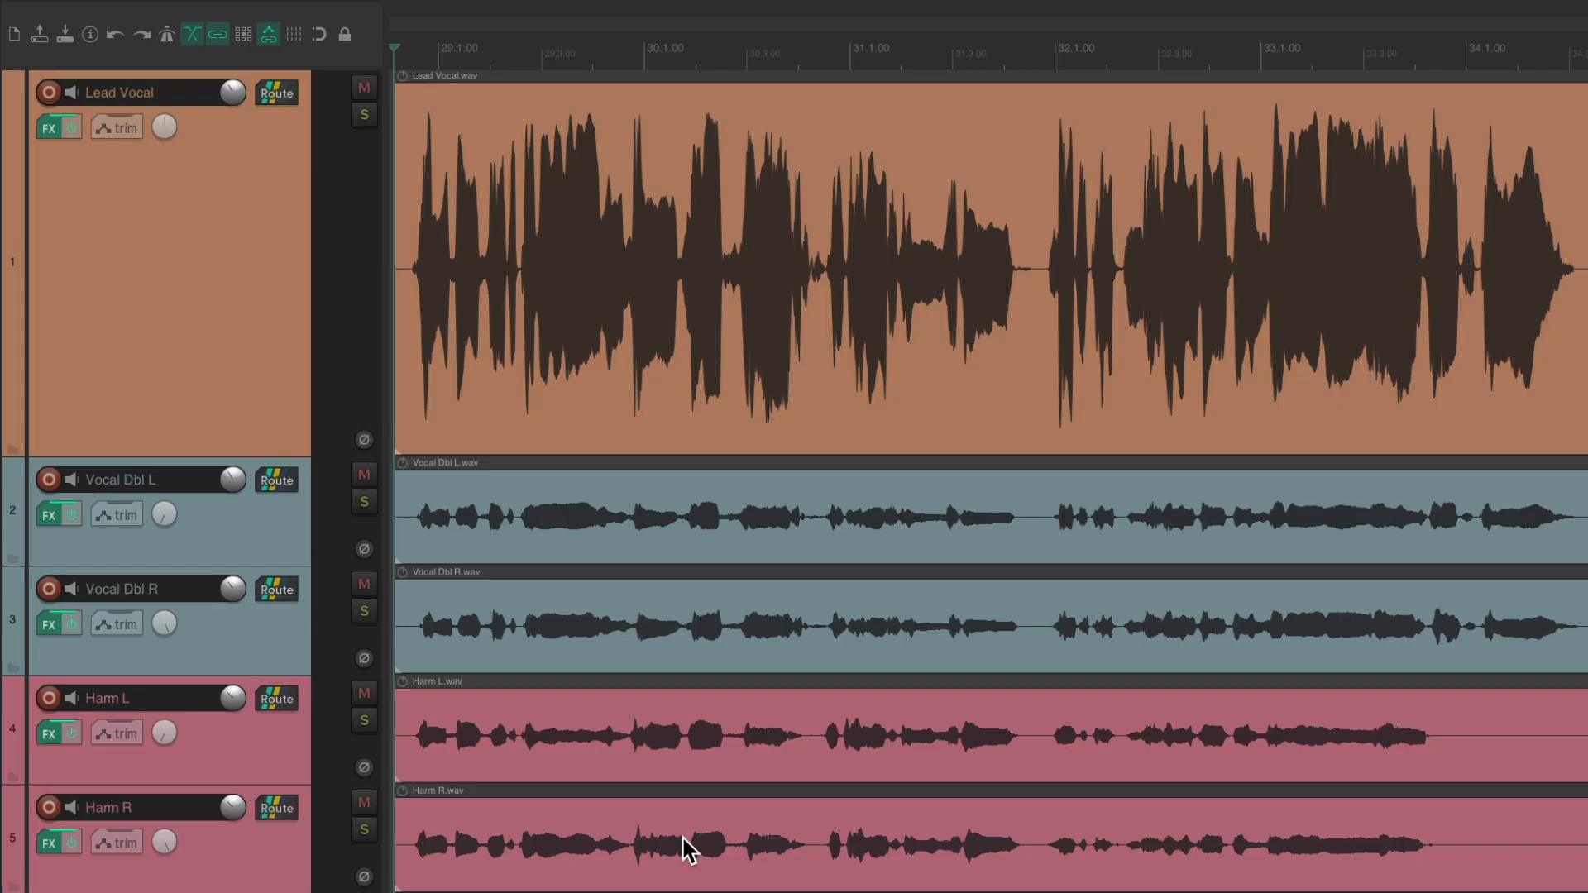
mouse_move(738, 385)
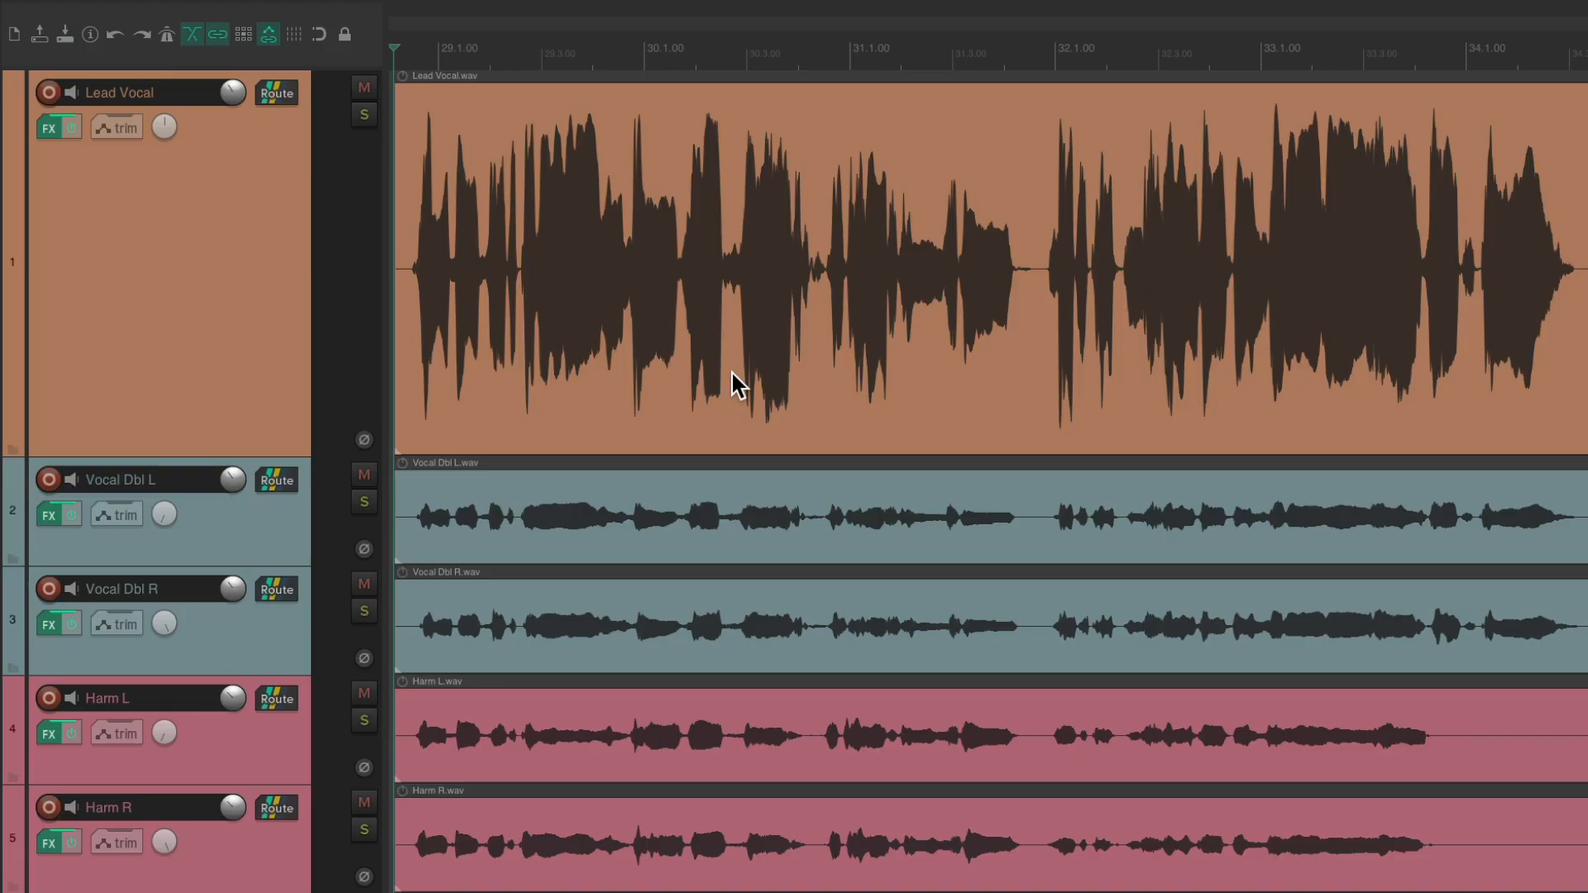
mouse_move(649, 679)
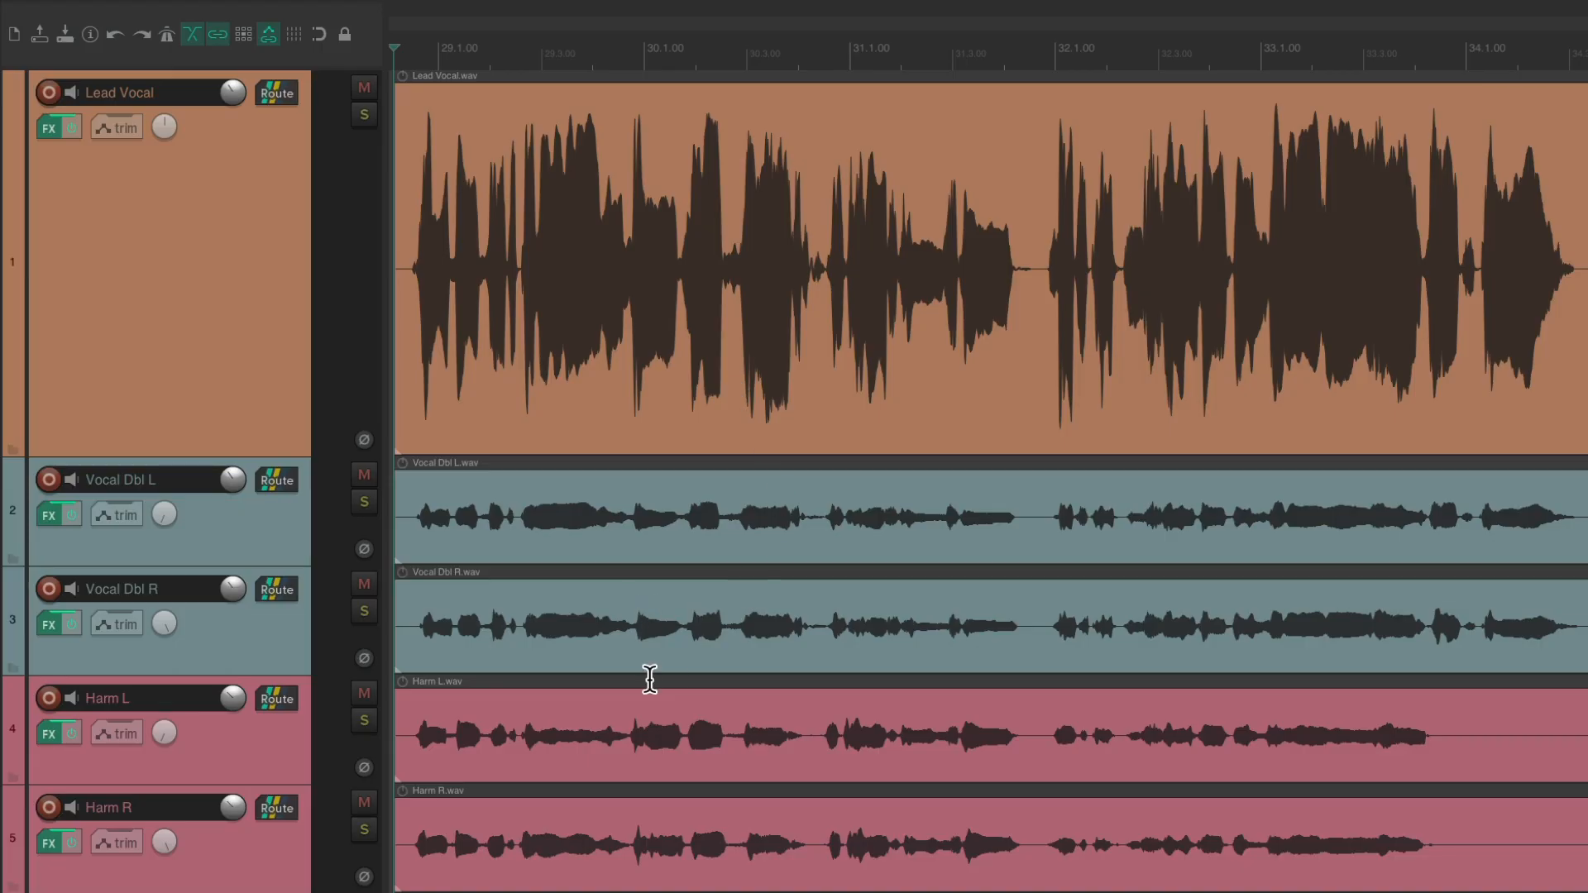
mouse_move(520, 524)
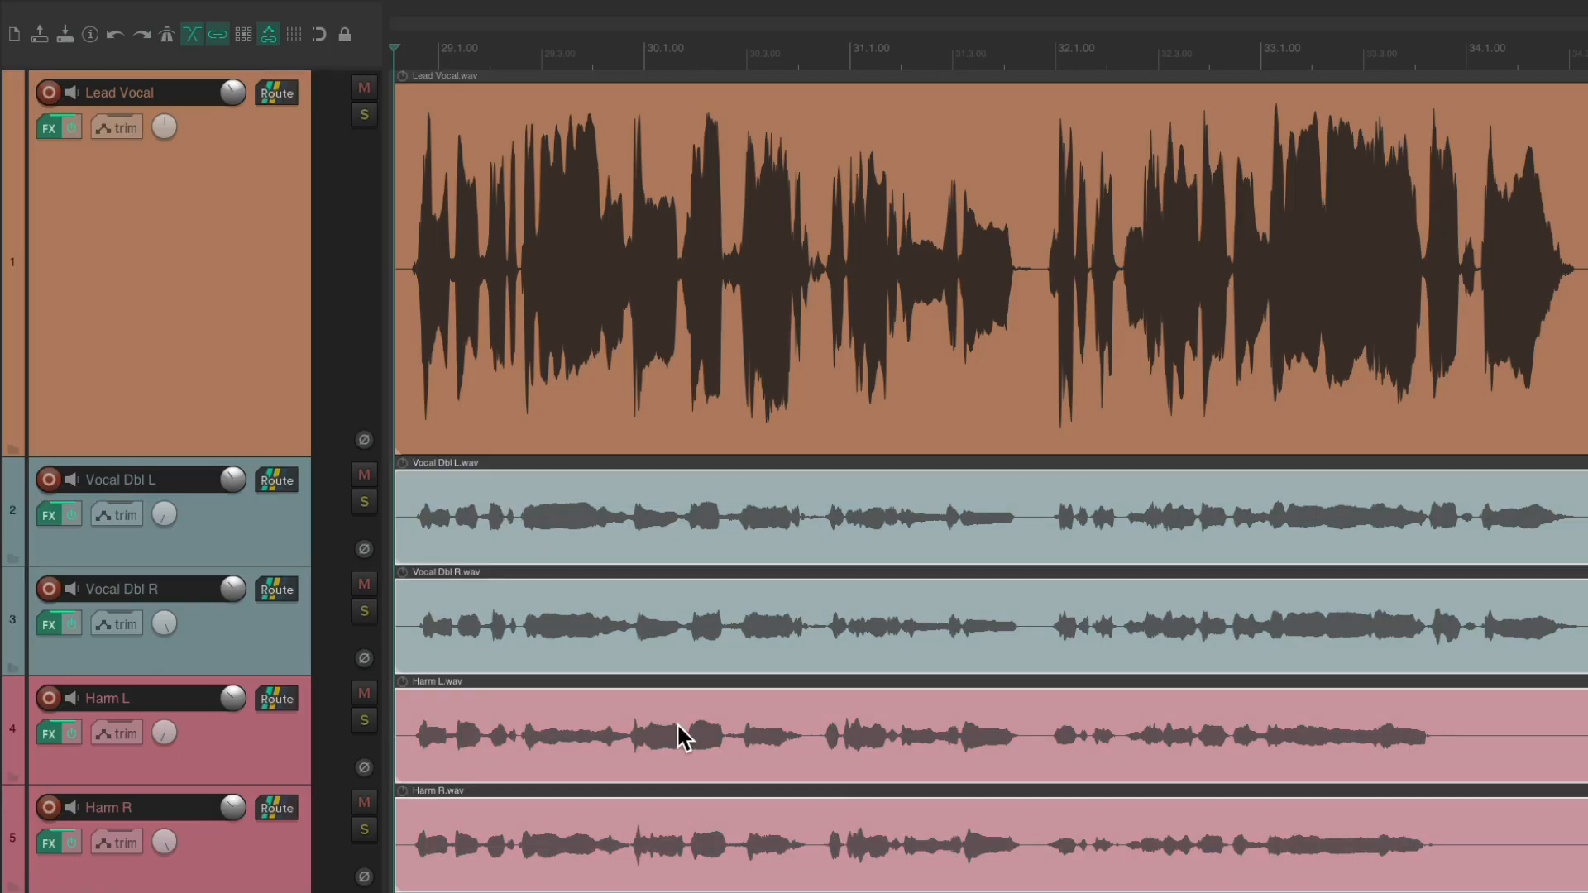
- Select the Vocal Dbl L/R and Harm L/R items, leaving the Lead Vocal unselected
key("d")
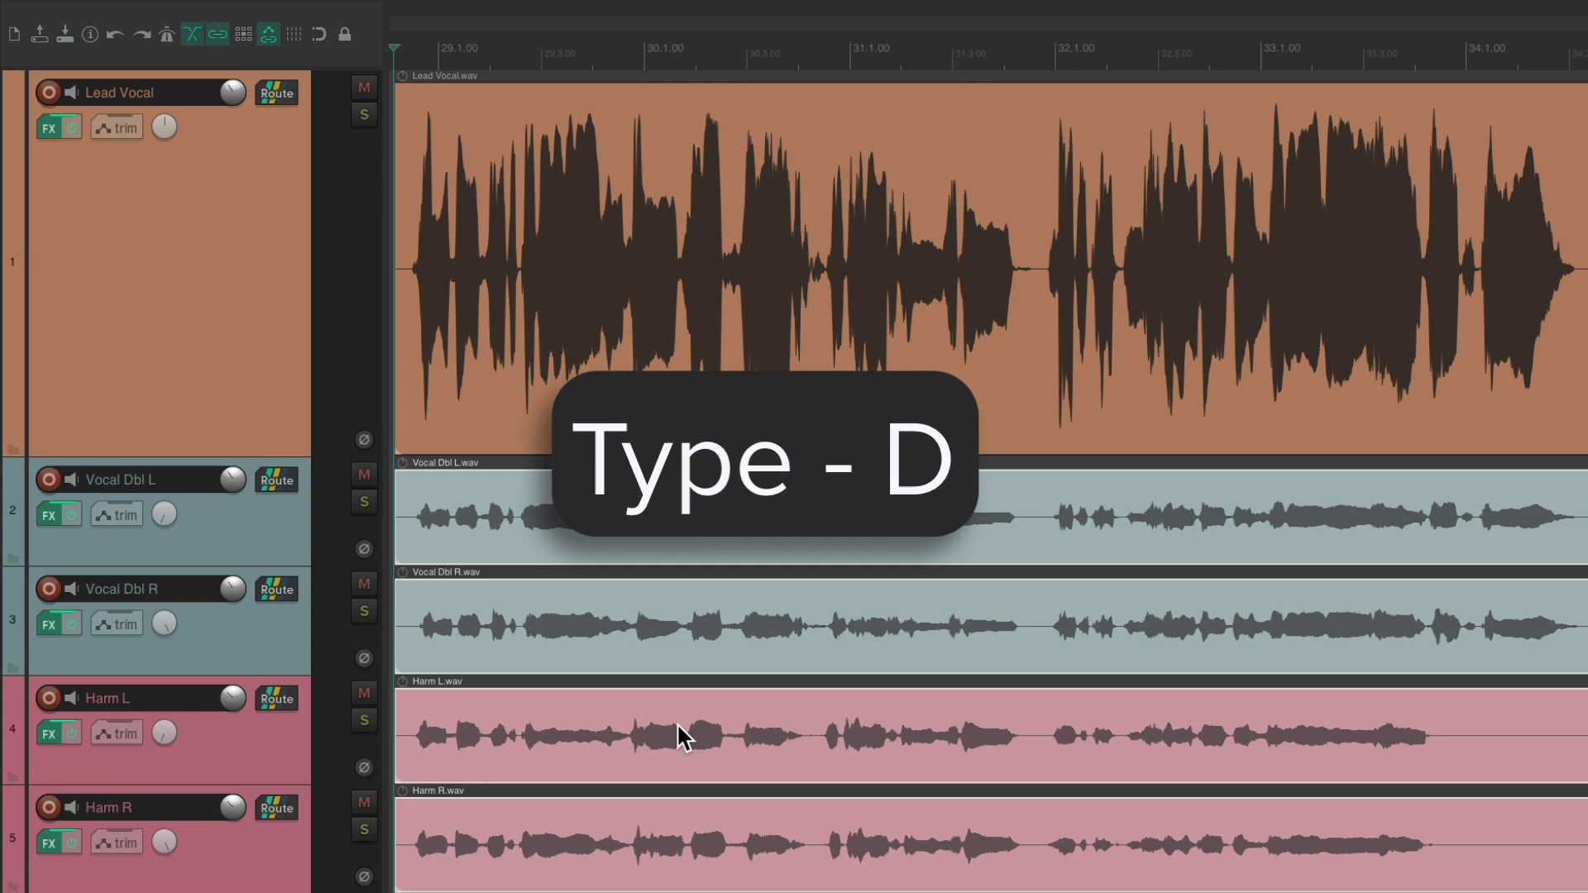
- Bring up Dynamic split (D) and enable 'When gate closes' alongside 'At transients'
key("d")
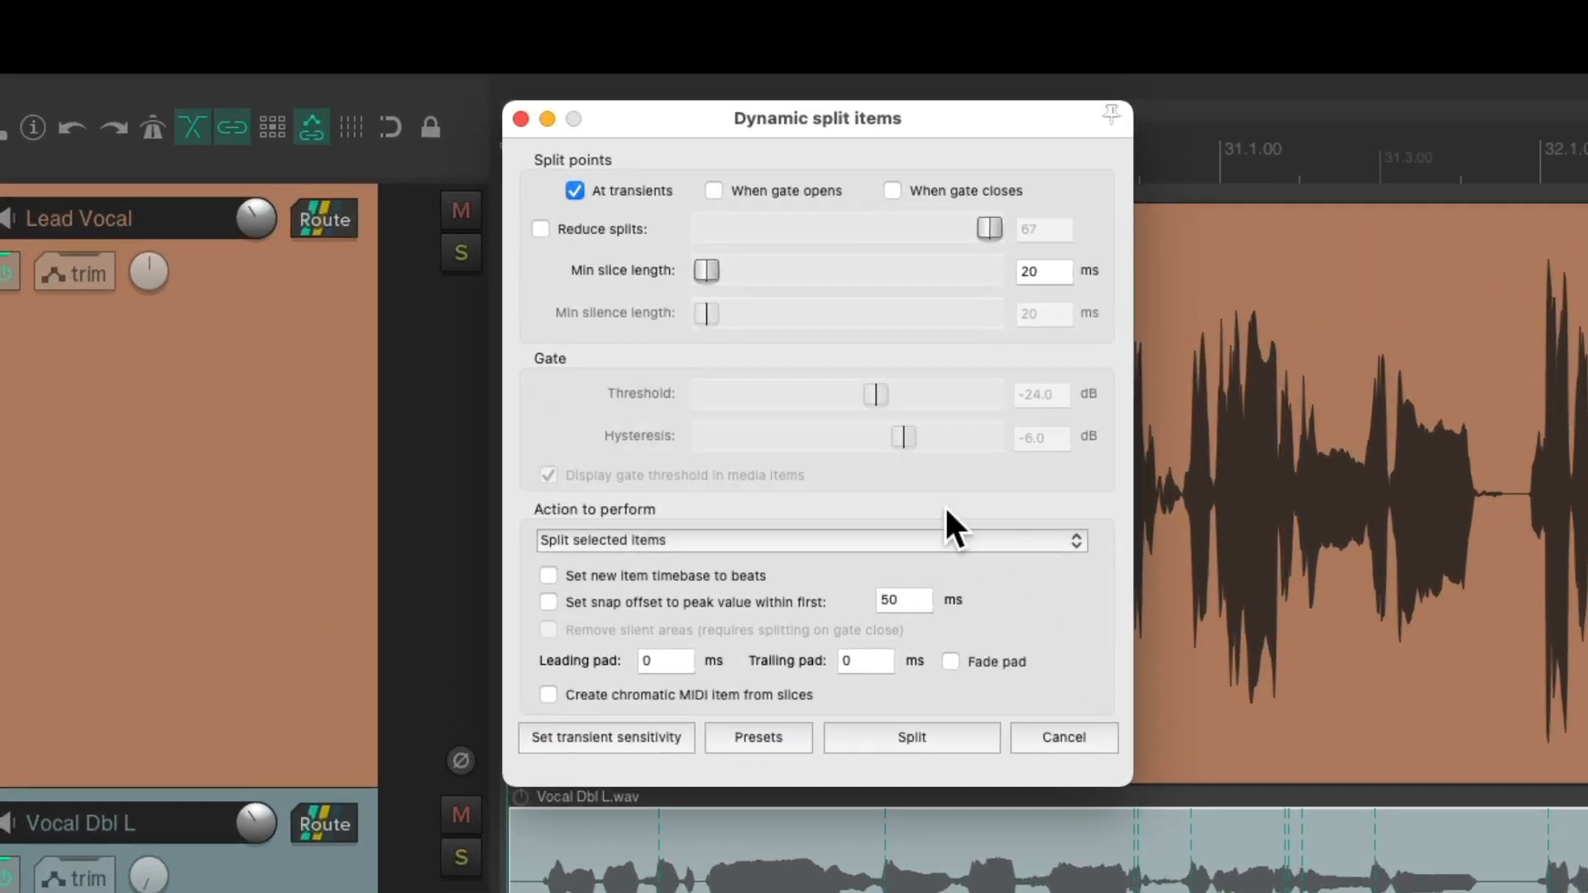
mouse_move(669, 219)
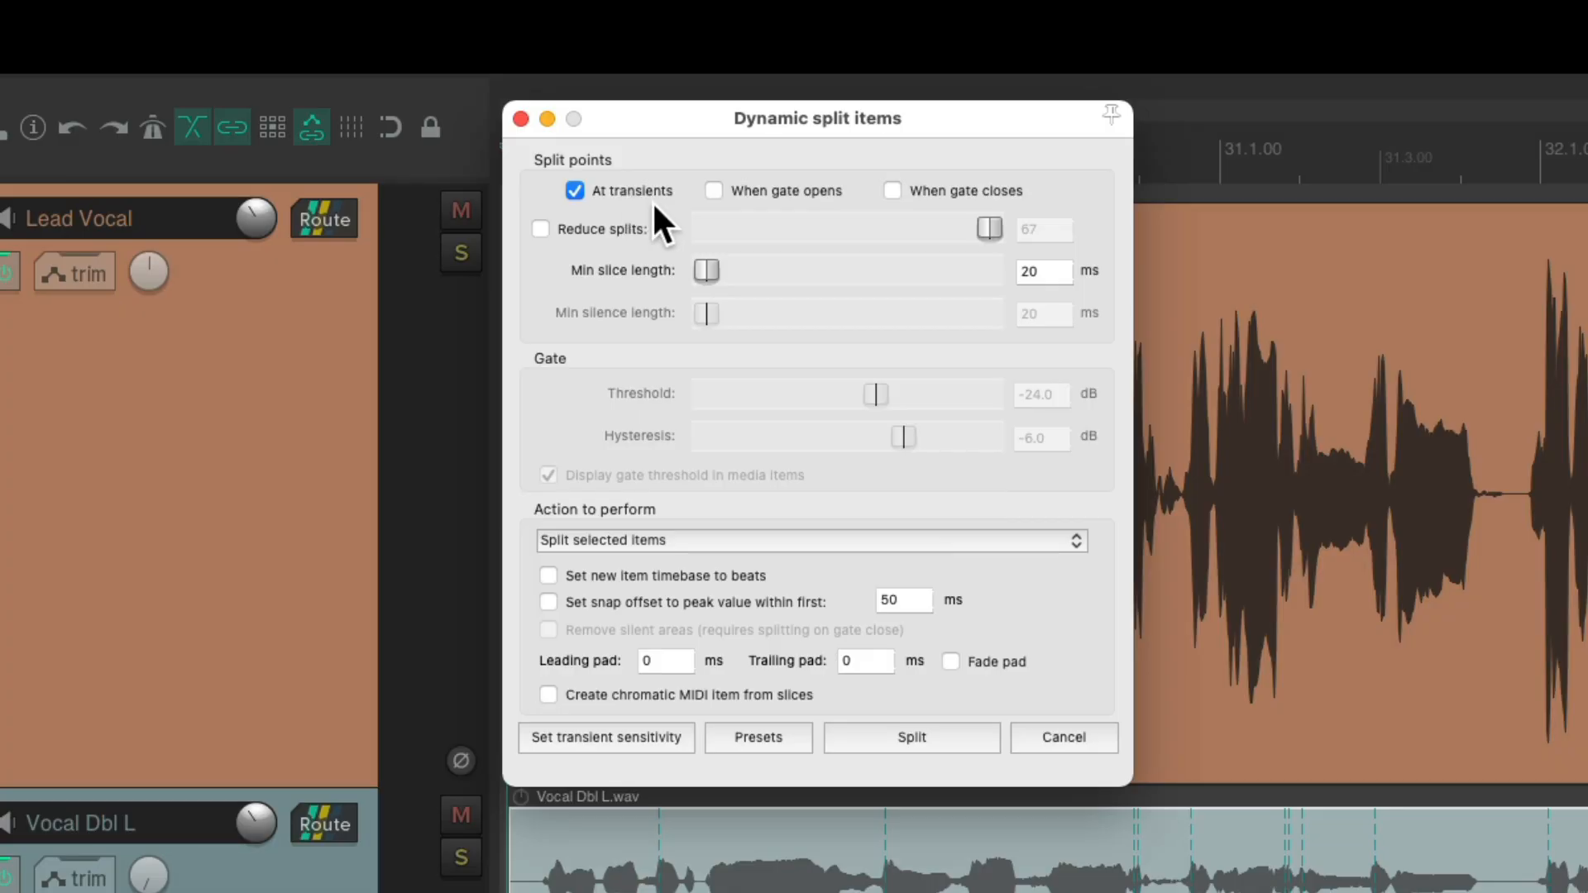
left_click(892, 190)
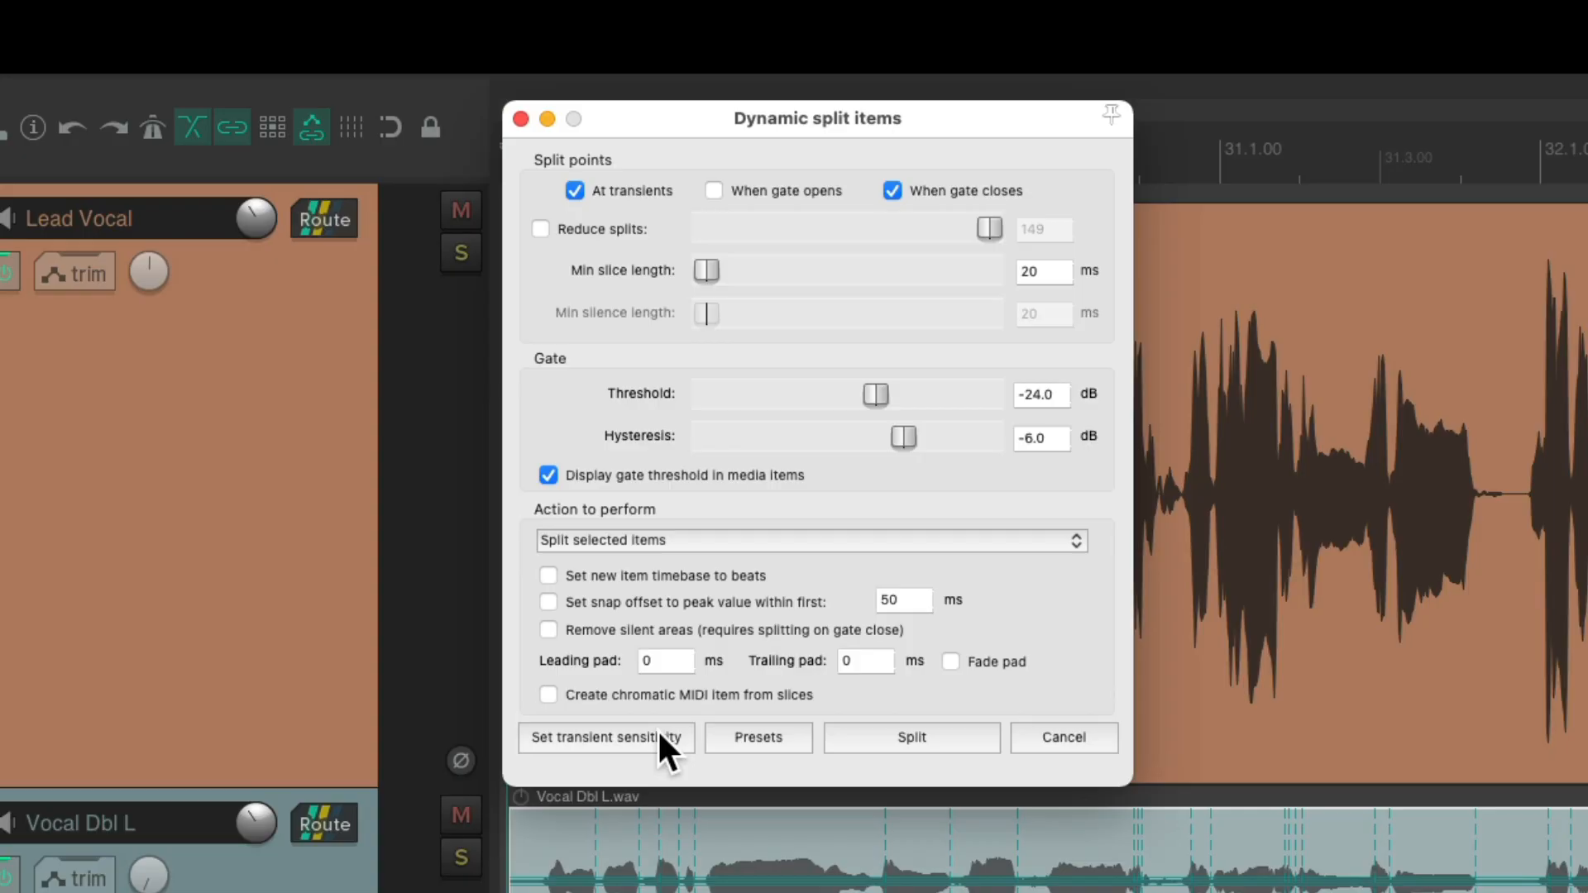
- Lower the transient detection threshold to about -26.8 dB in Transient Detection Settings
left_click(605, 736)
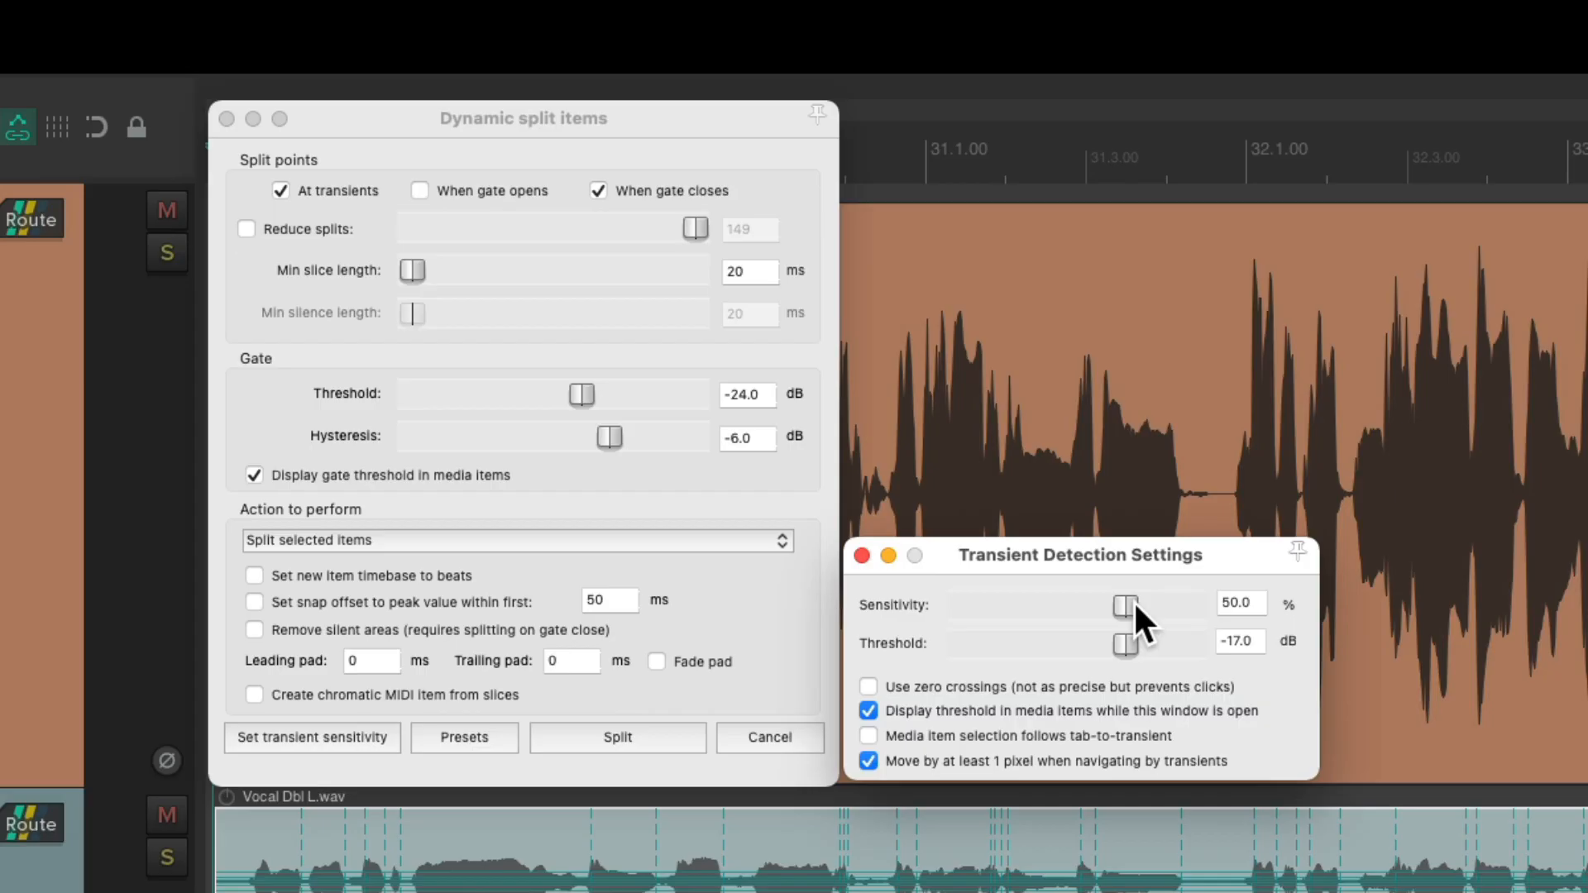
mouse_move(1132, 660)
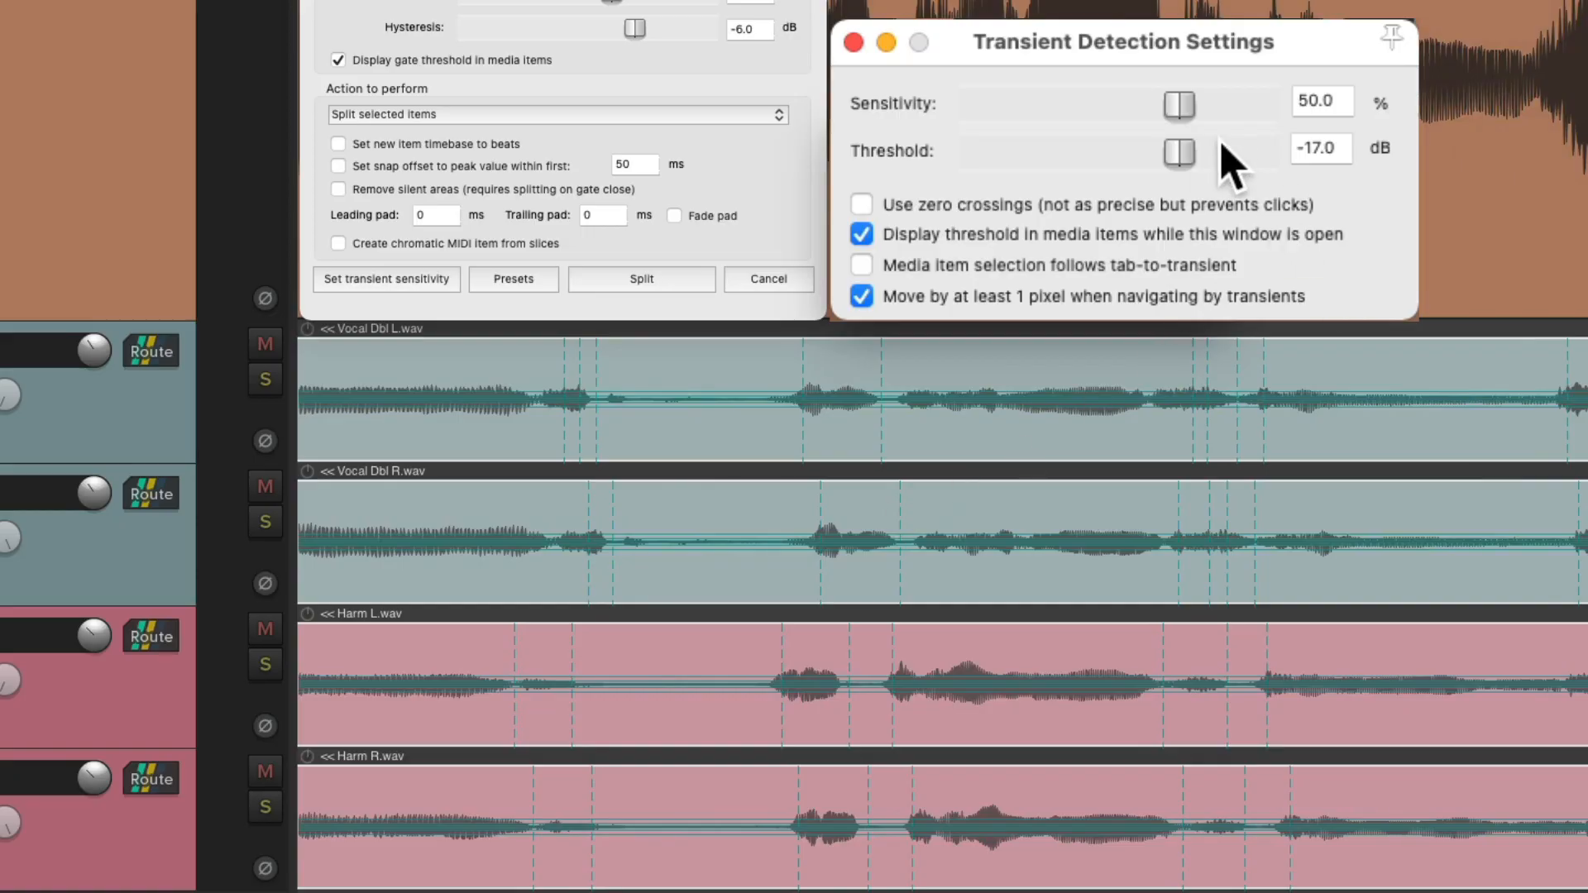
left_click_drag(1178, 152, 1255, 152)
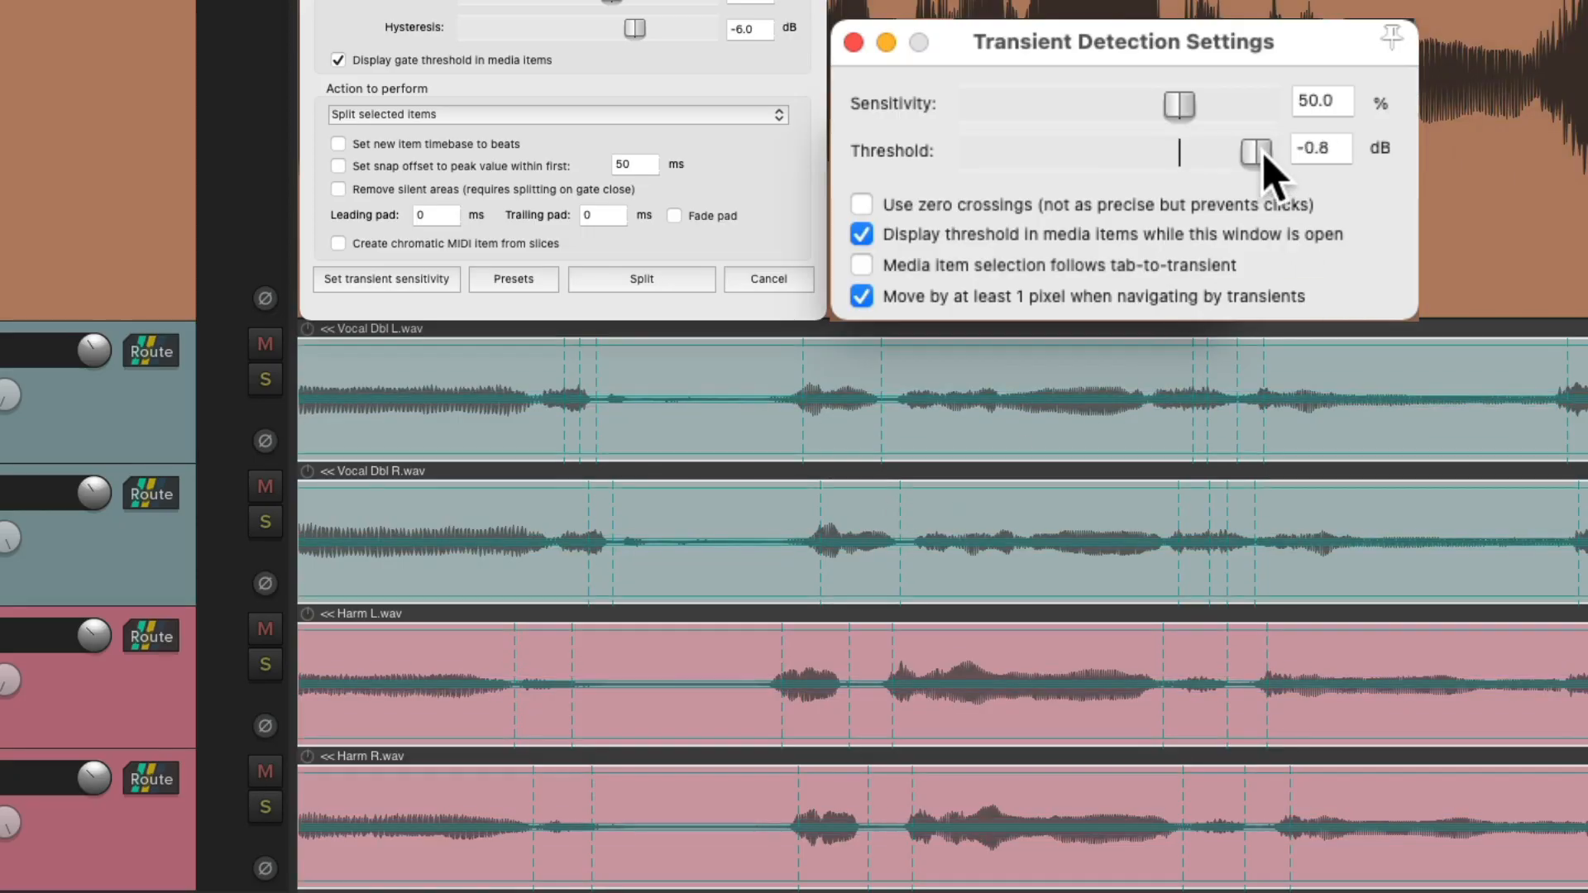
left_click_drag(1259, 150, 1165, 152)
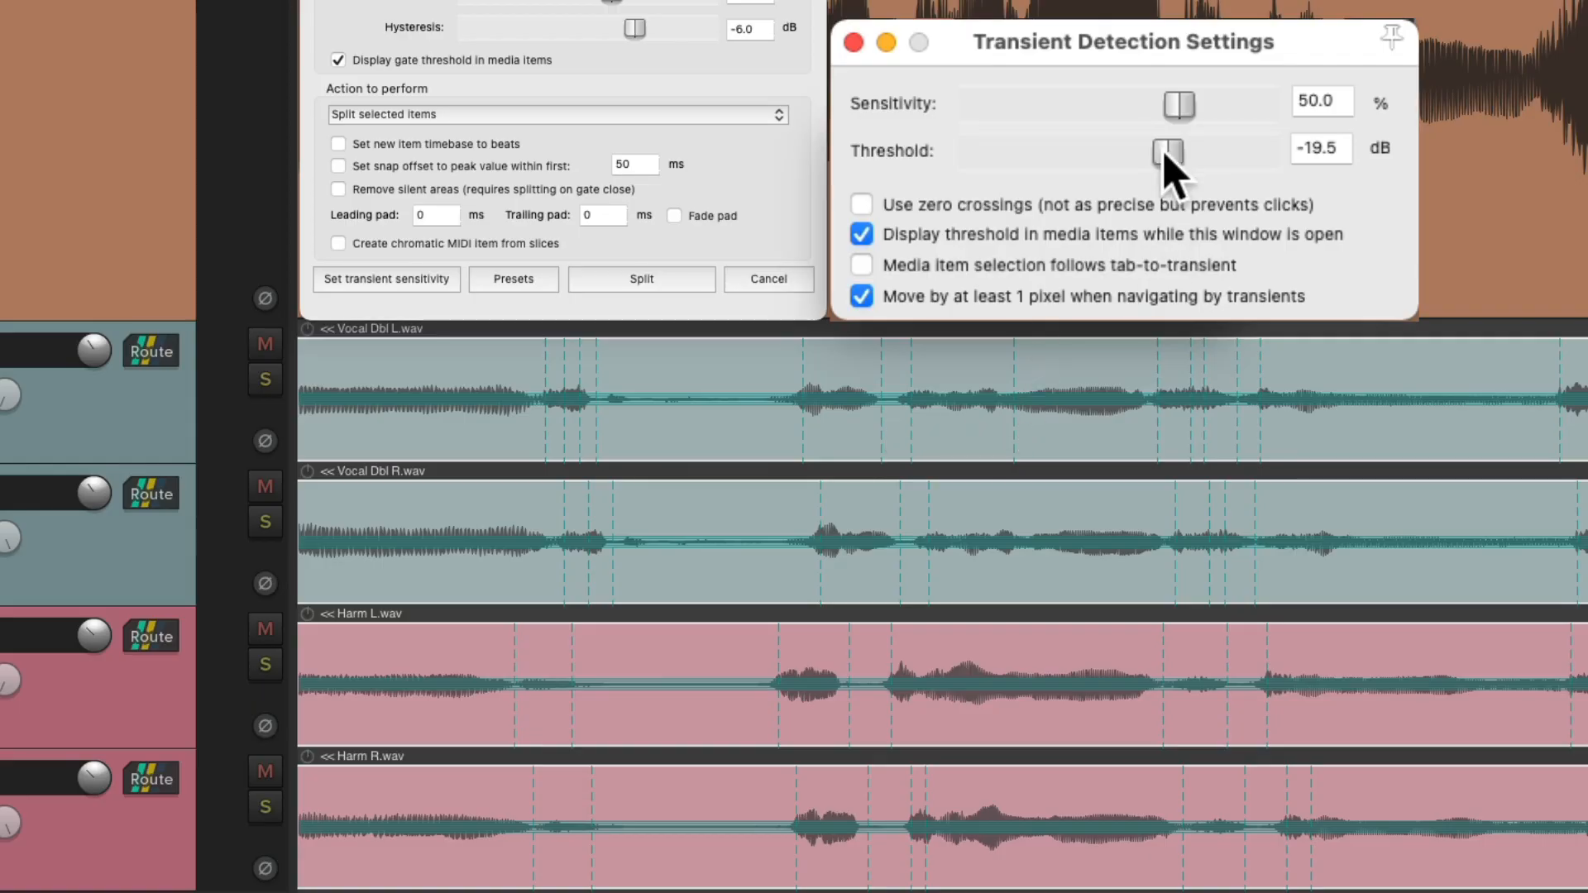
left_click_drag(1166, 151, 1135, 152)
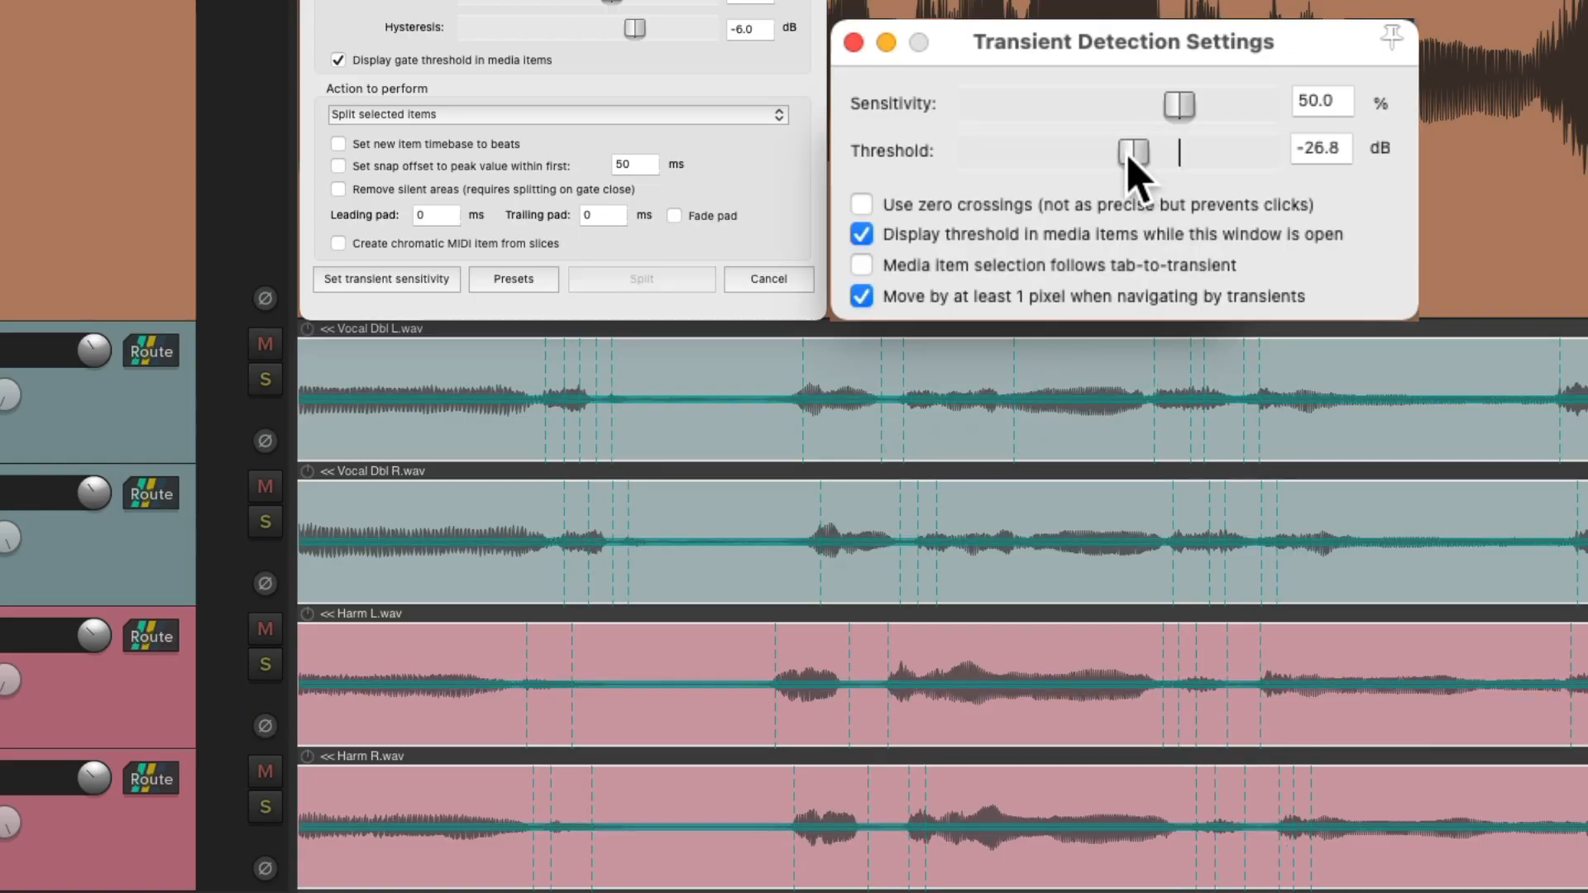
left_click_drag(1135, 152, 1132, 152)
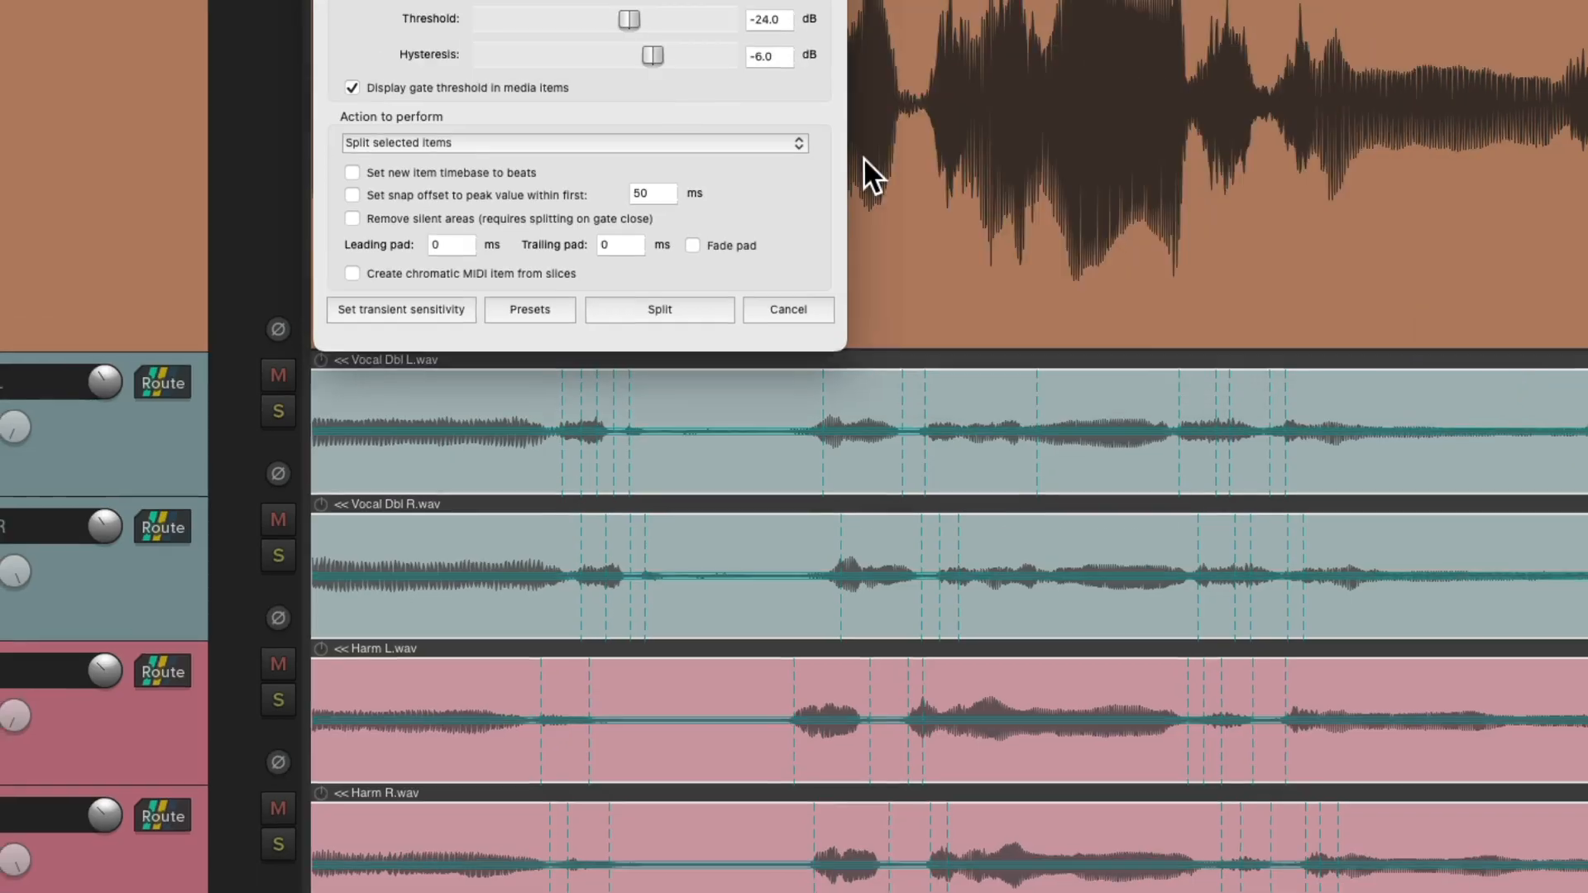
- Set the action to 'Add stretch markers to selected items' and apply it to the backing vocals
left_click(574, 142)
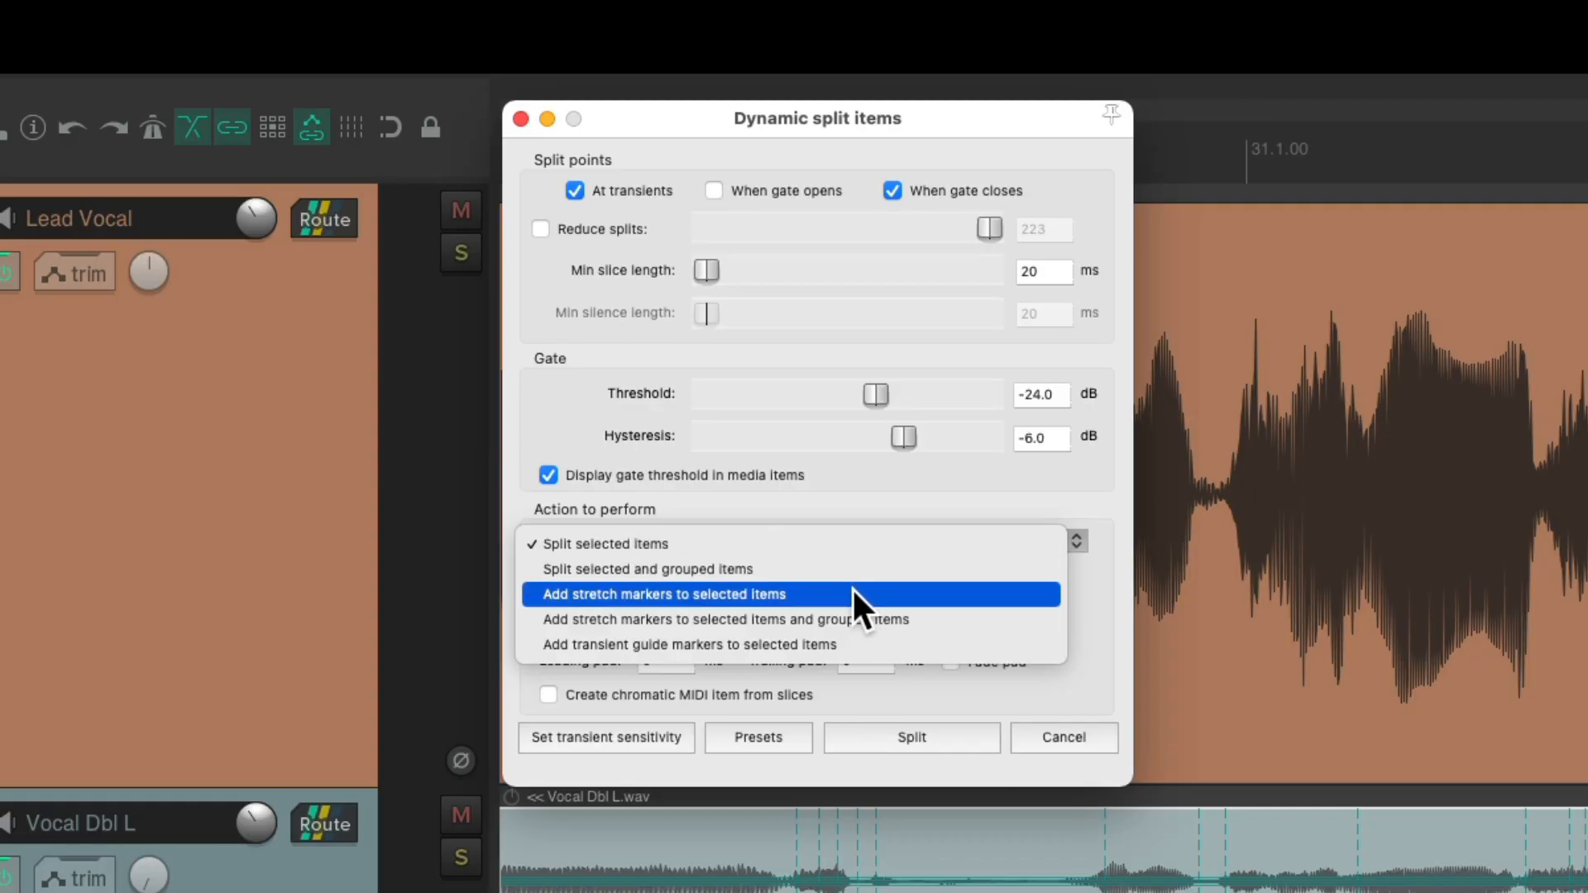
left_click(660, 594)
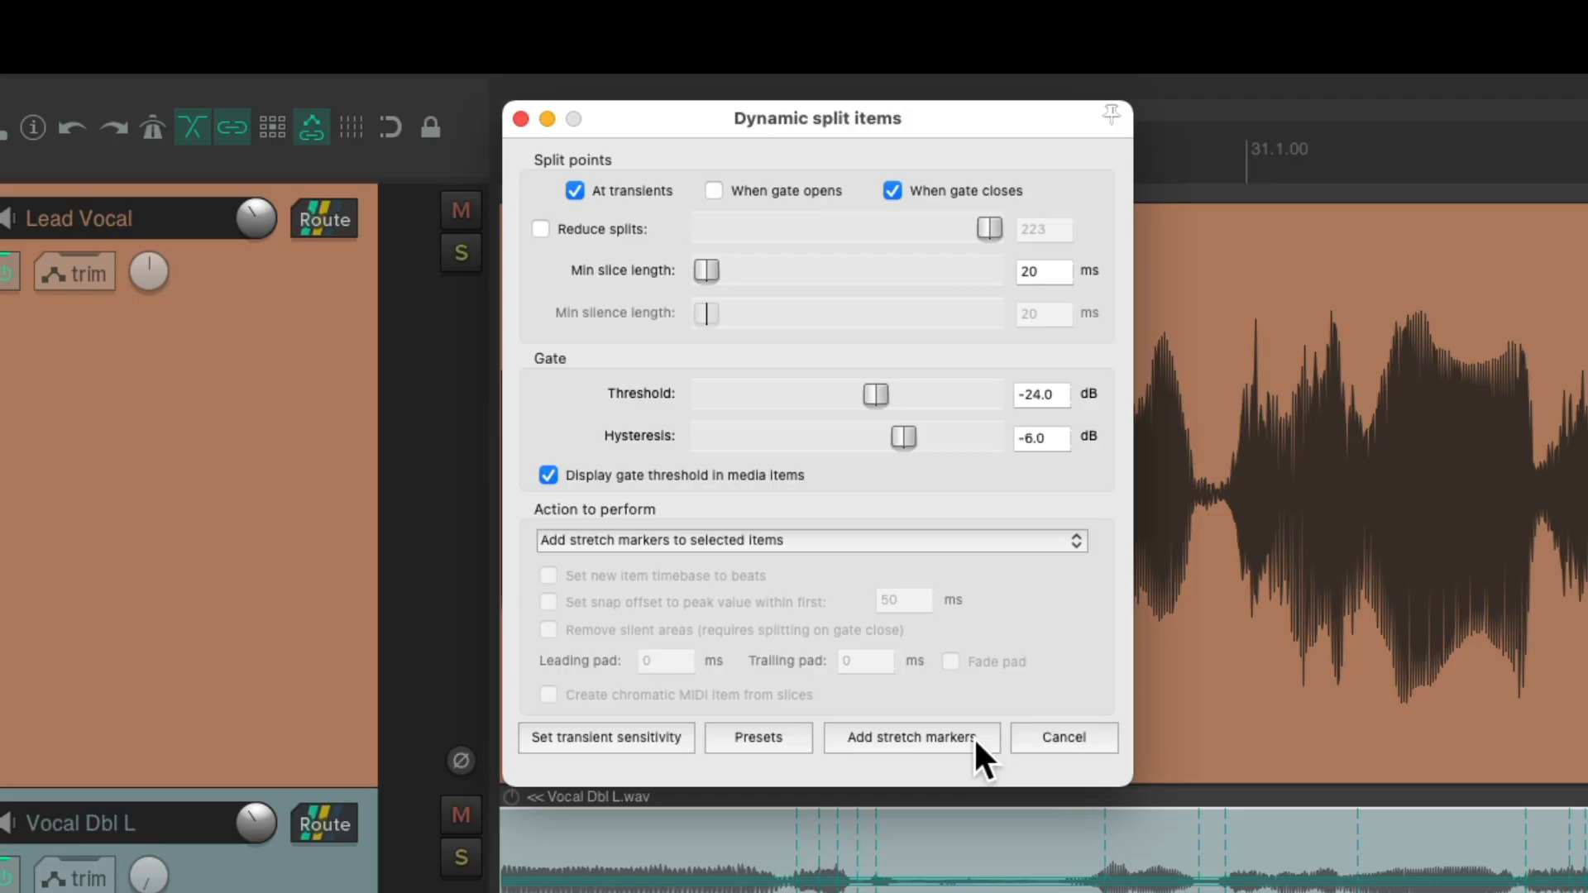
left_click(909, 736)
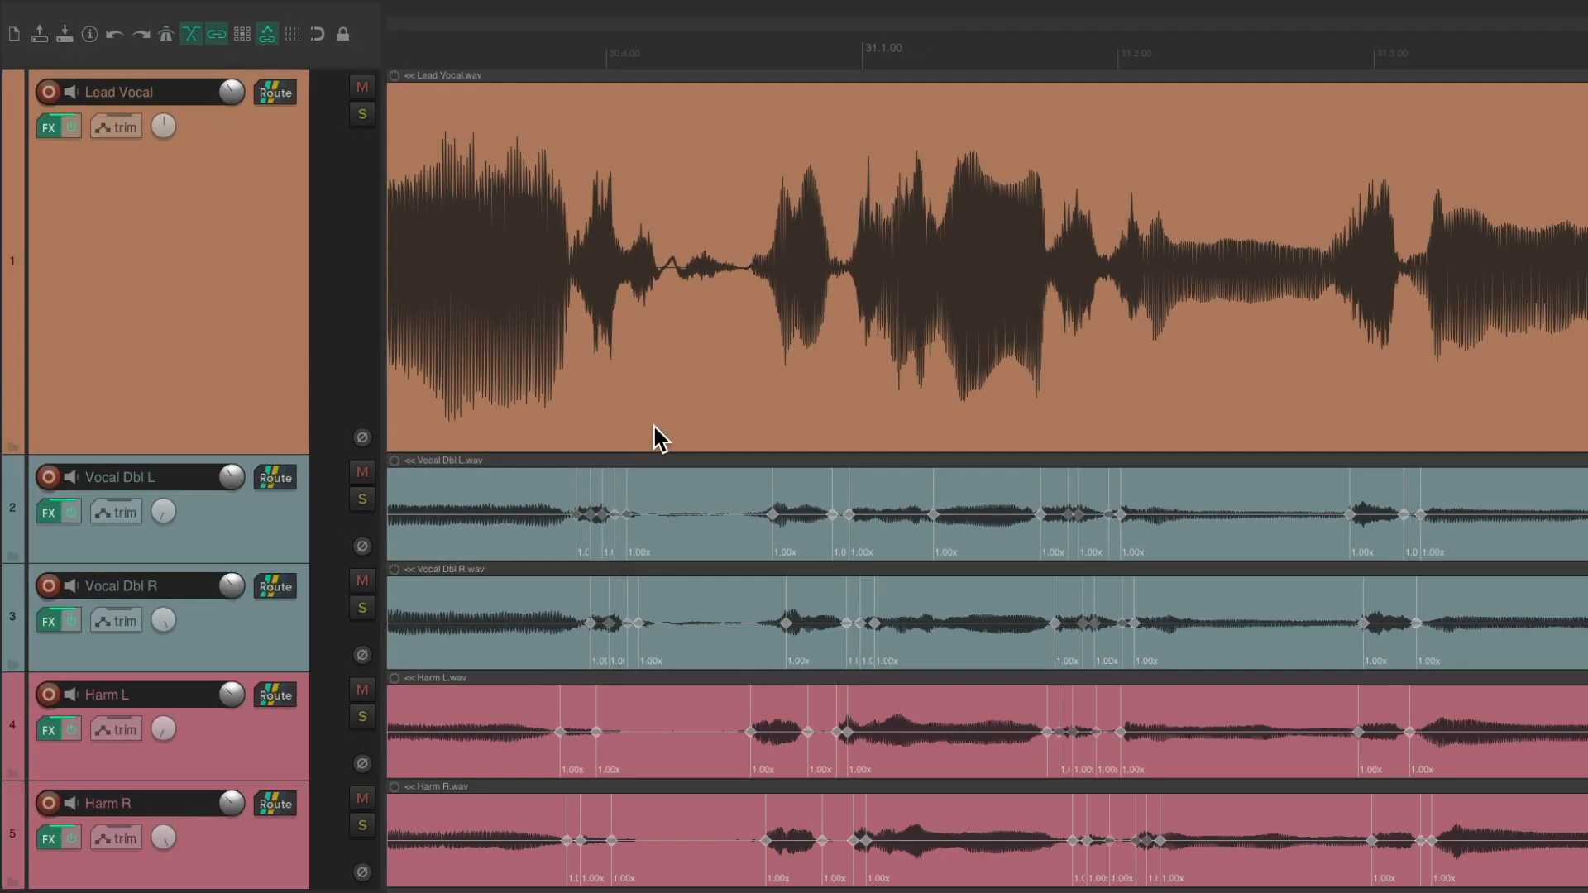
mouse_move(845, 556)
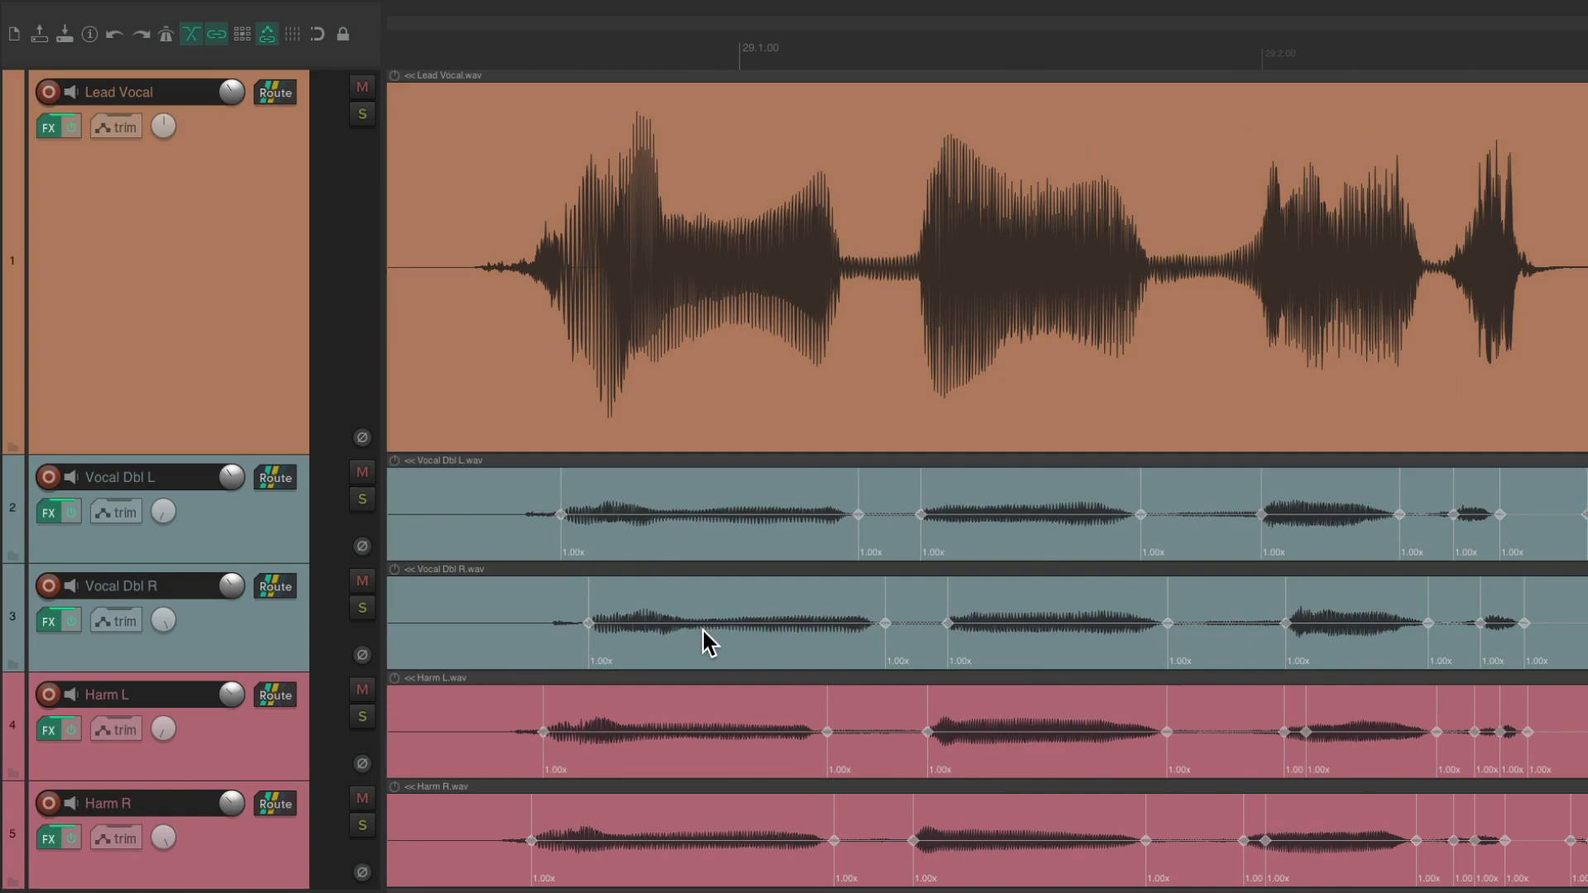
mouse_move(616, 566)
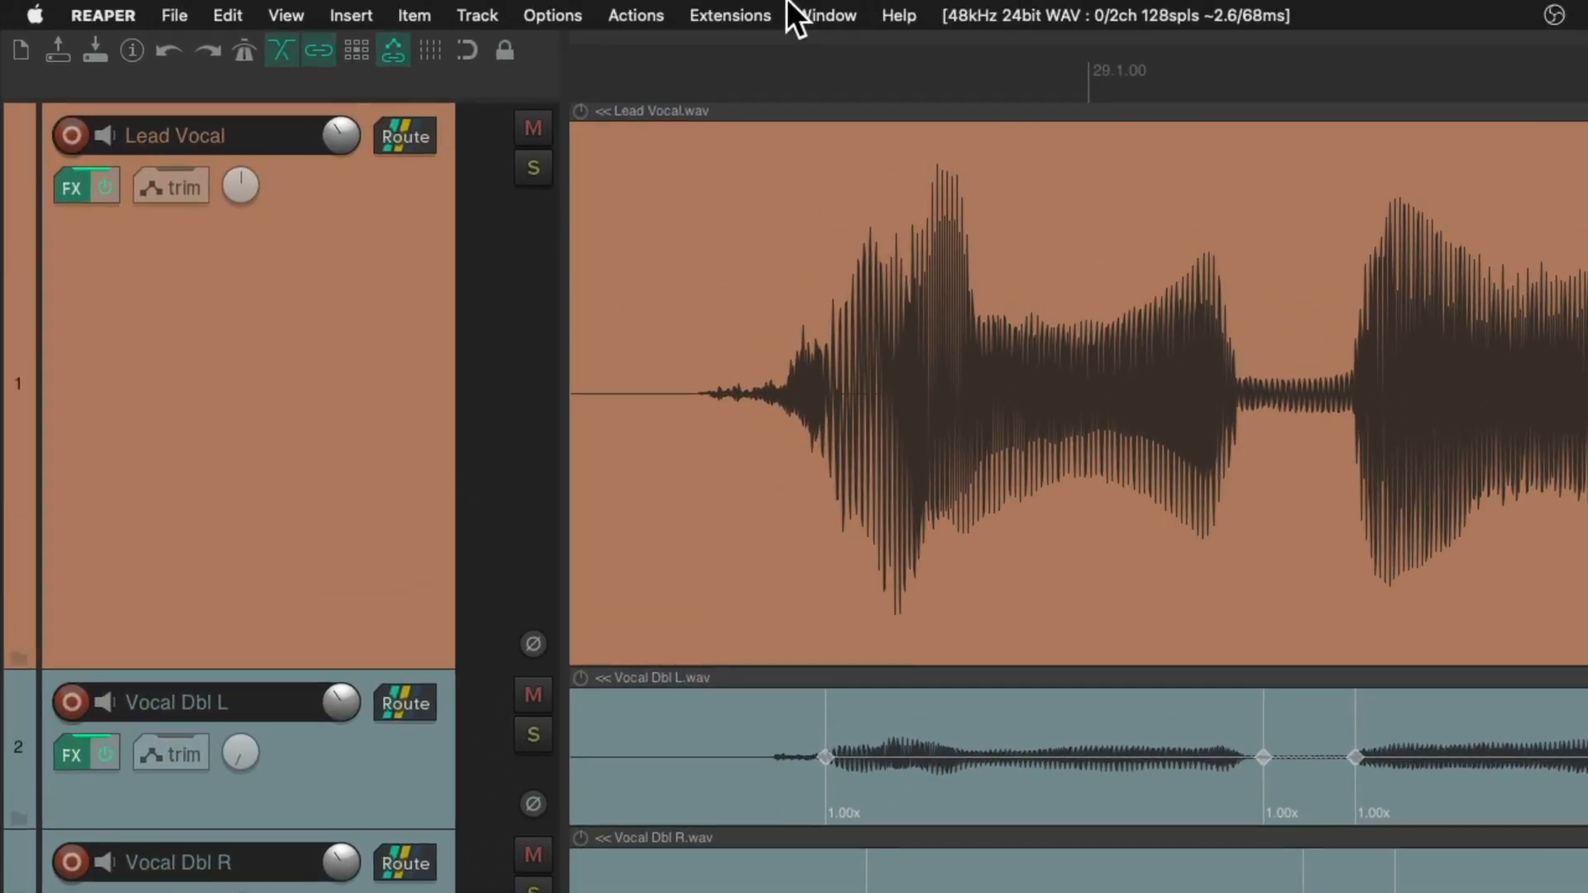
- Go to Preferences > Mouse Modifiers with the Media item stretch marker left-drag context
left_click(553, 15)
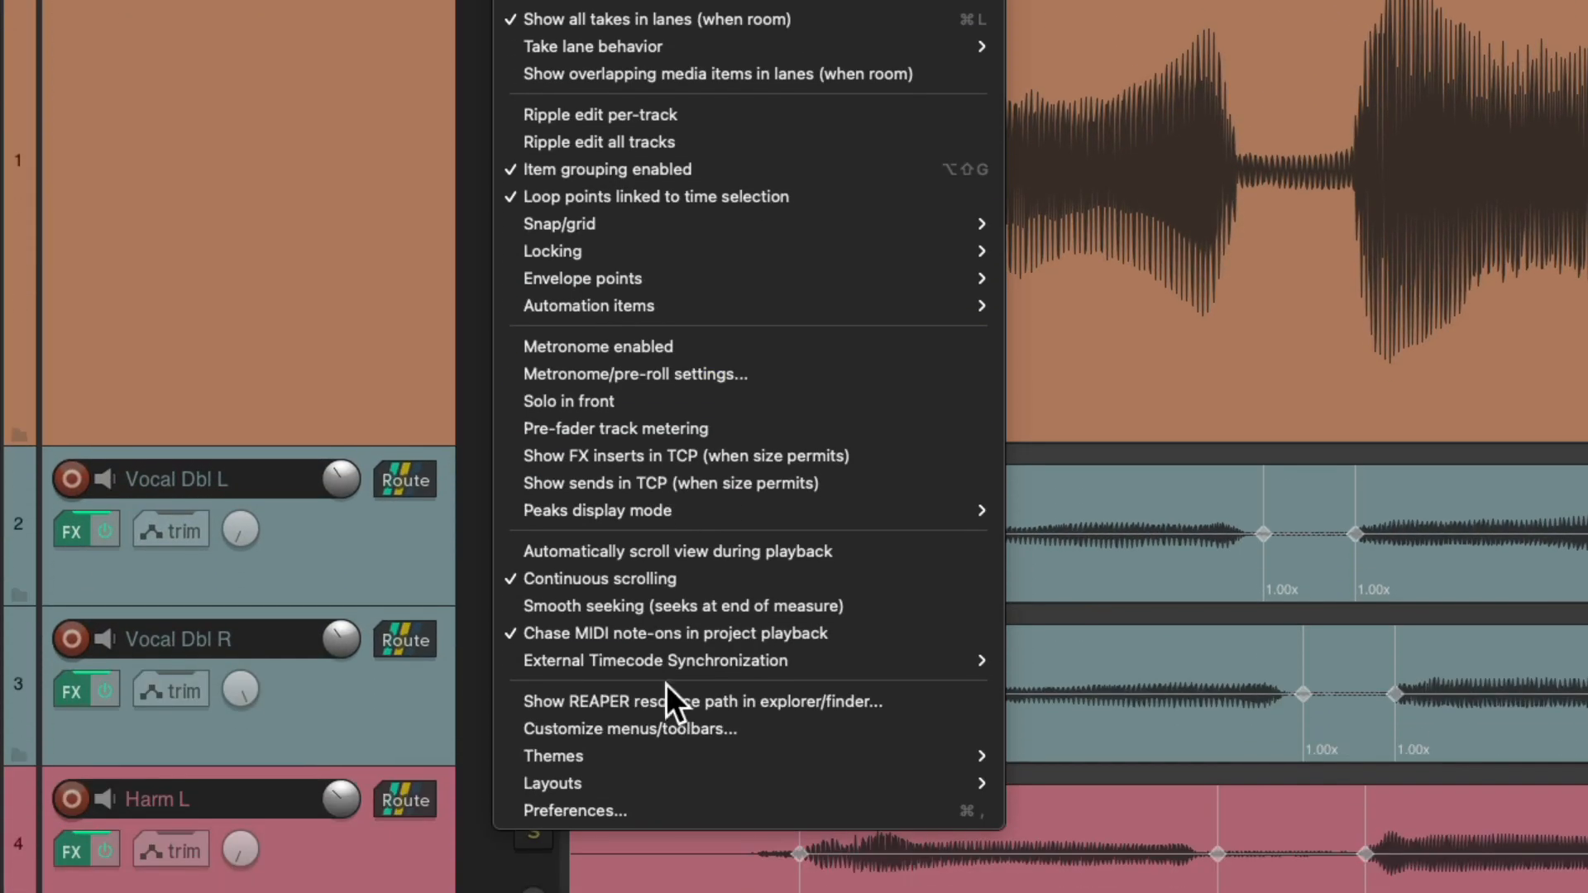
left_click(574, 810)
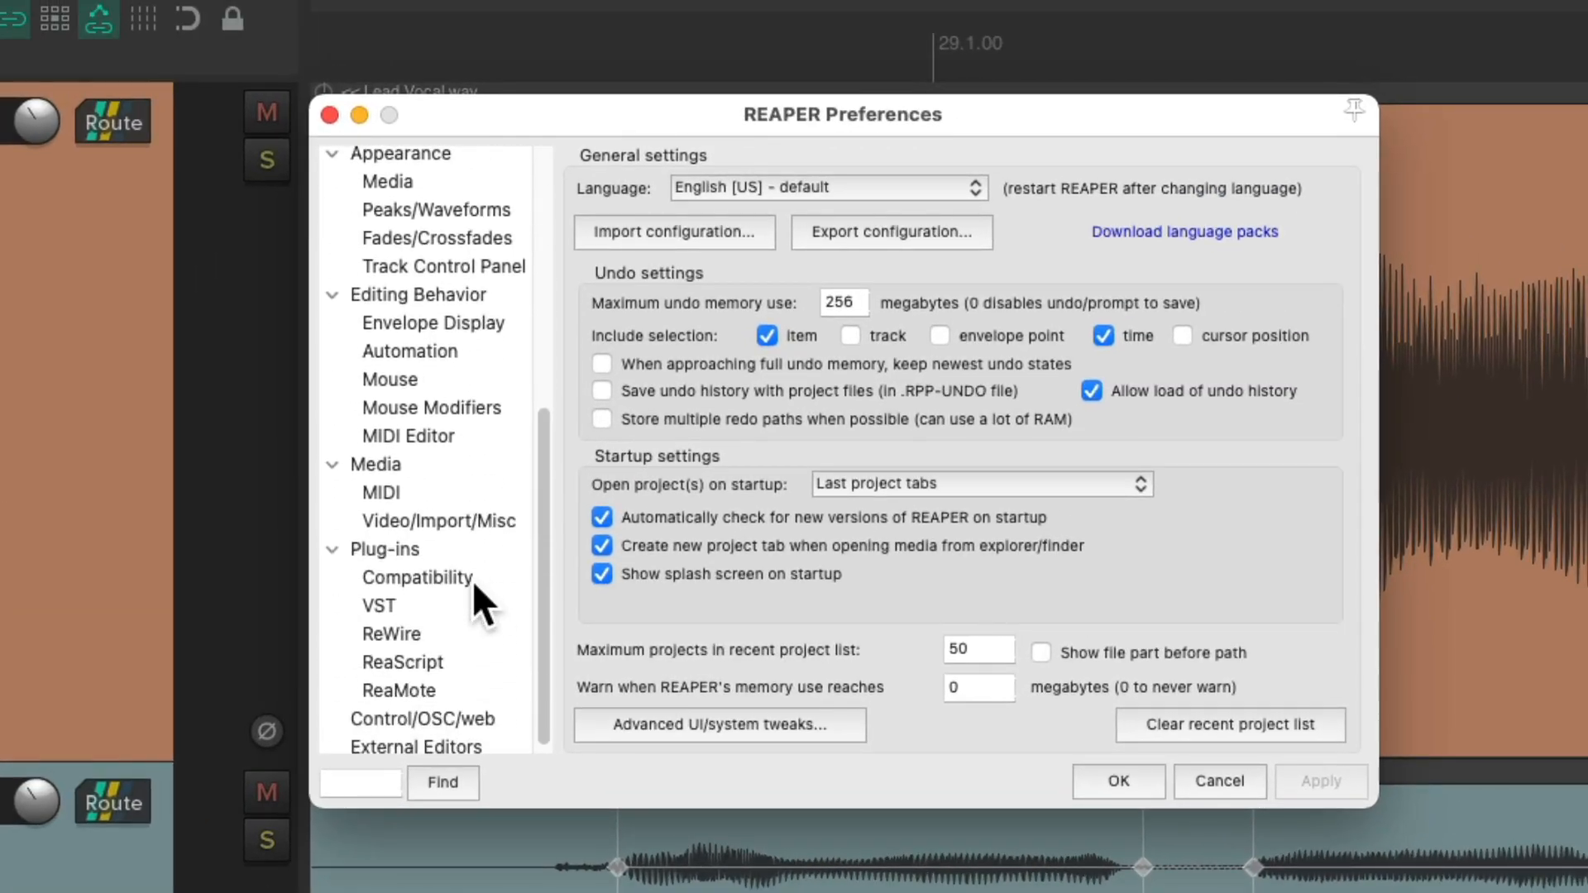
left_click(430, 404)
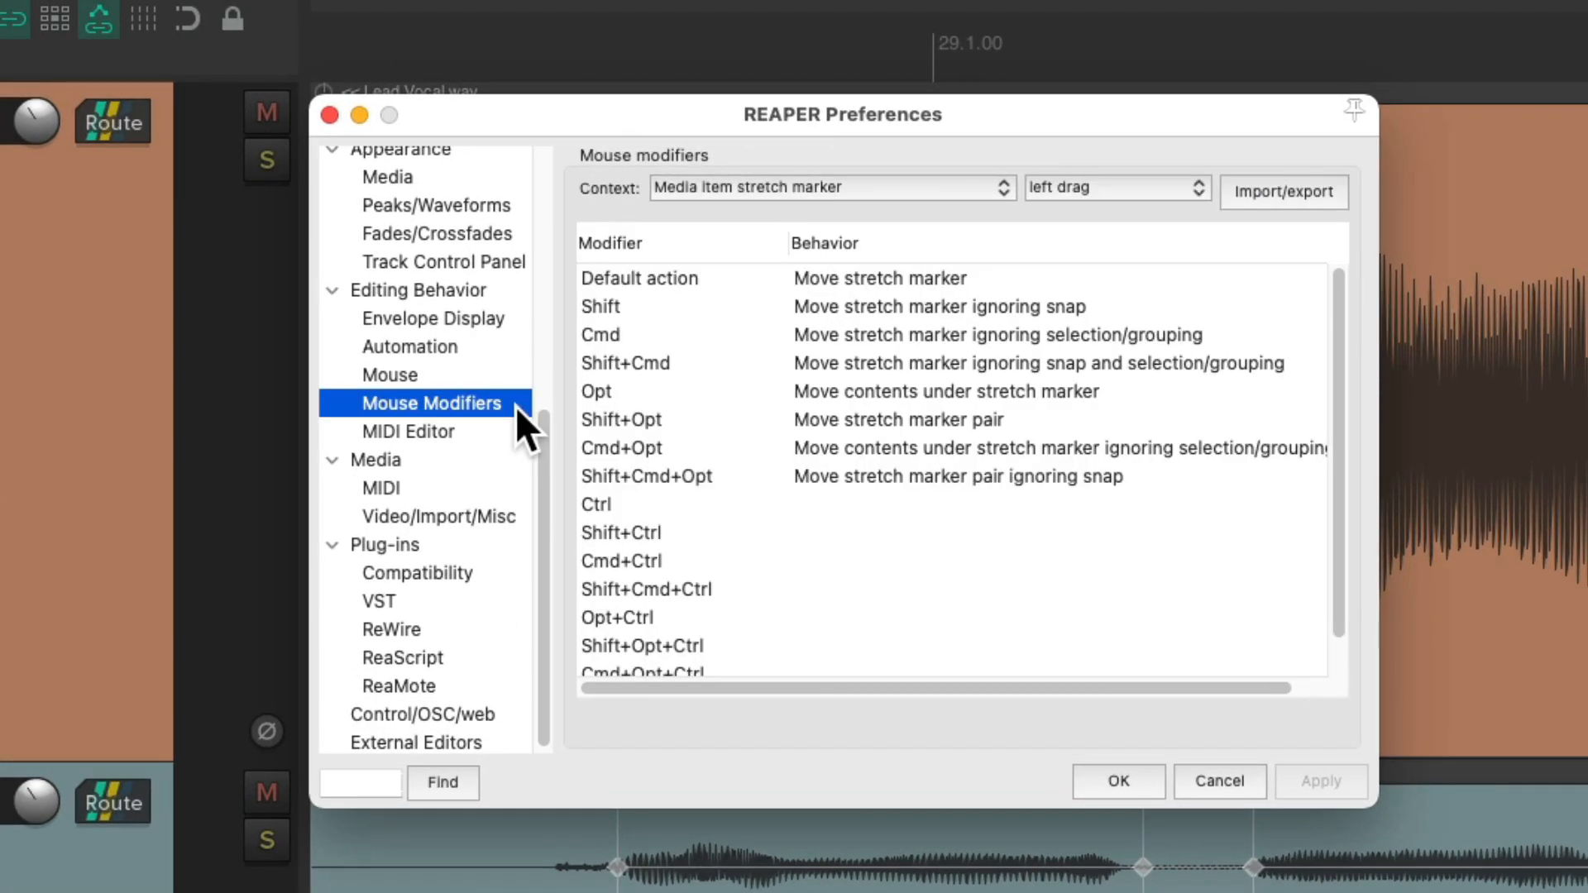
mouse_move(865, 208)
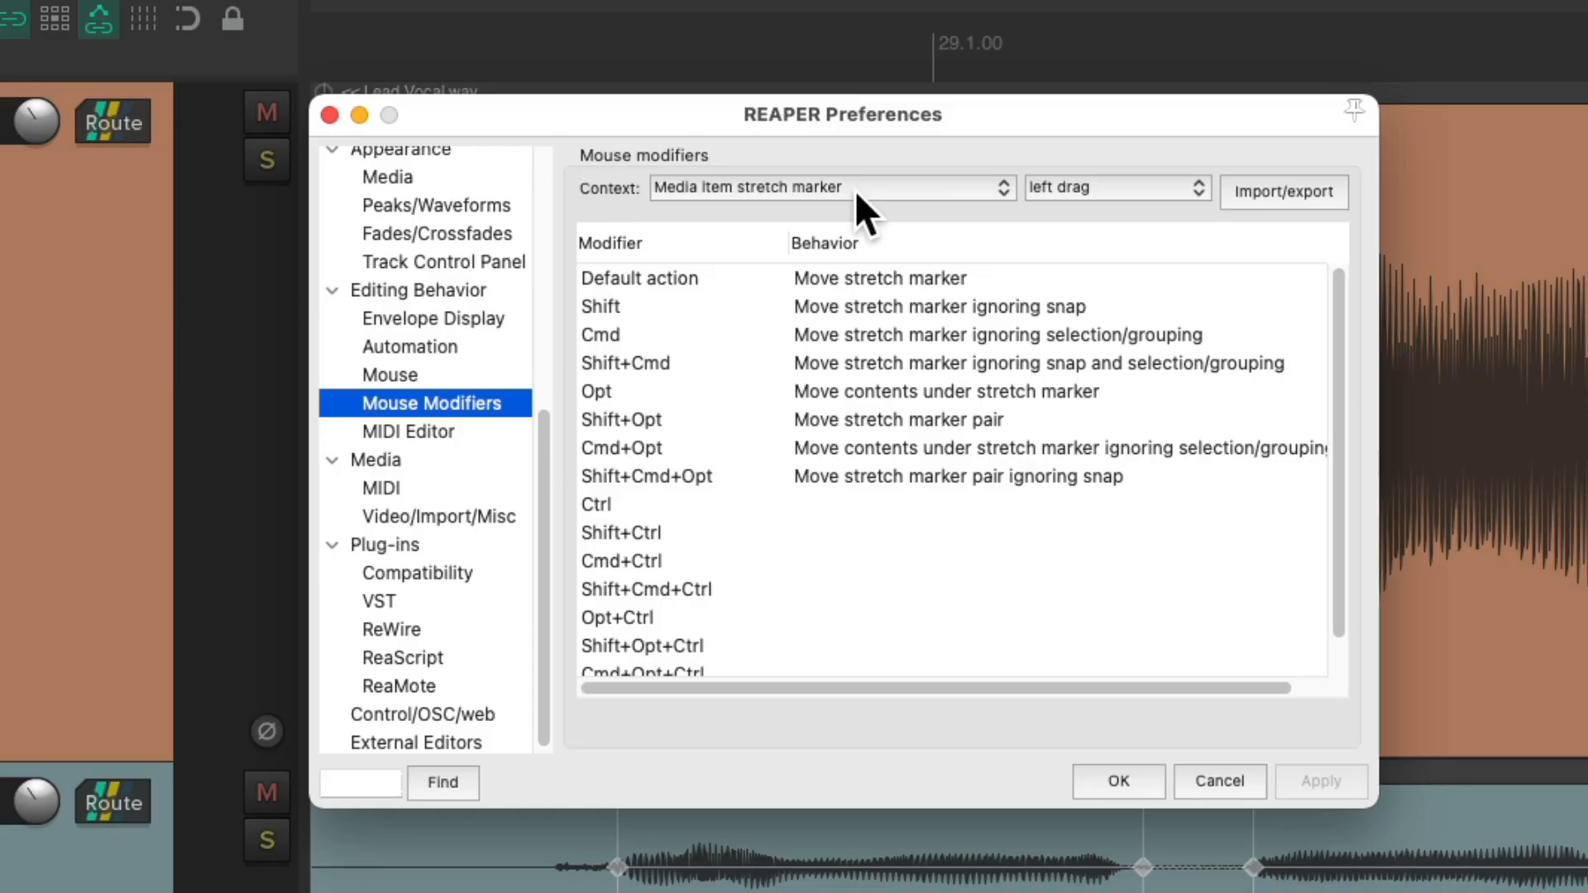
left_click(829, 187)
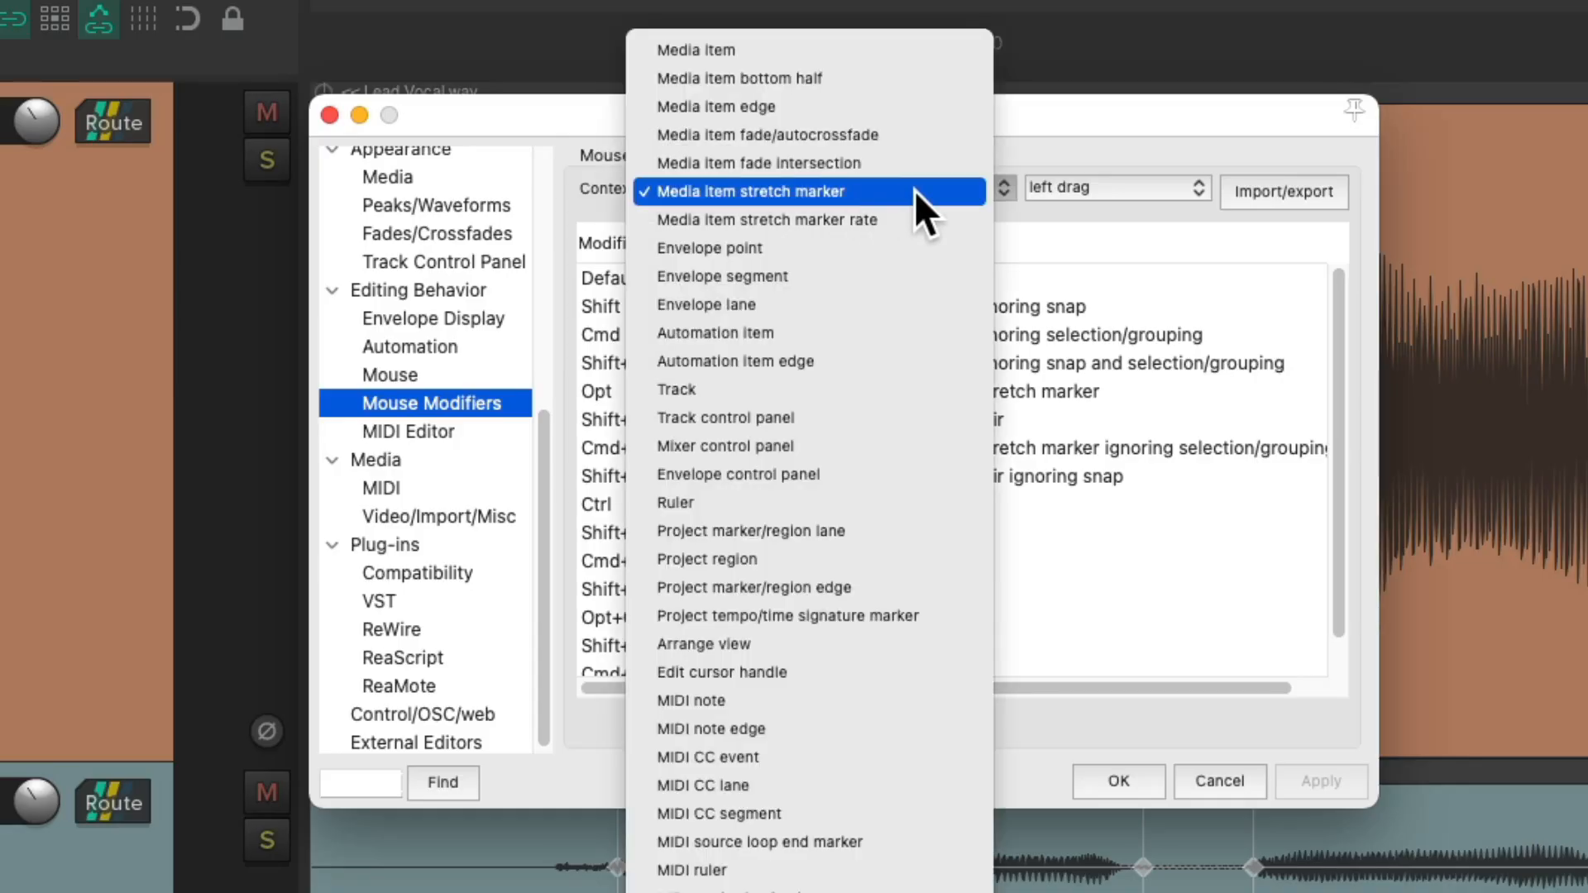
left_click(748, 192)
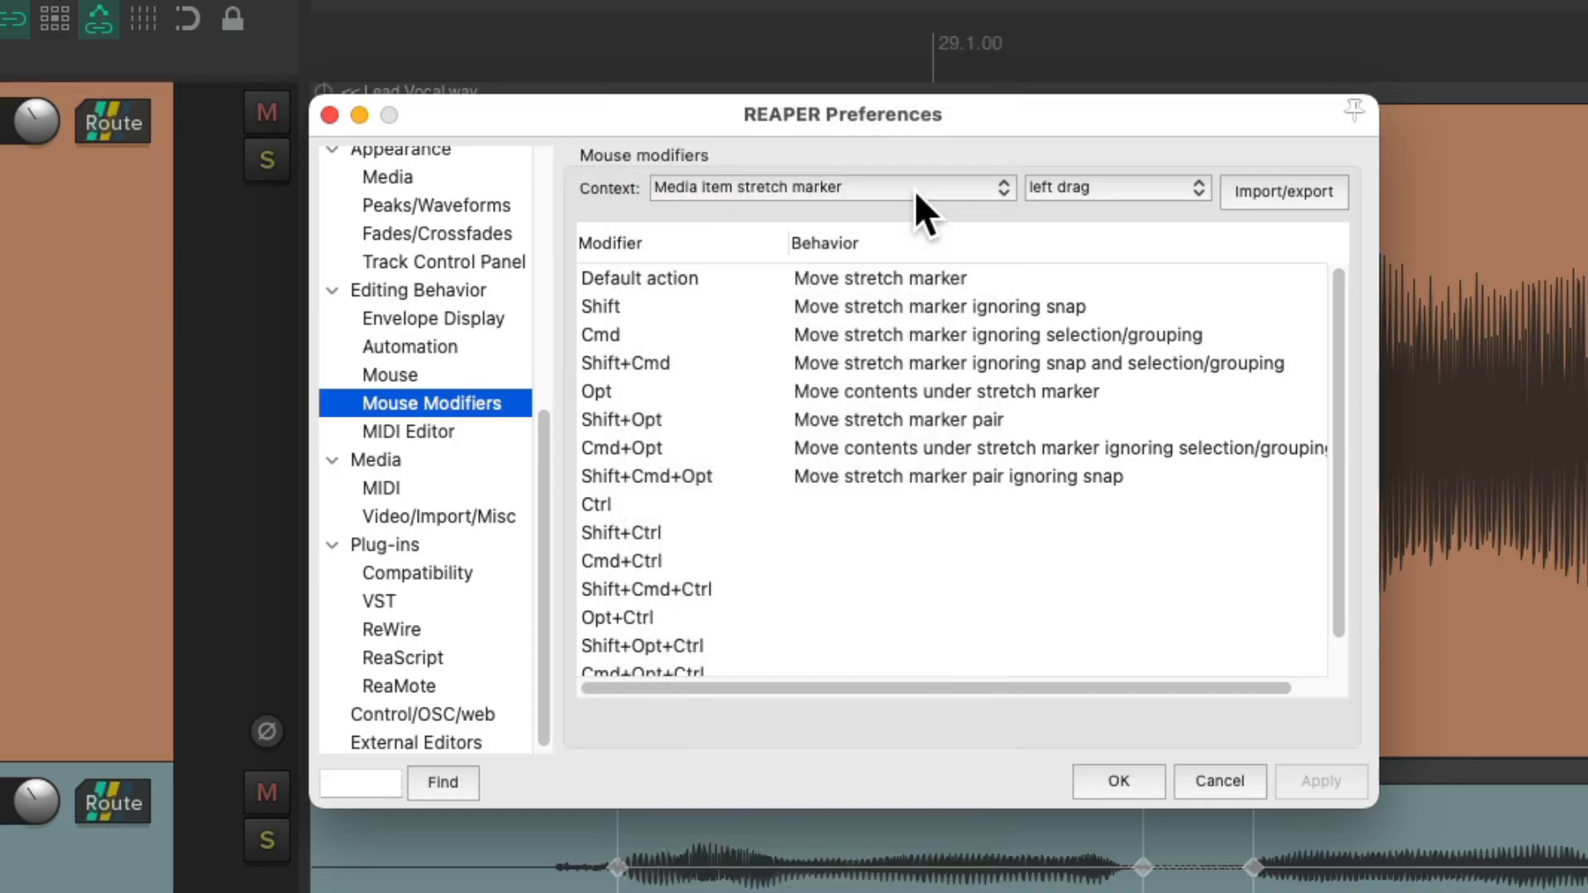
mouse_move(1099, 233)
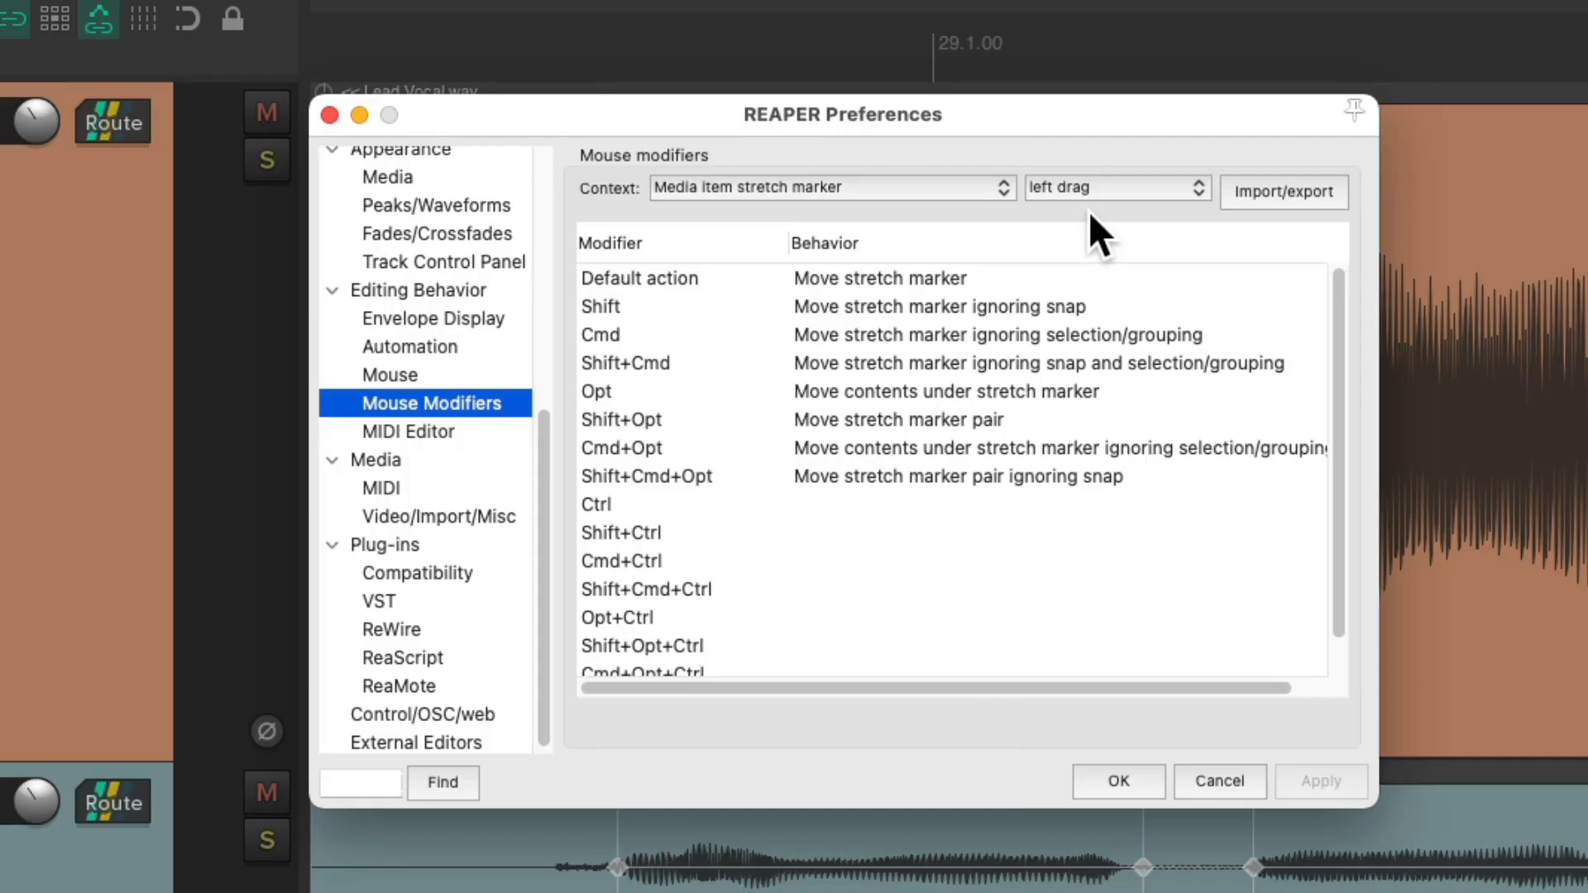
mouse_move(1099, 466)
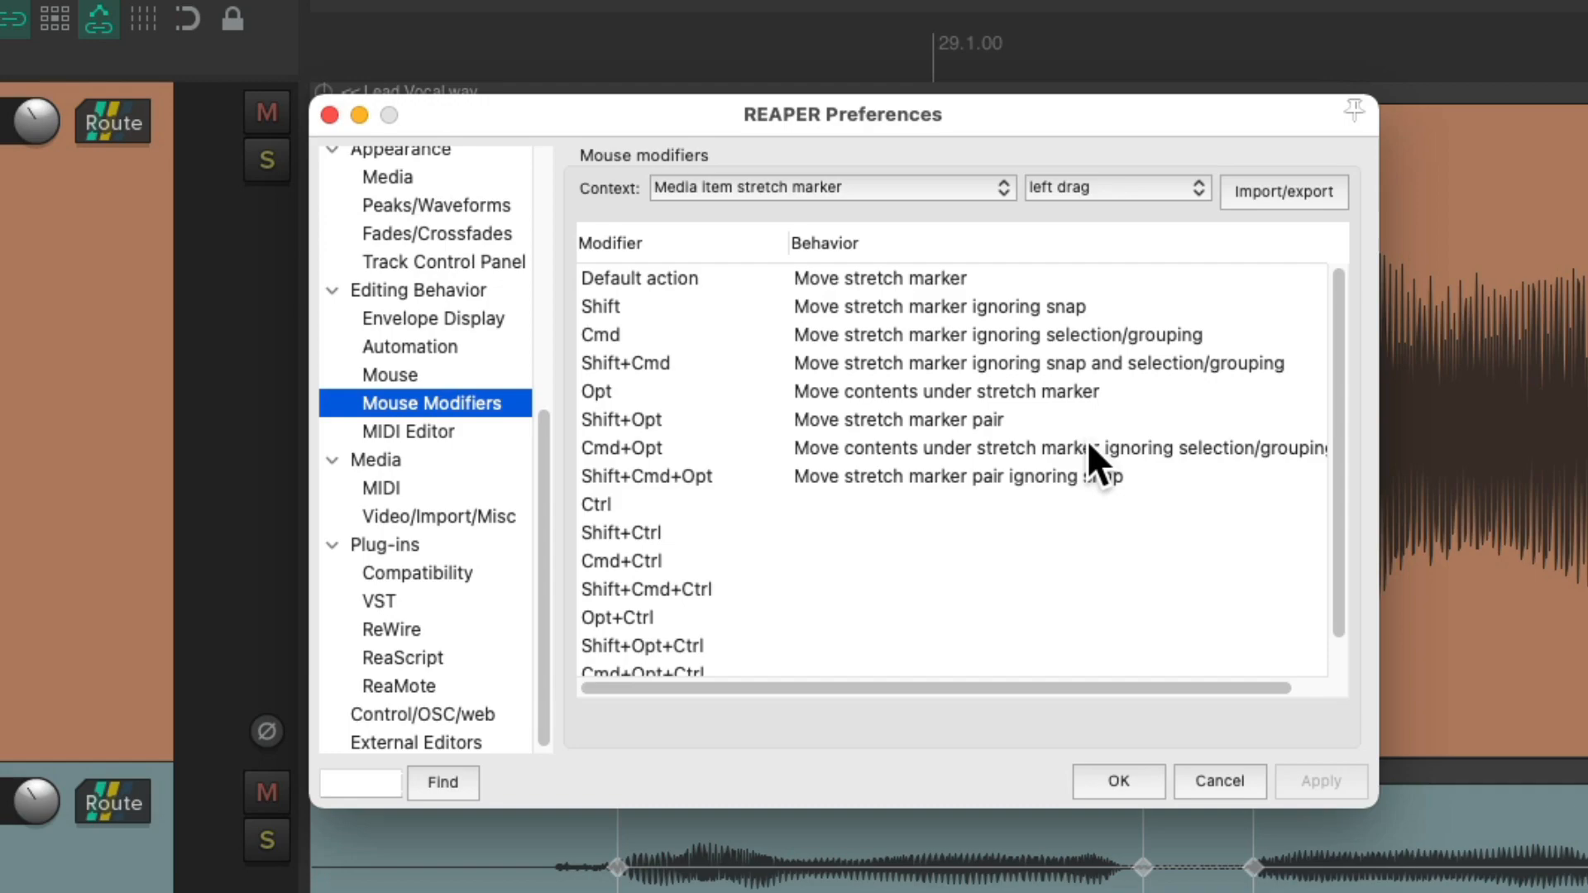
mouse_move(971, 444)
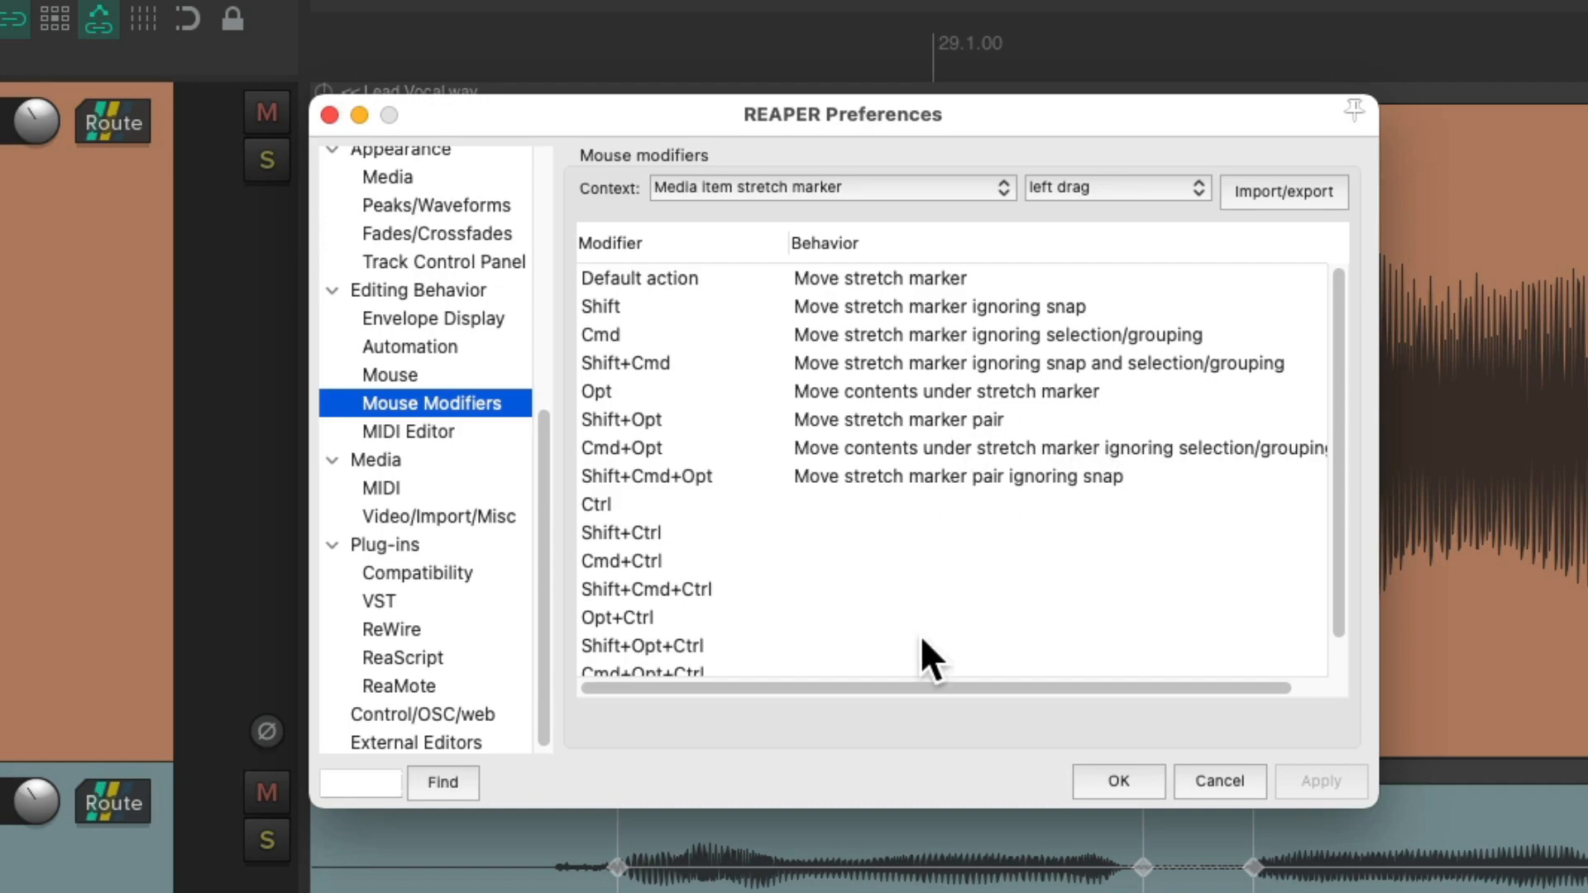
mouse_move(877, 531)
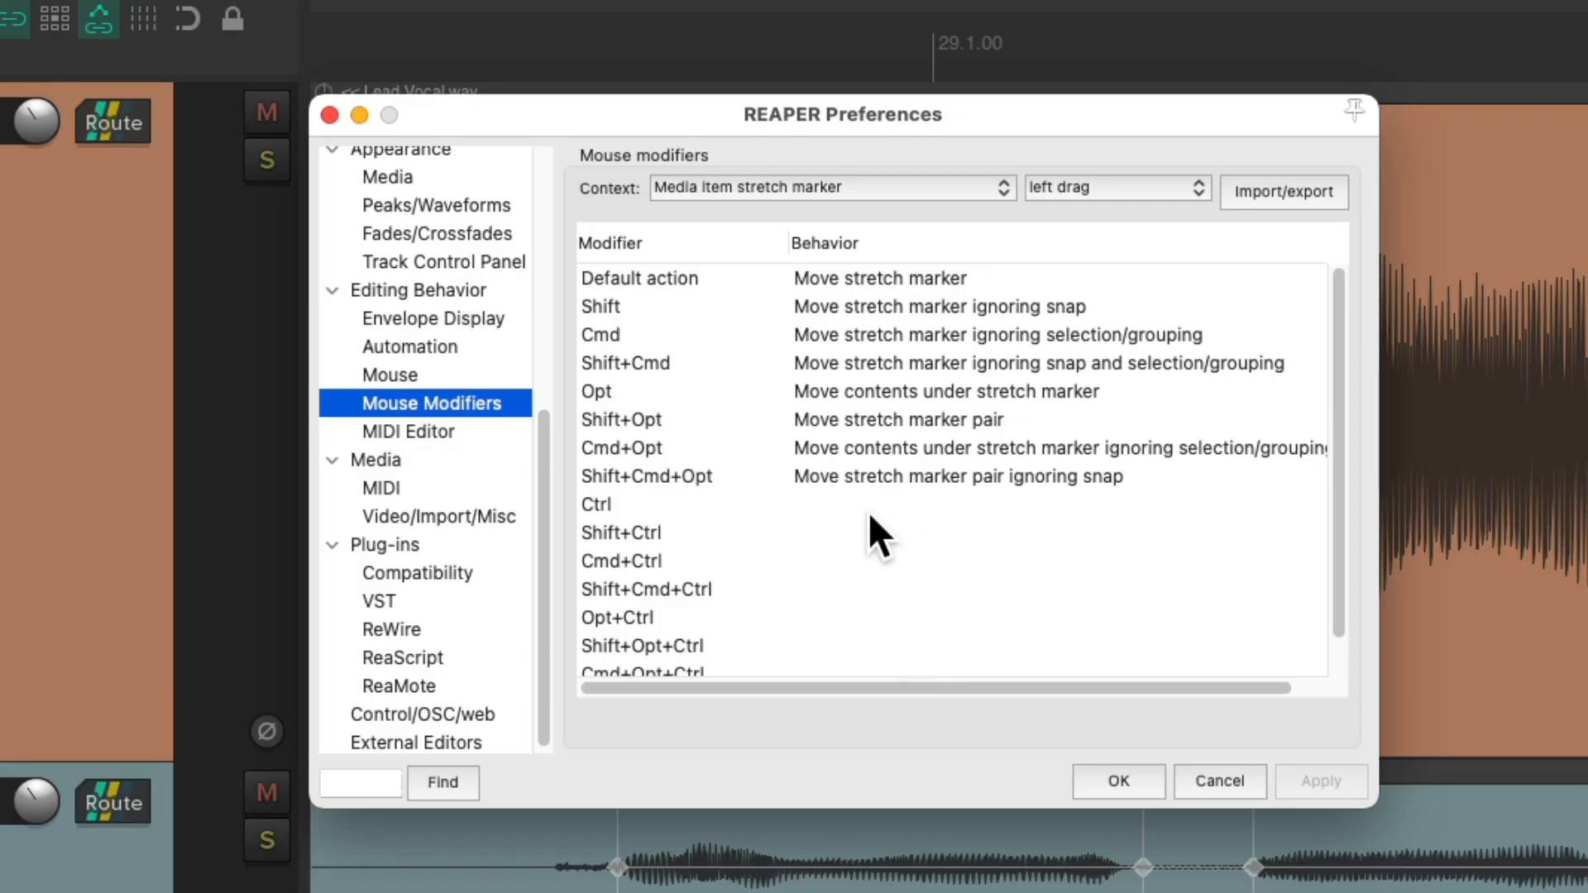
mouse_move(897, 542)
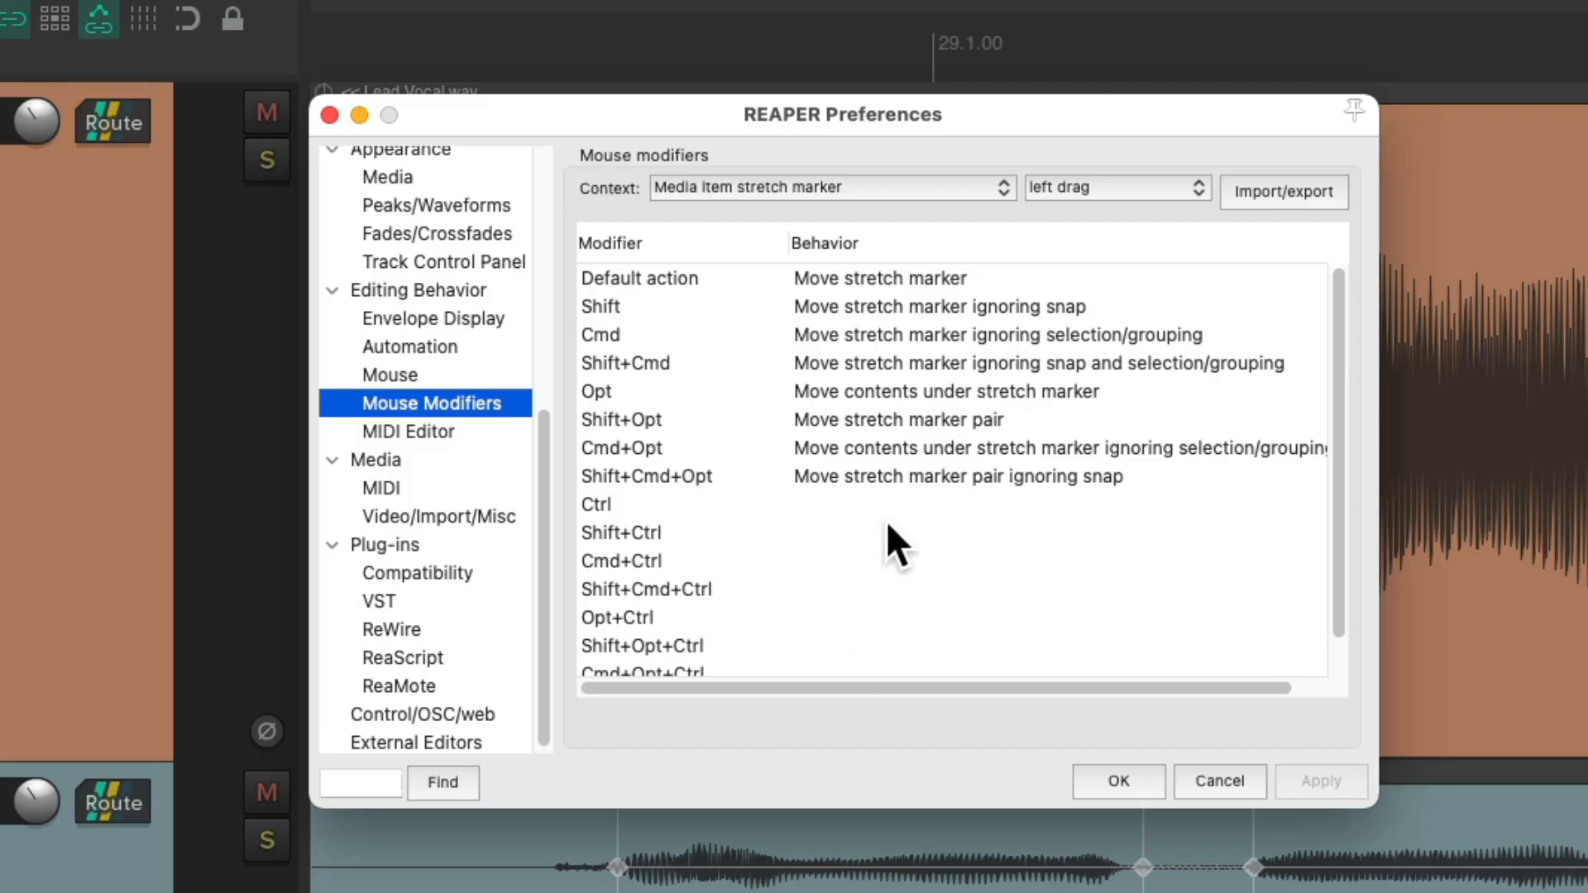
- Assign Ctrl-drag to 'Move stretch marker preserving all rates' and confirm with OK
left_click(597, 505)
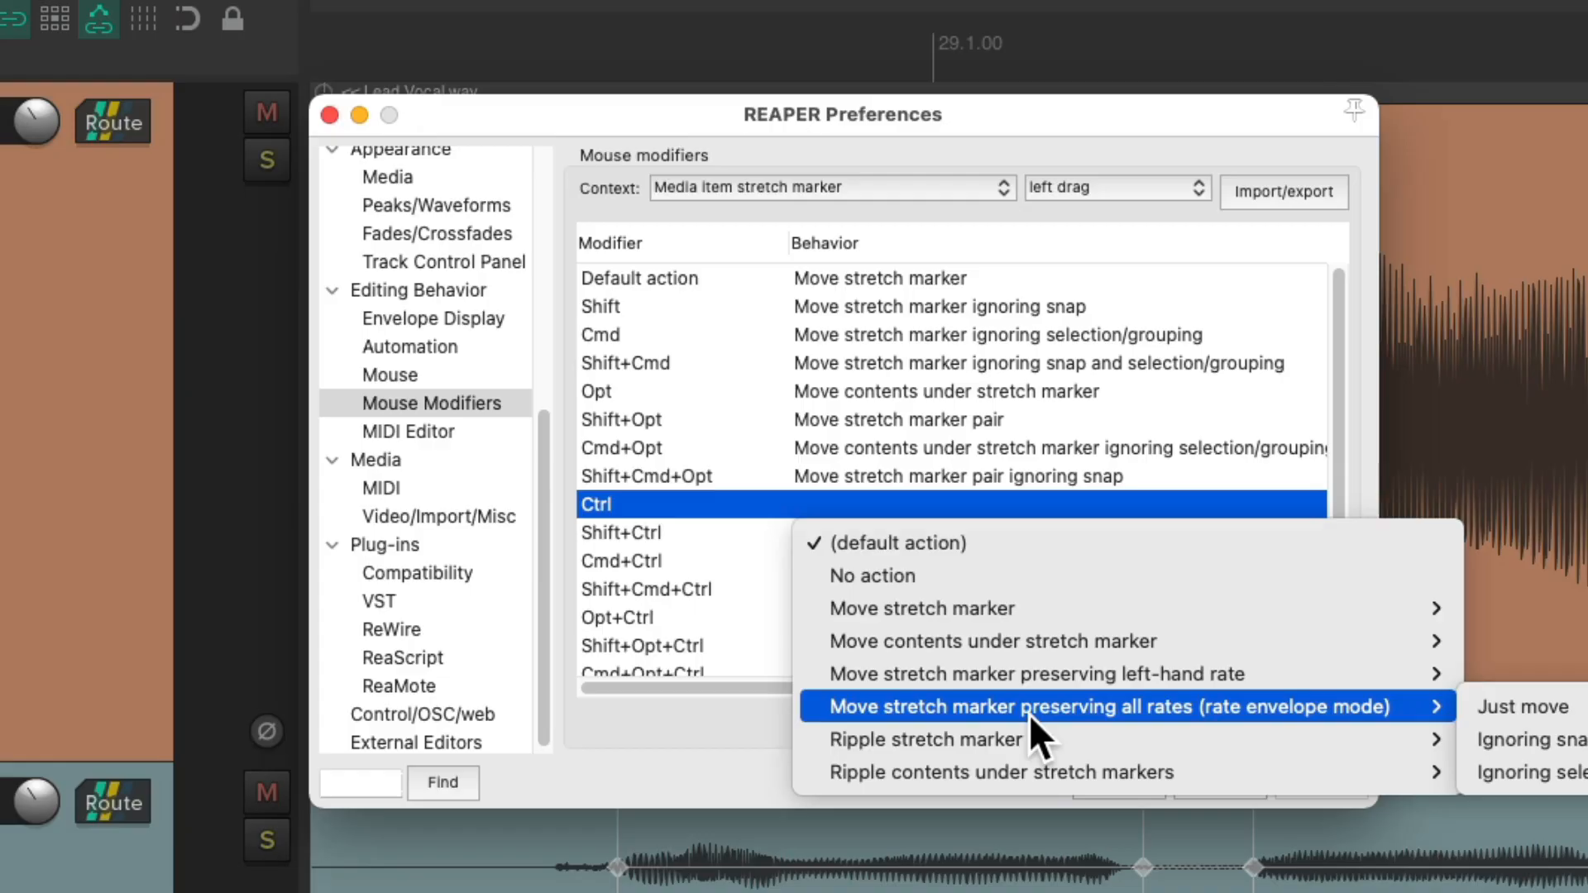
mouse_move(1174, 739)
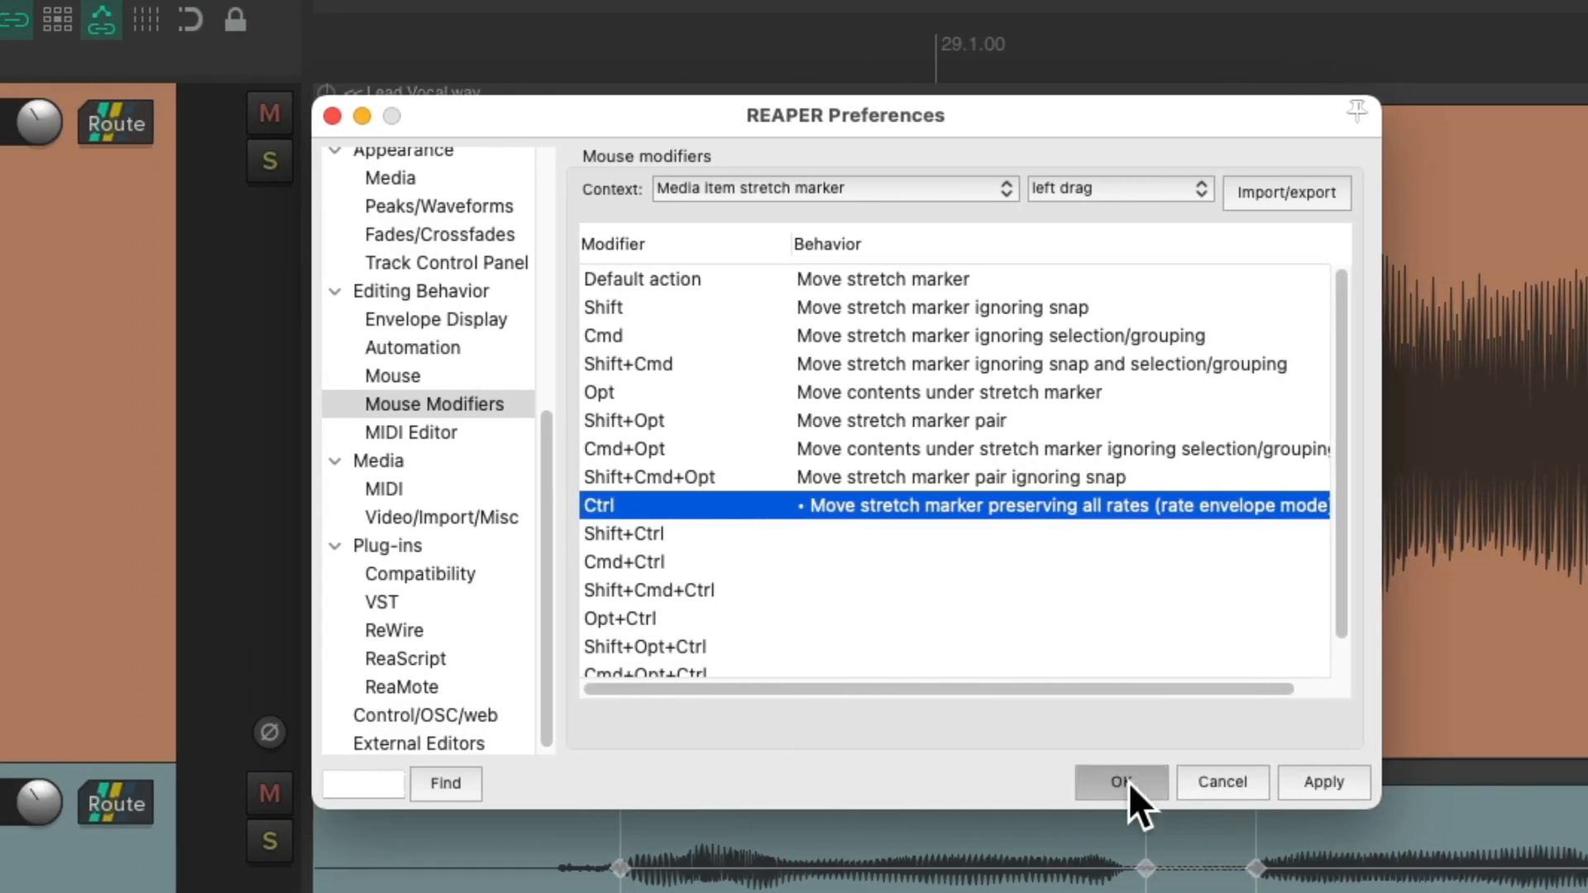
left_click(1118, 782)
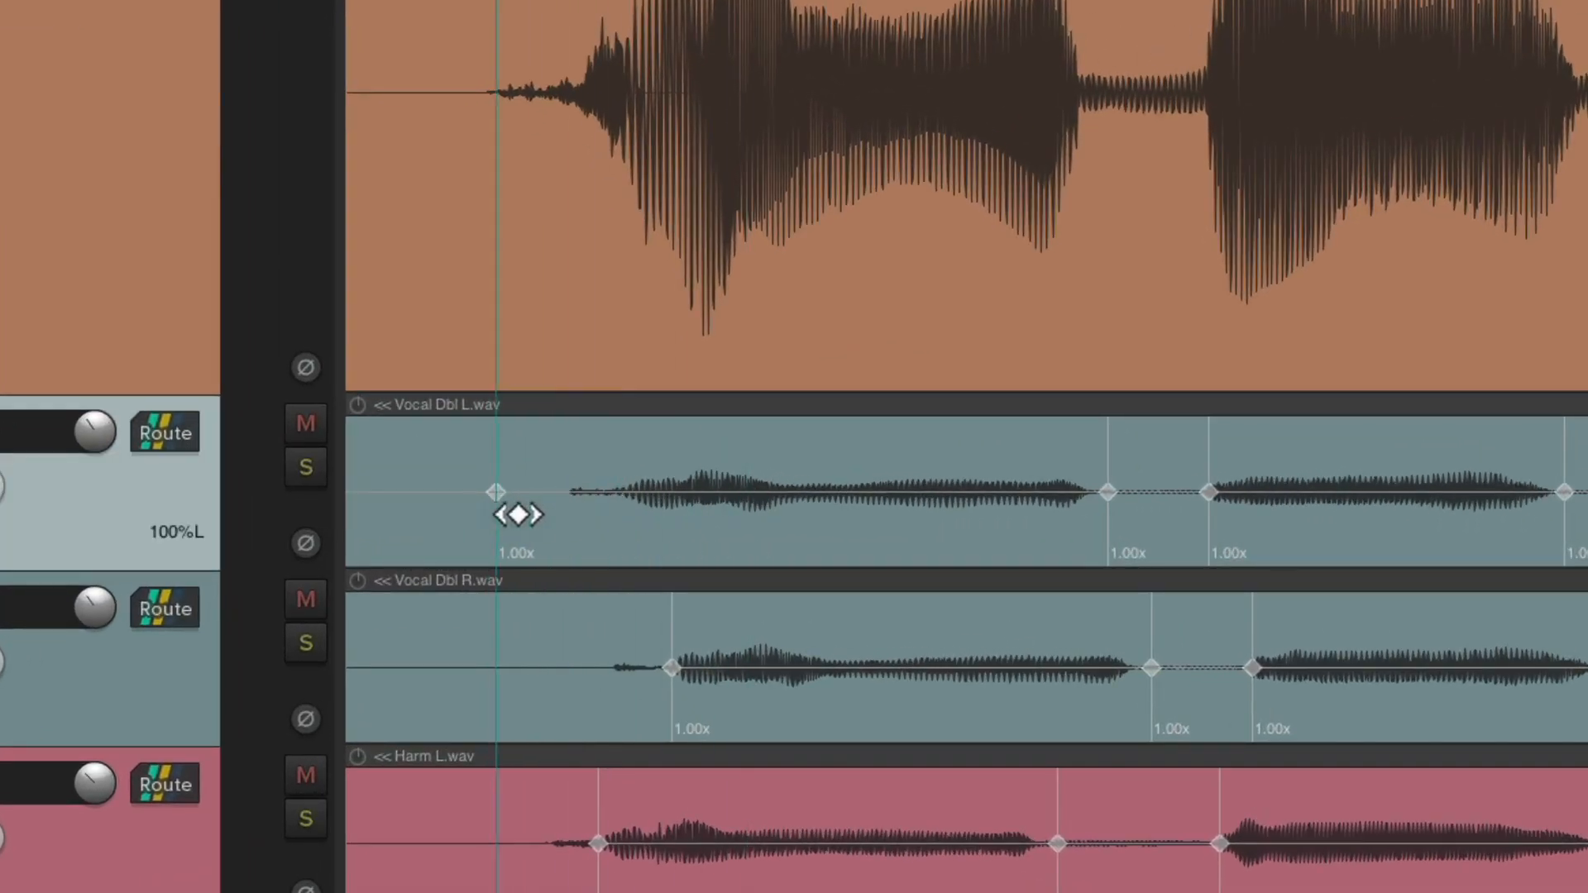
- Insert stretch markers at each phrase boundary on Vocal Dbl L/R and Harm L/R, matching the lead
left_click_drag(519, 513, 461, 521)
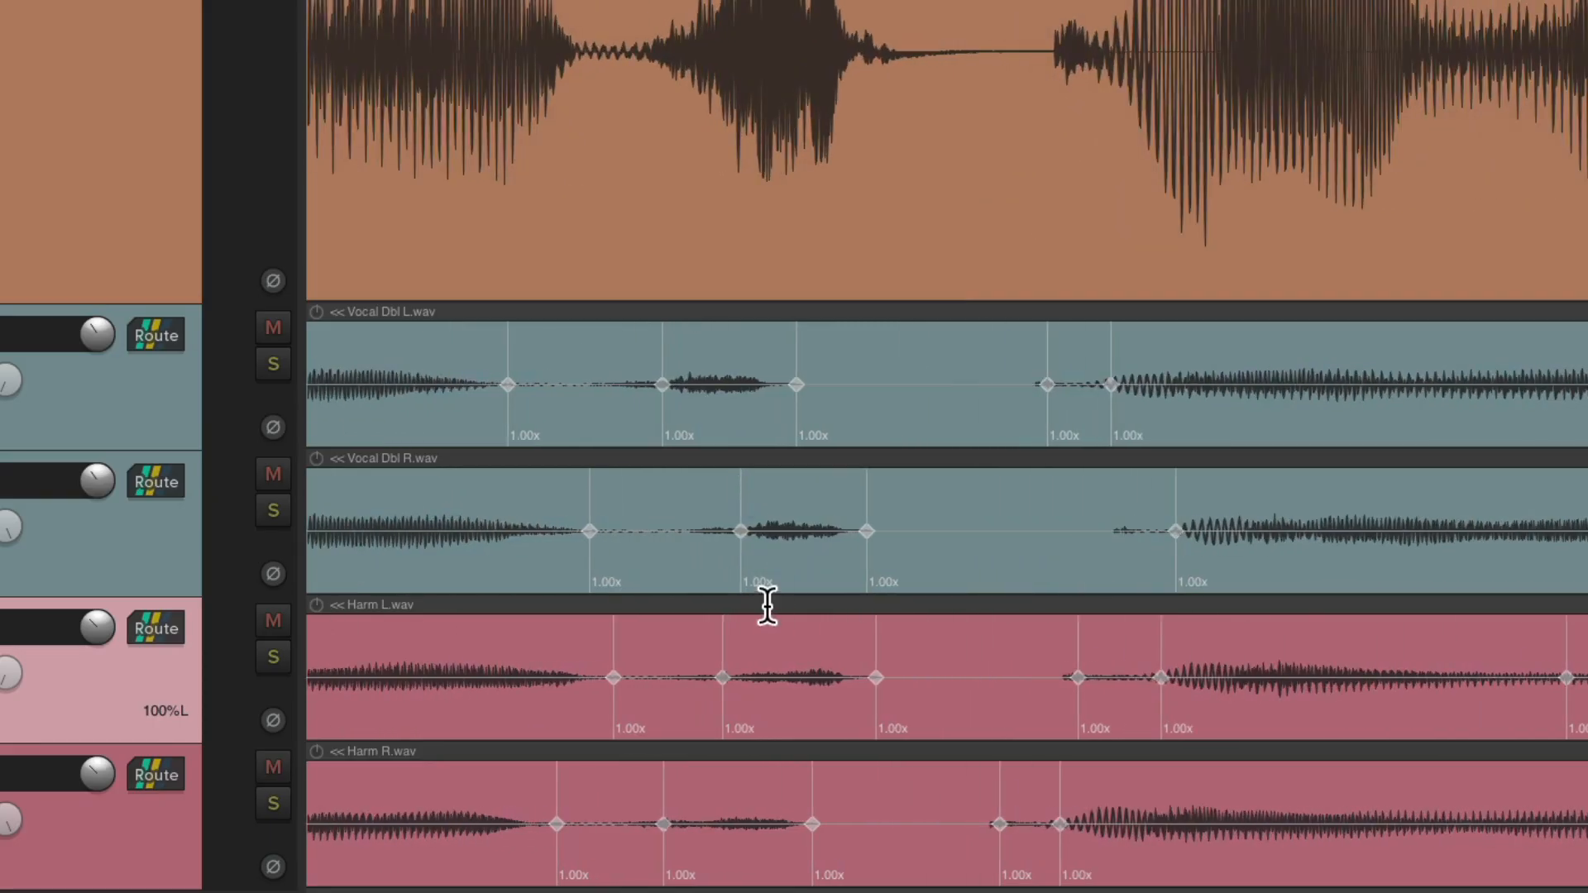
scroll("right", 3)
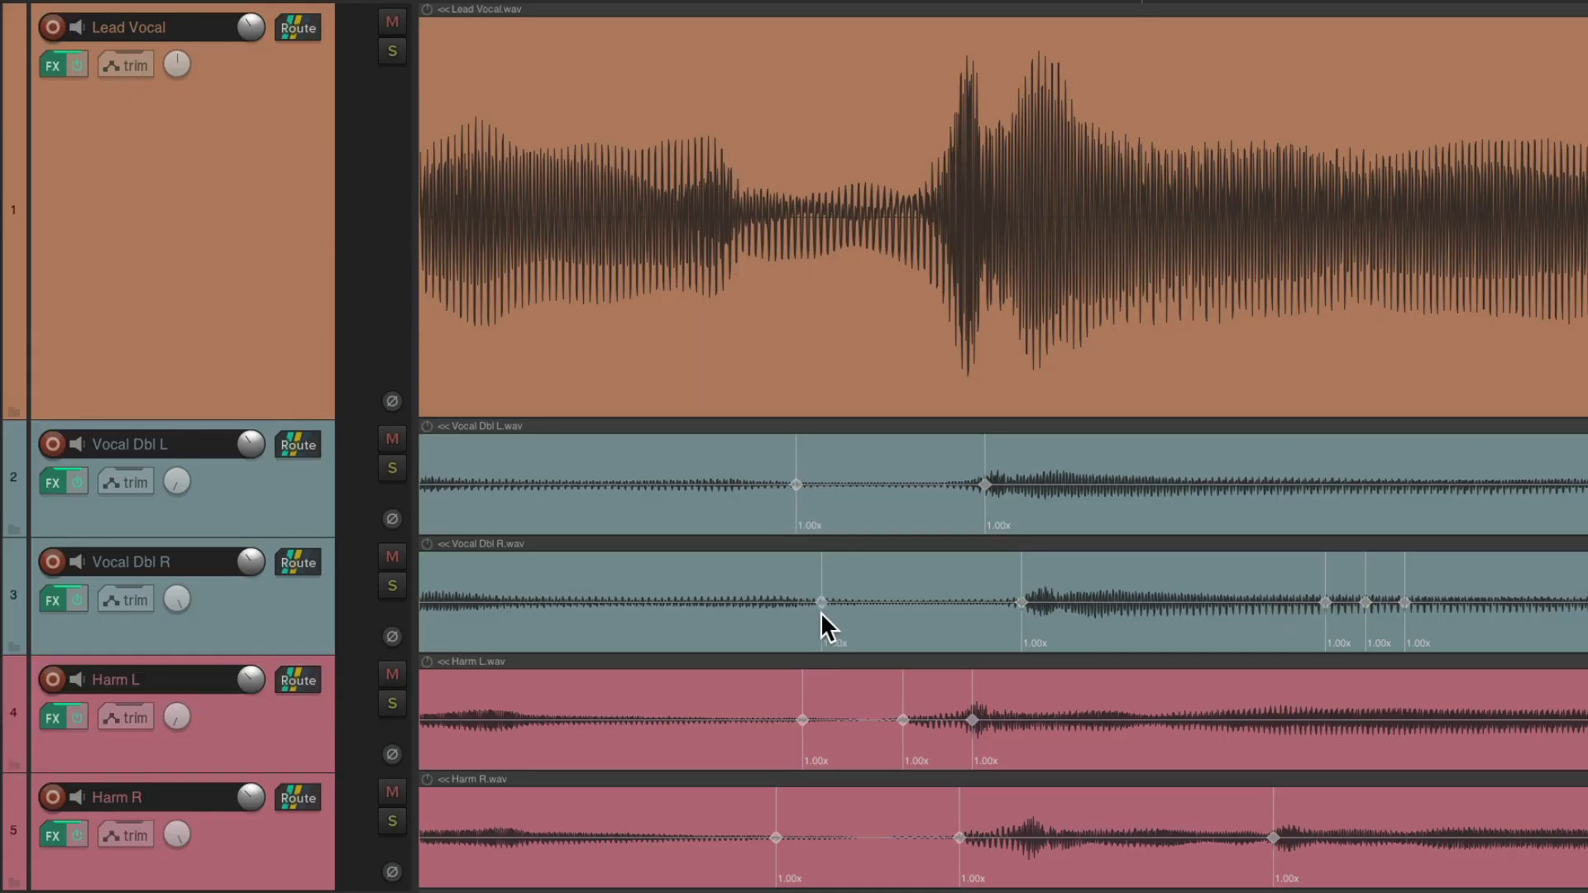
mouse_move(971, 740)
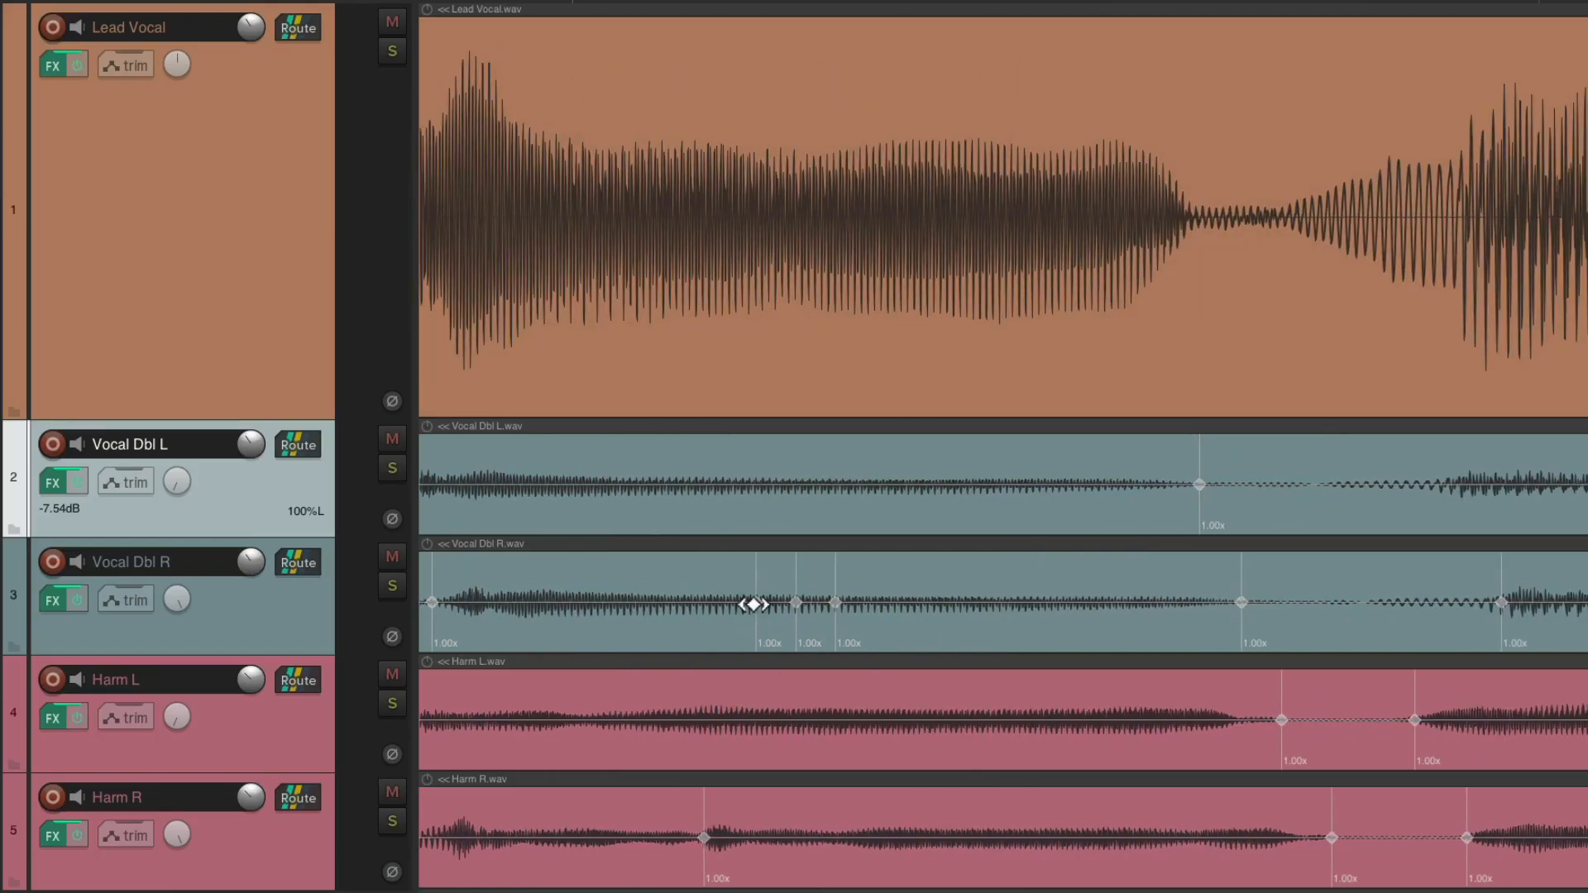
left_click(152, 563)
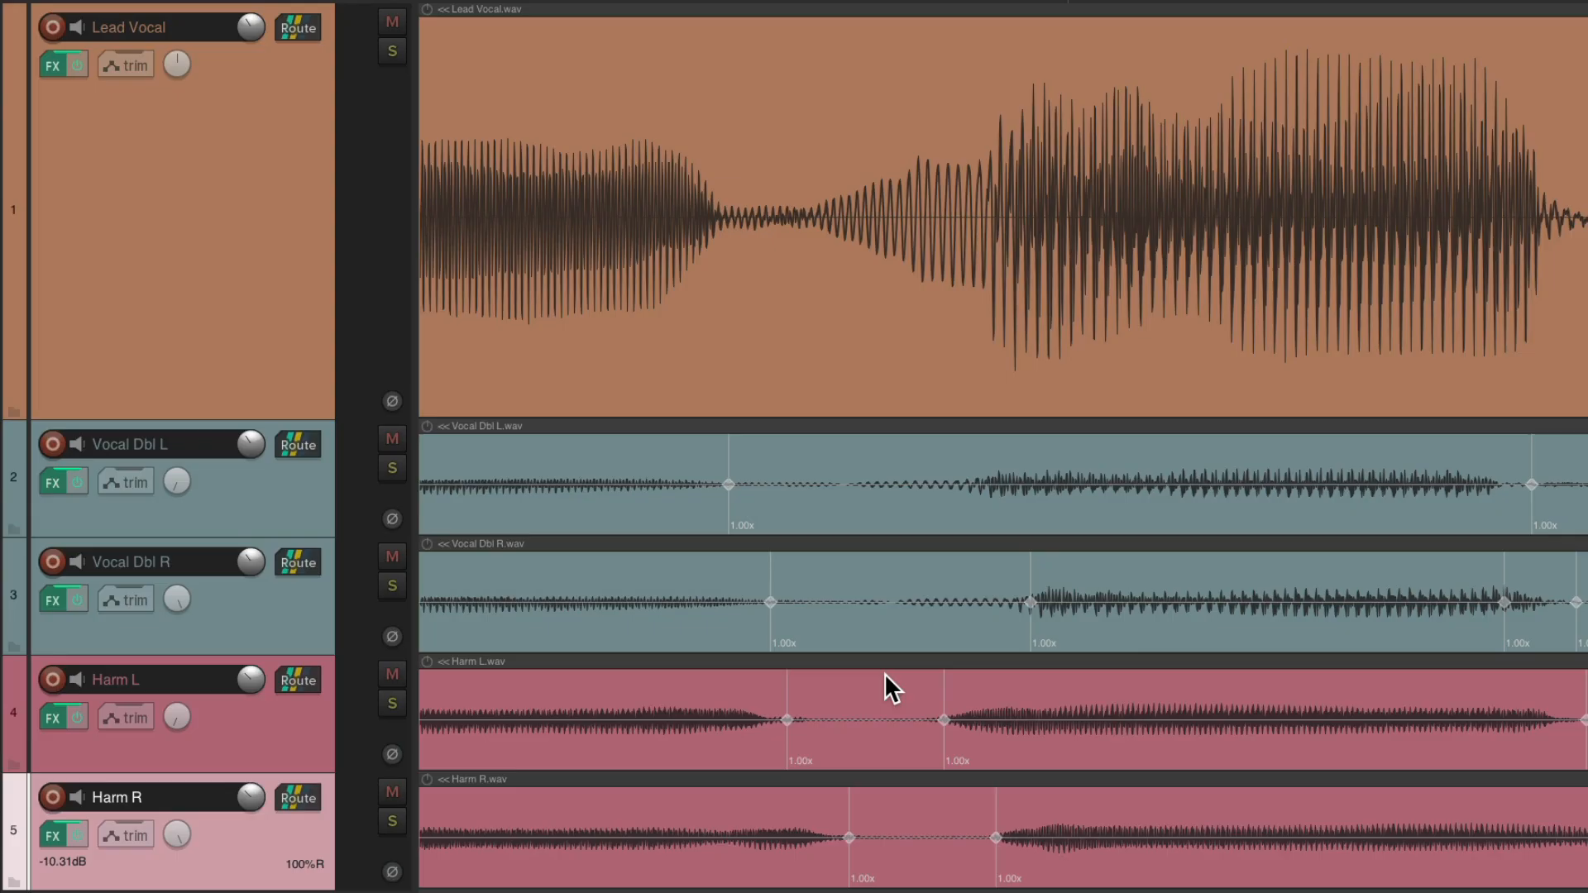
mouse_move(1004, 657)
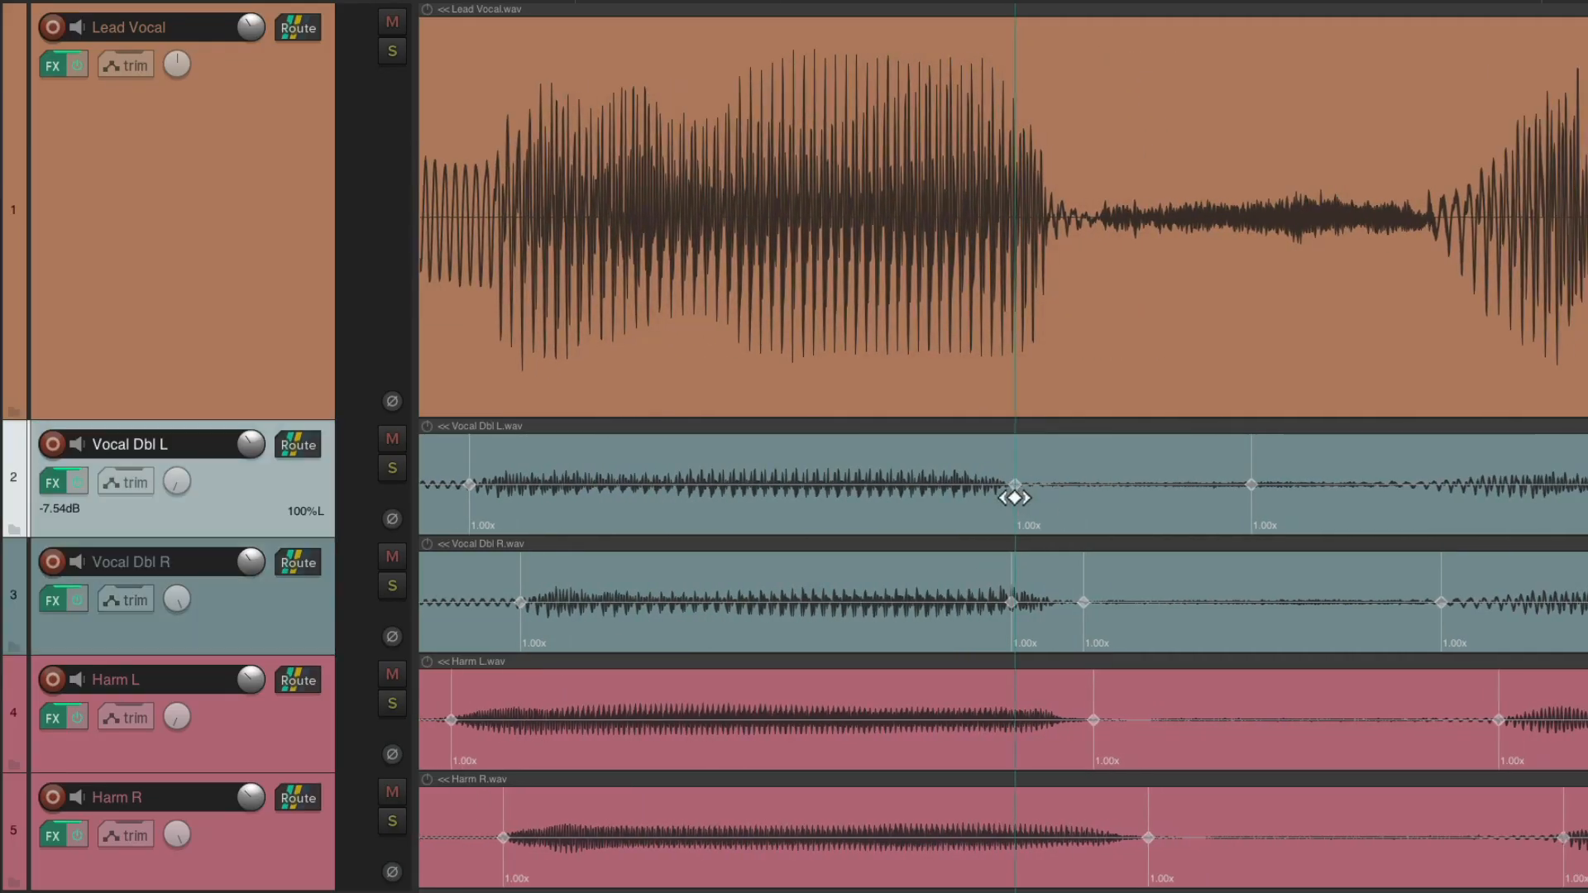
left_click(152, 563)
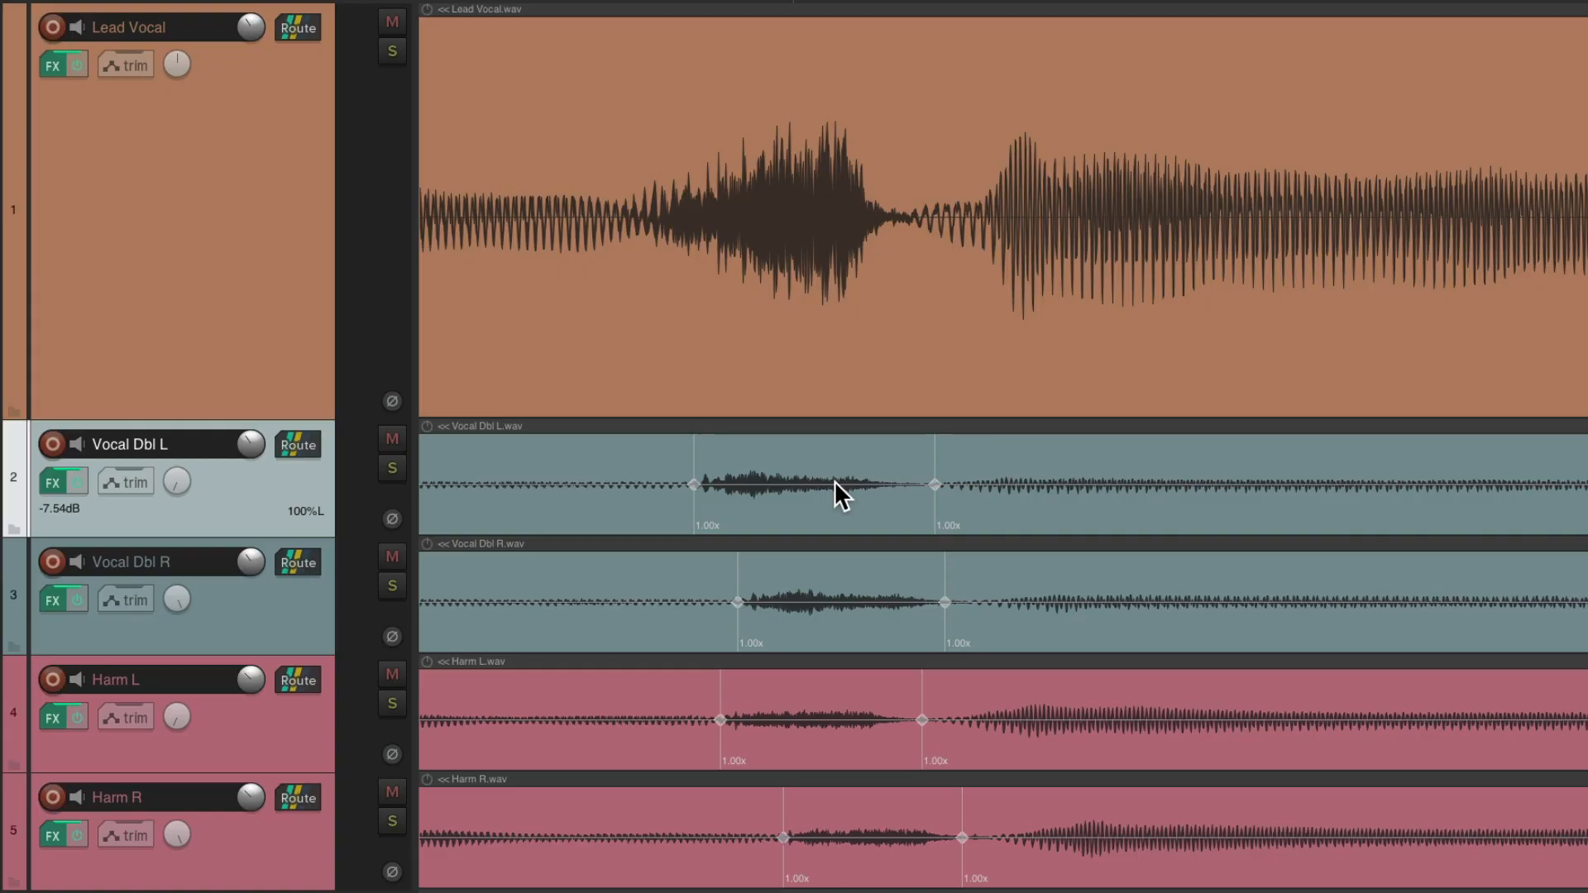
mouse_move(848, 496)
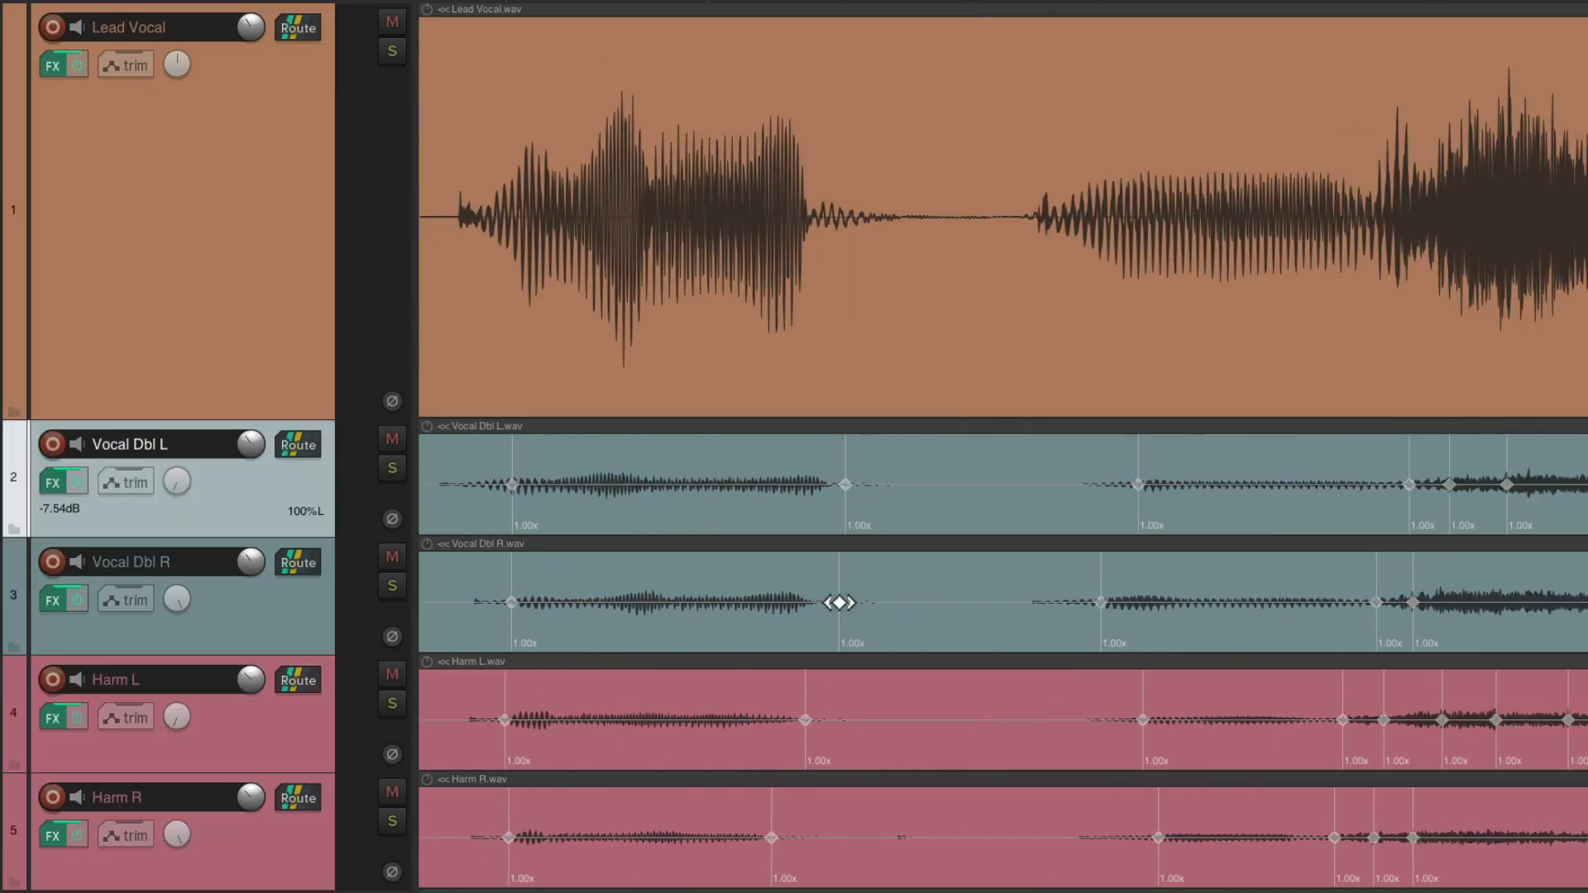
scroll("right", 3)
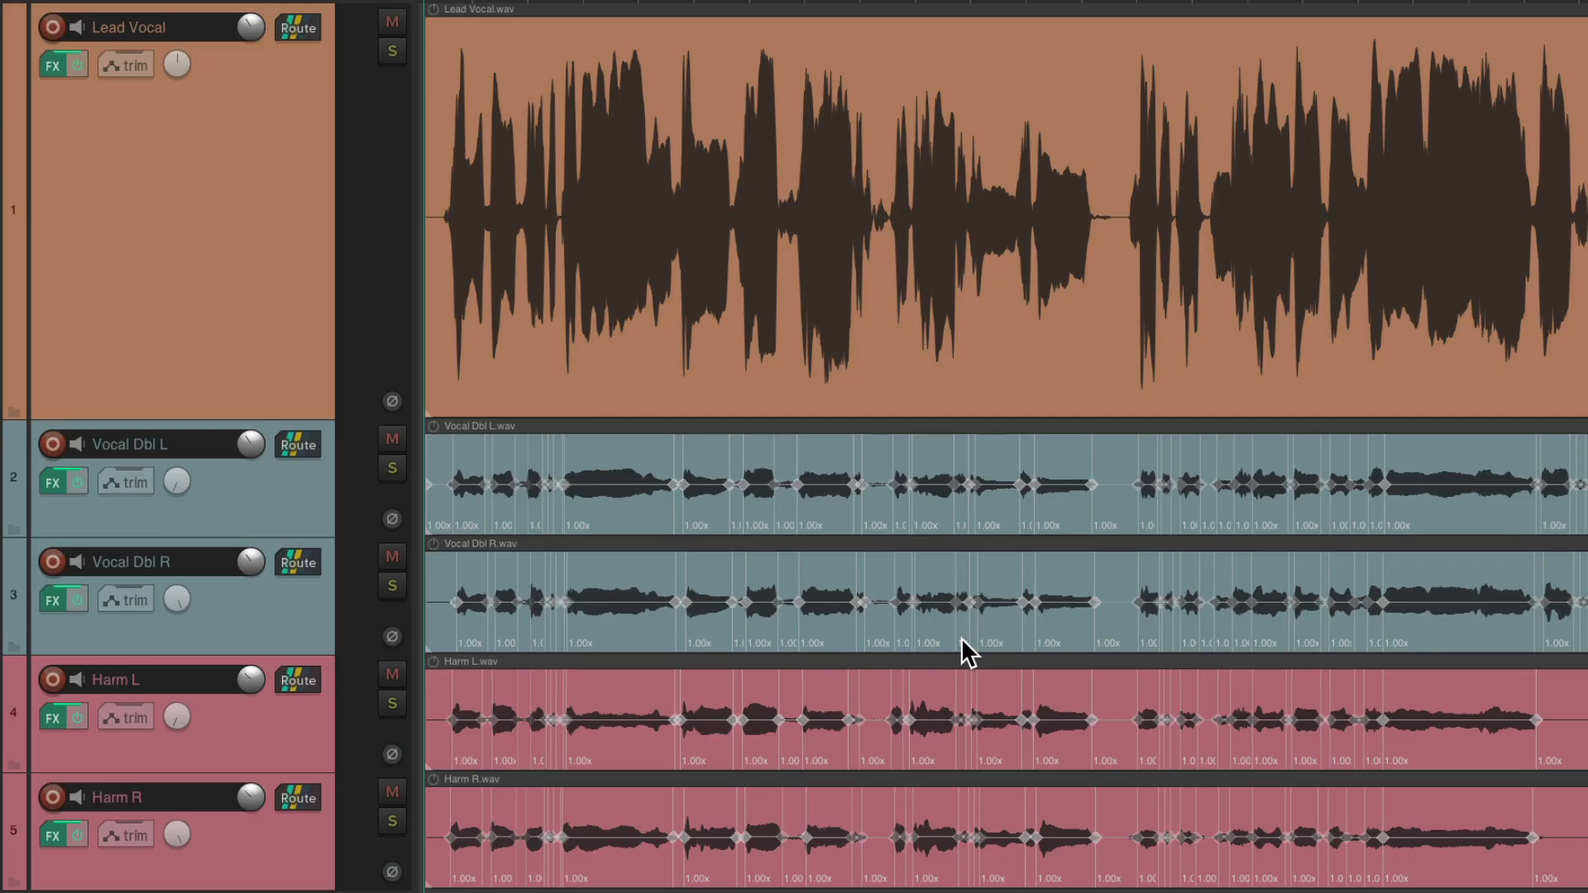
scroll("down", 3)
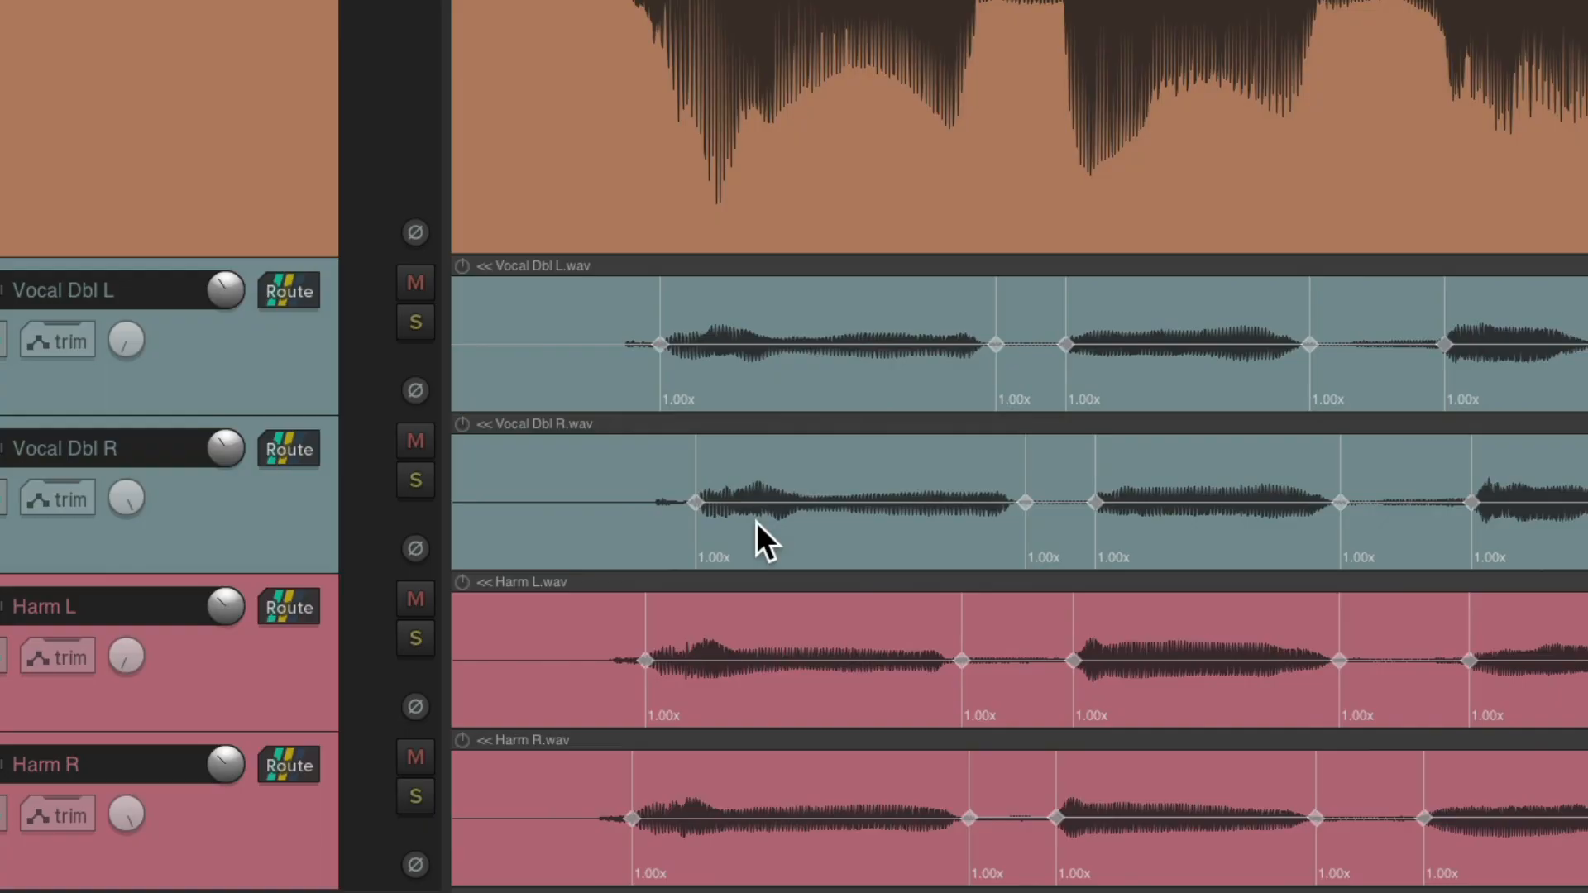
mouse_move(787, 544)
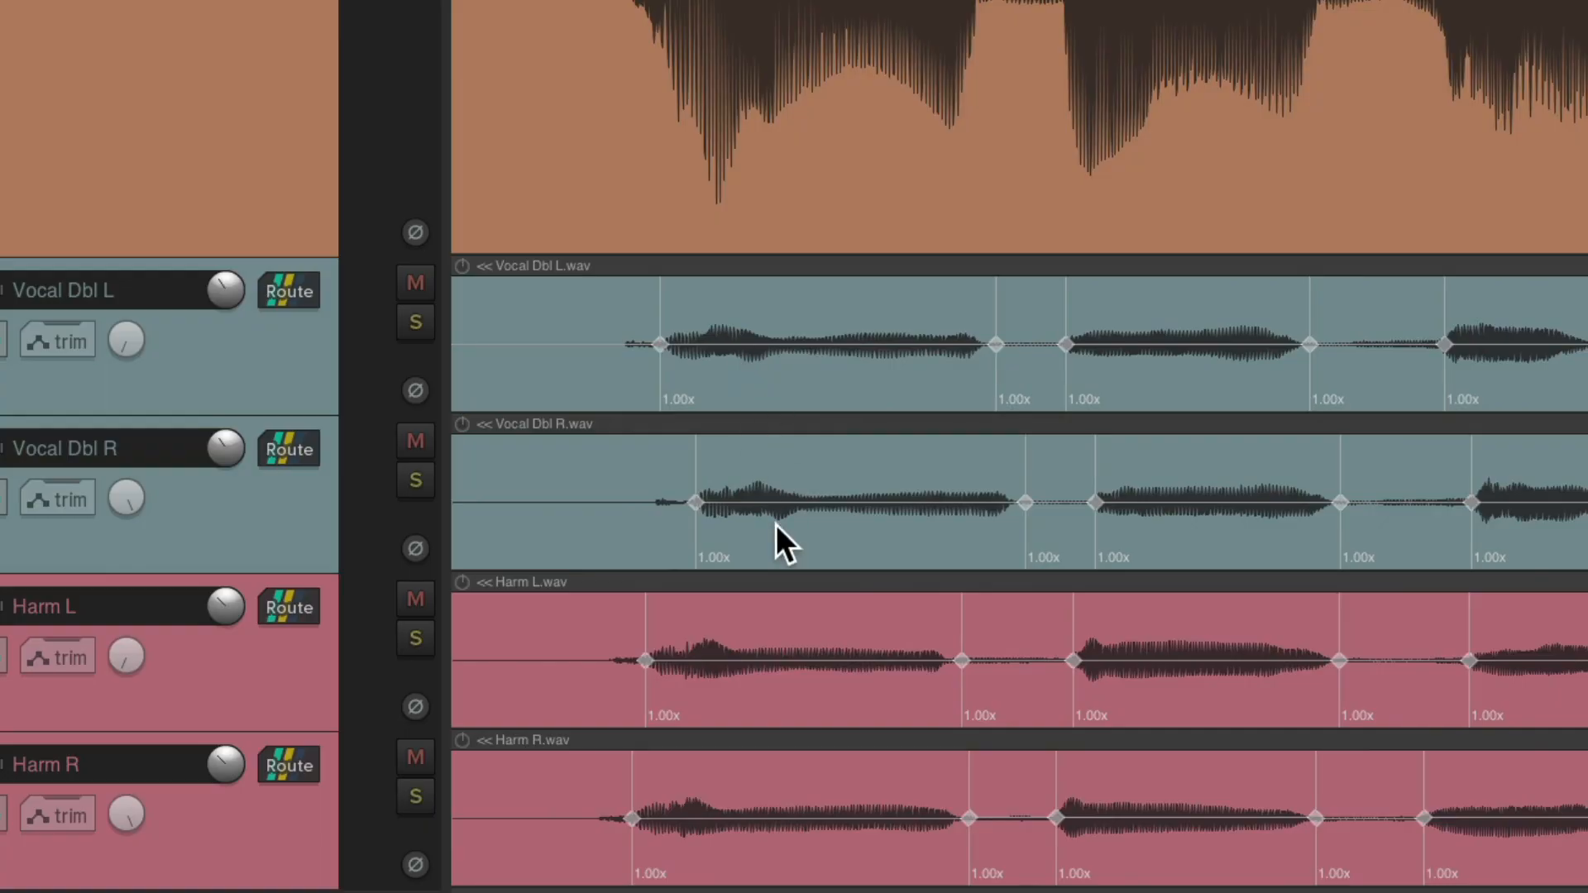
mouse_move(556, 364)
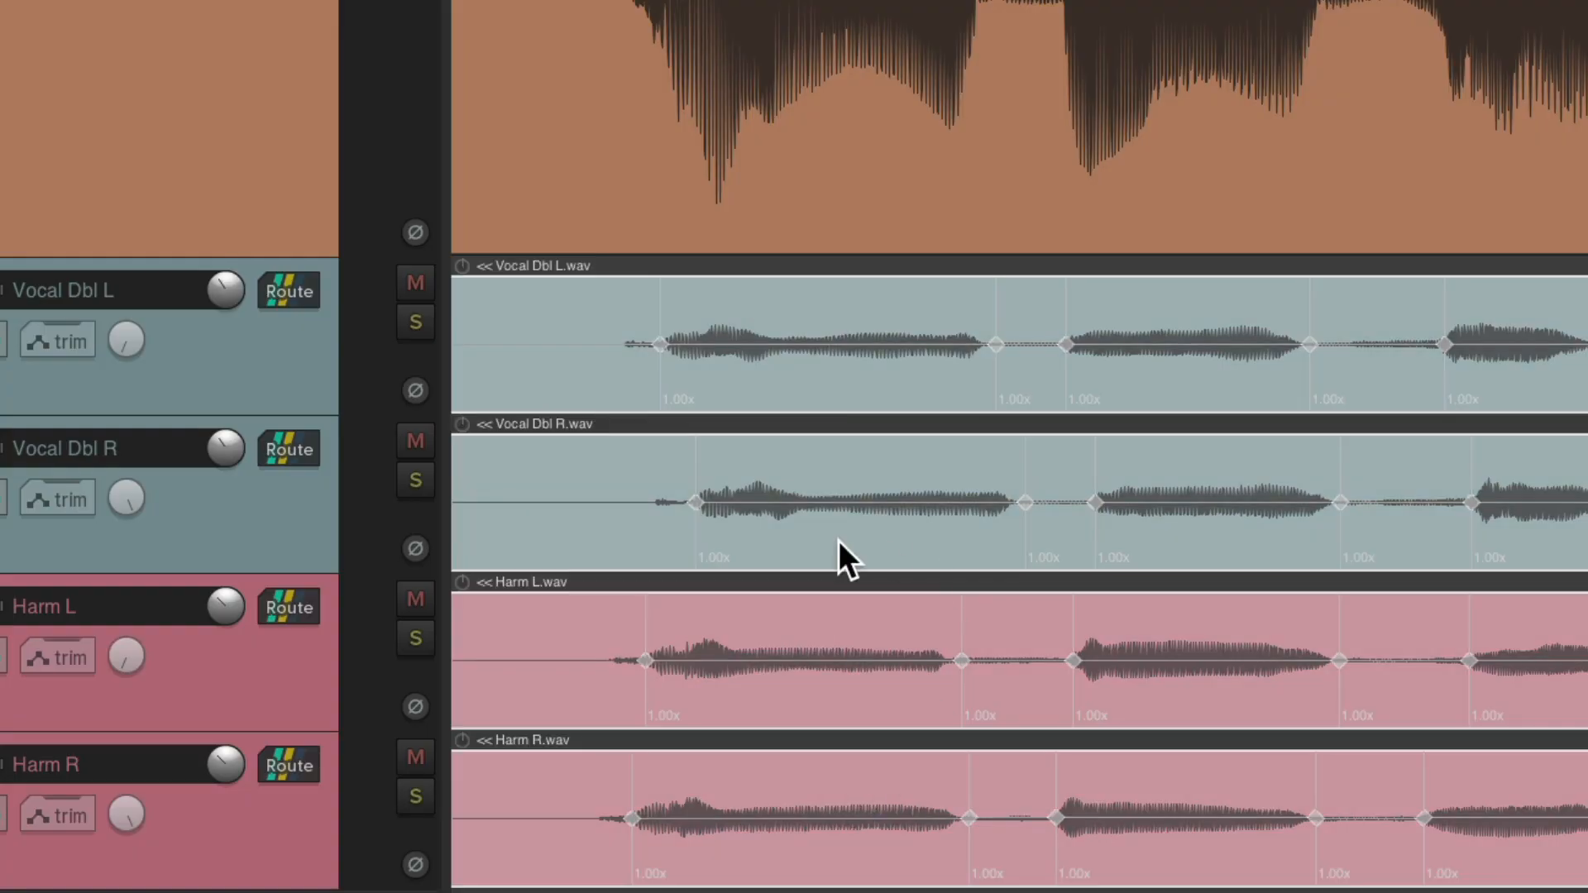
- Group the four backing vocal items with Ctrl+G
key("g")
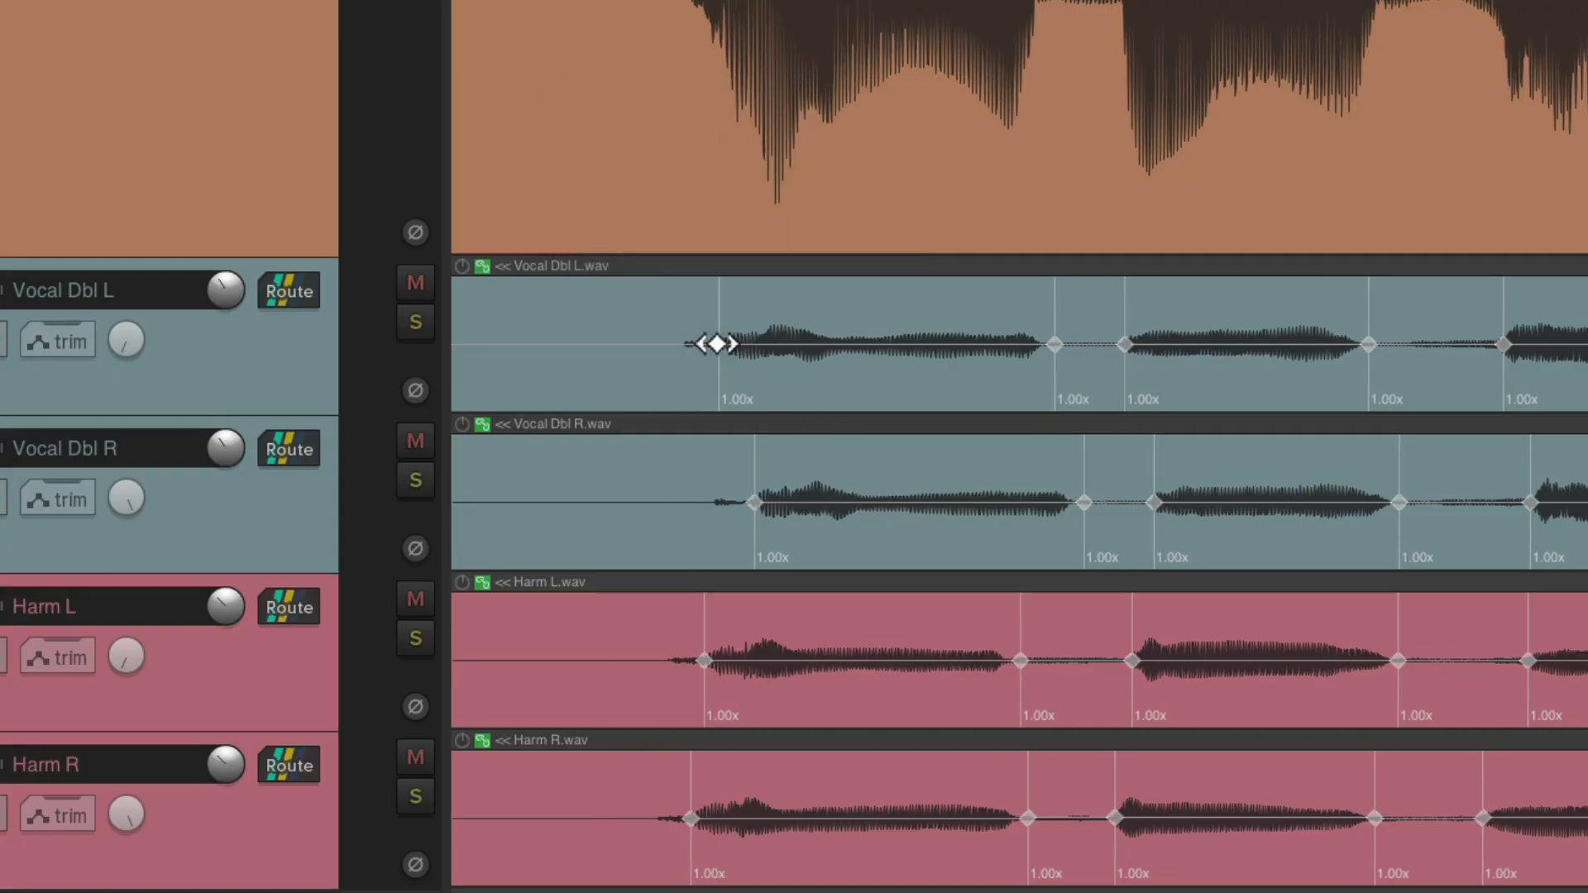
- Drag grouped stretch markers to the lead's phrase onsets, then toggle grouping off with Alt+Shift+G
left_click_drag(720, 344, 769, 344)
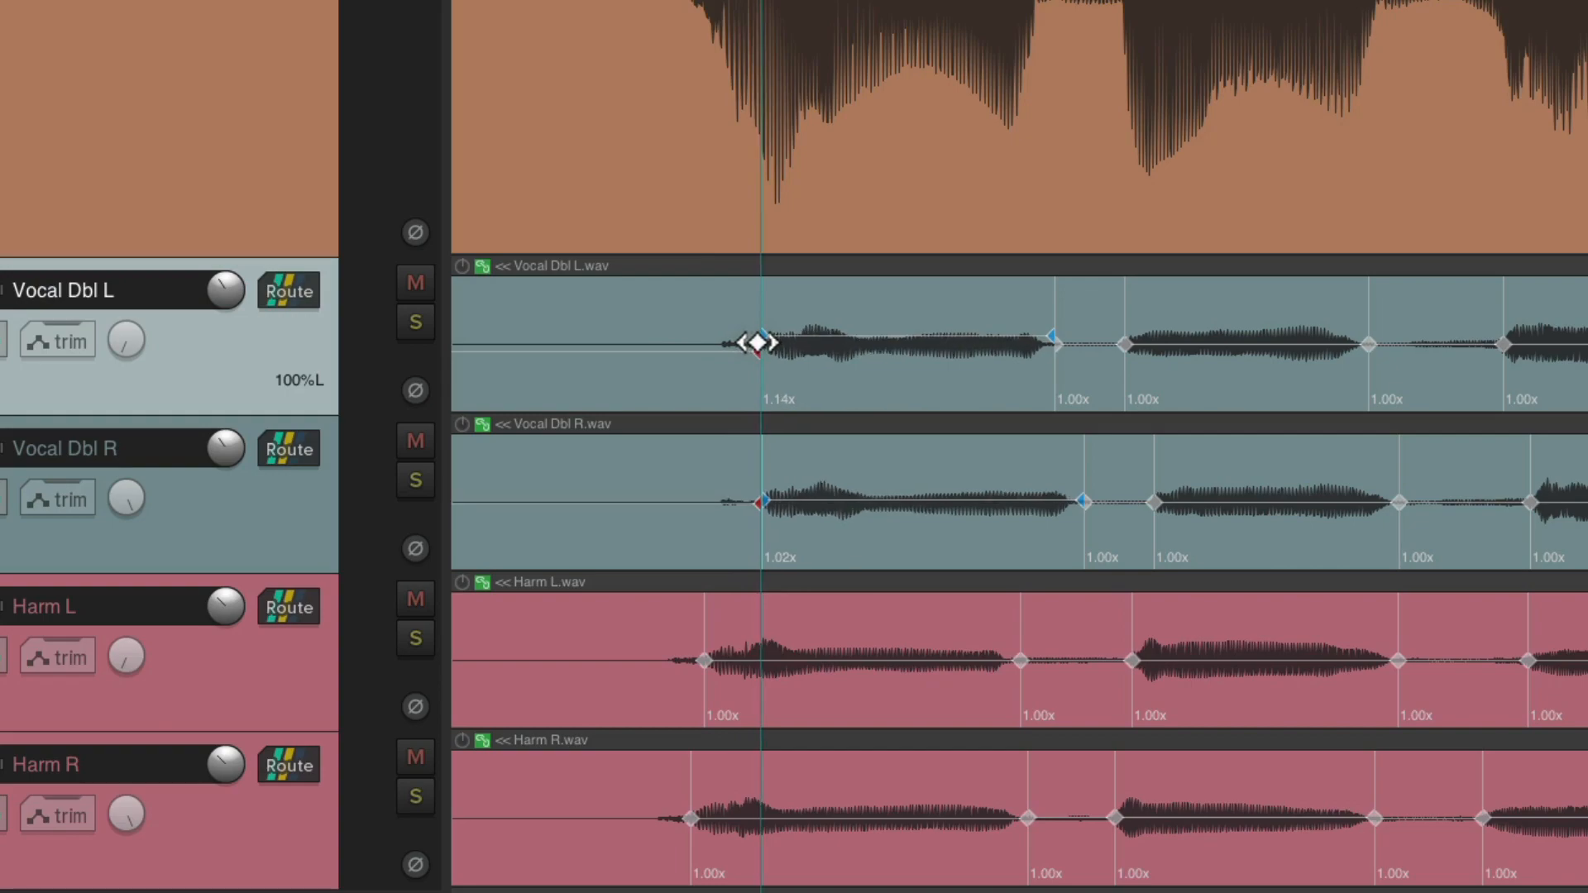
left_click_drag(754, 345, 683, 349)
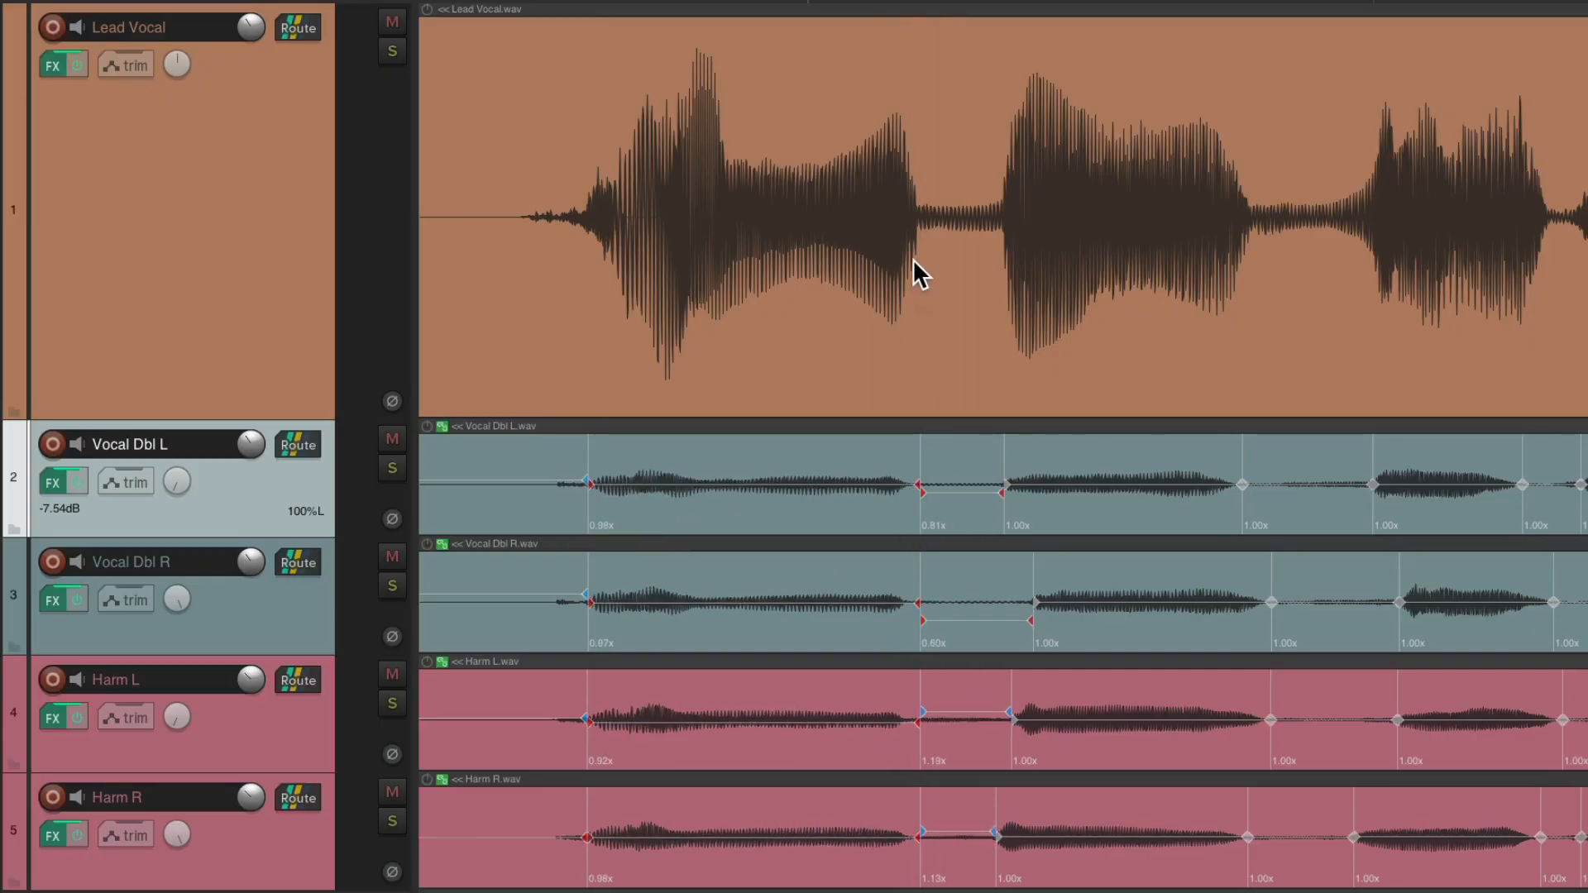
mouse_move(815, 506)
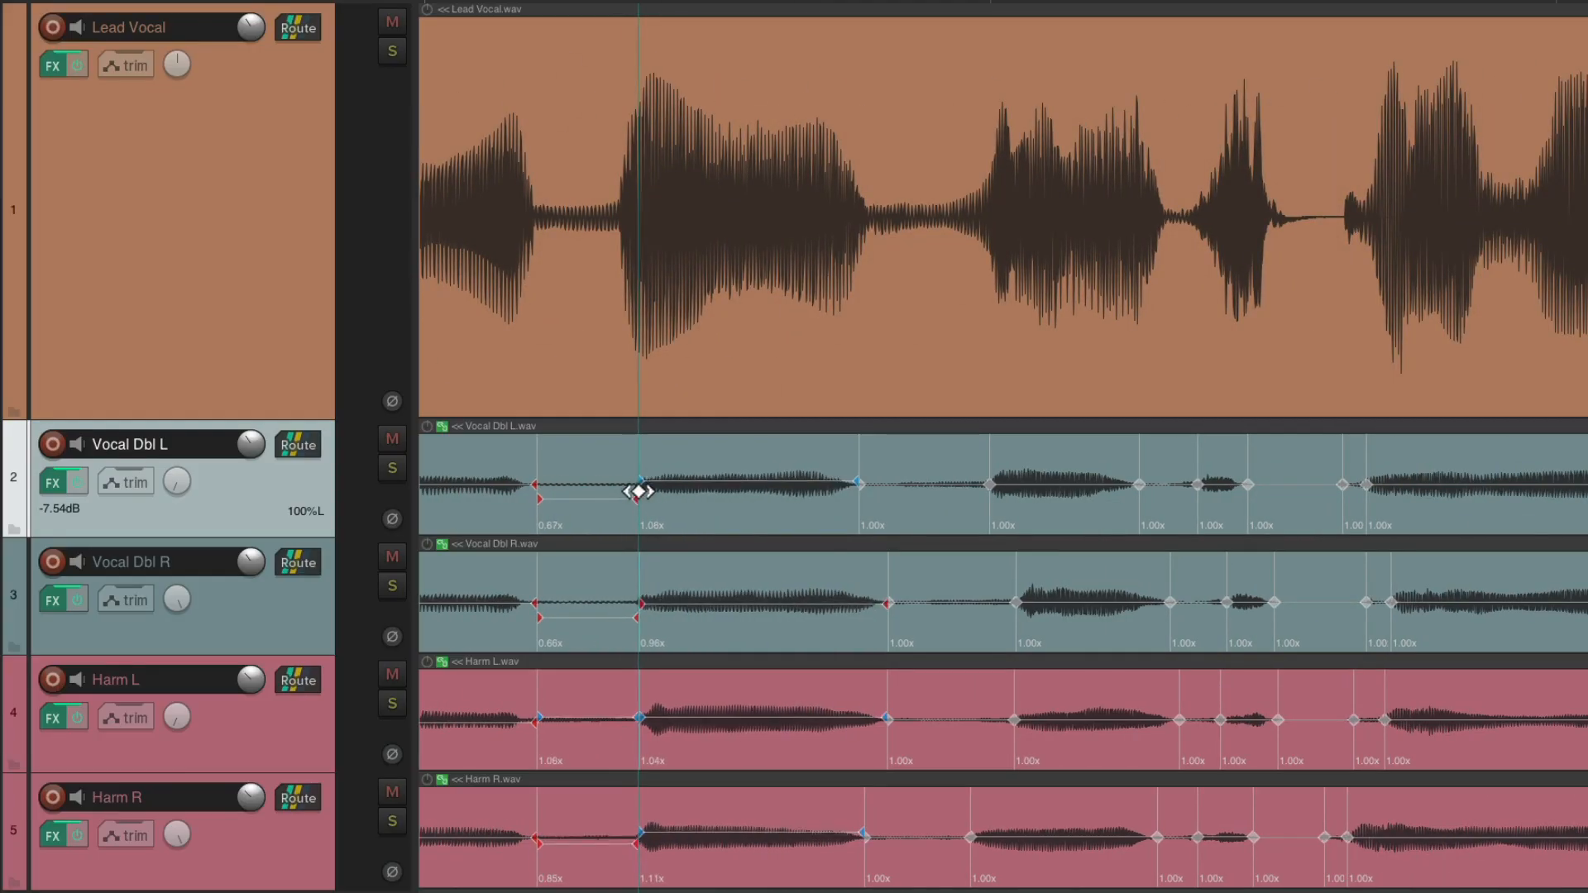
left_click_drag(639, 491, 891, 489)
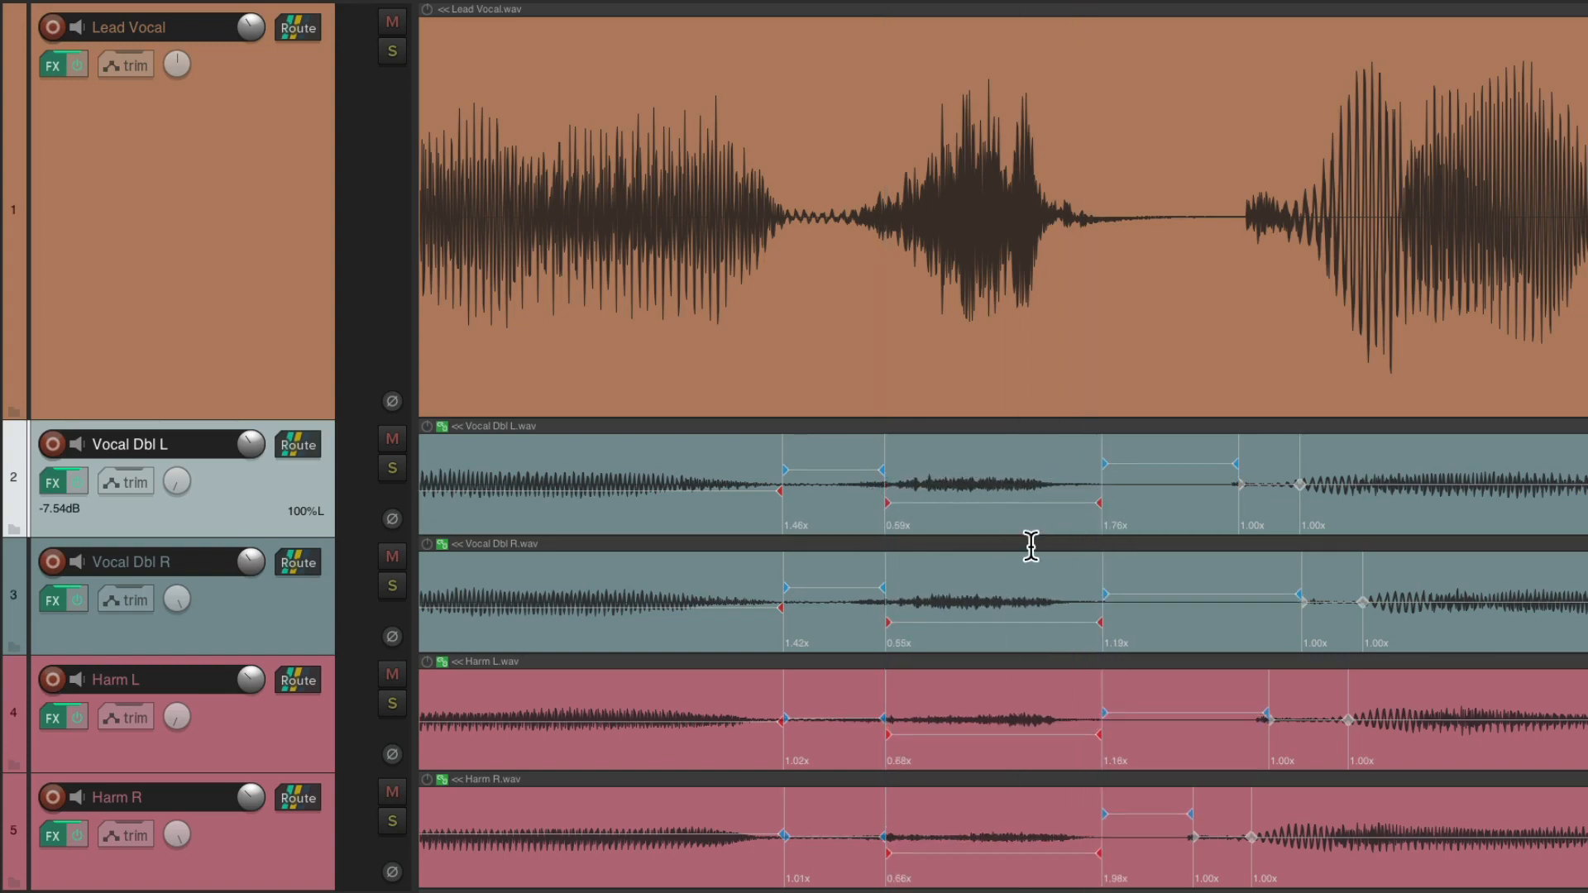
mouse_move(1030, 536)
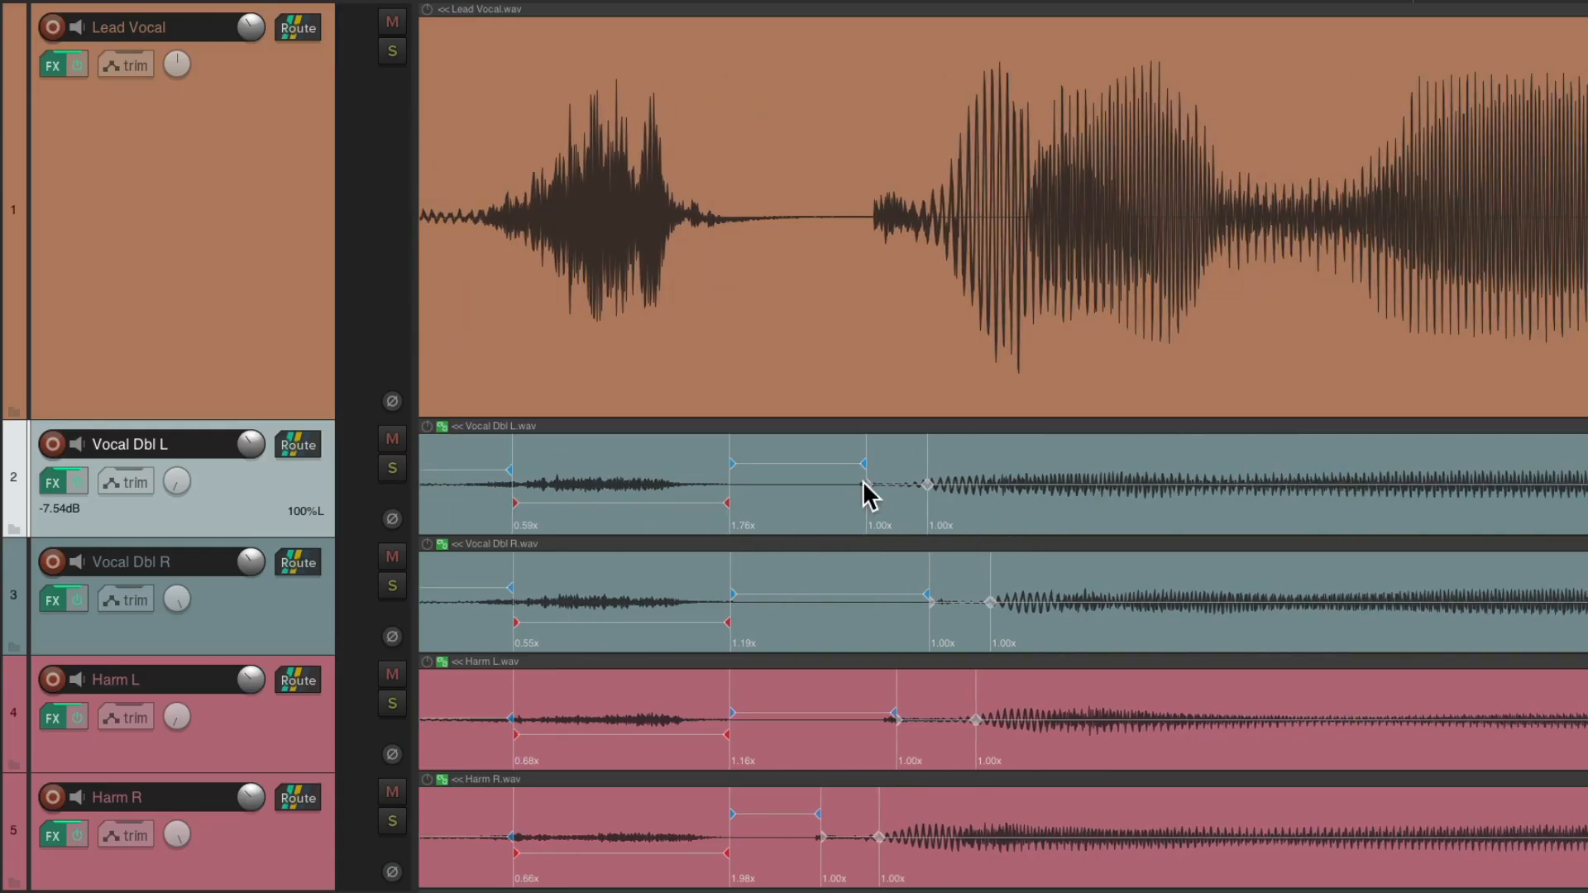
key("alt")
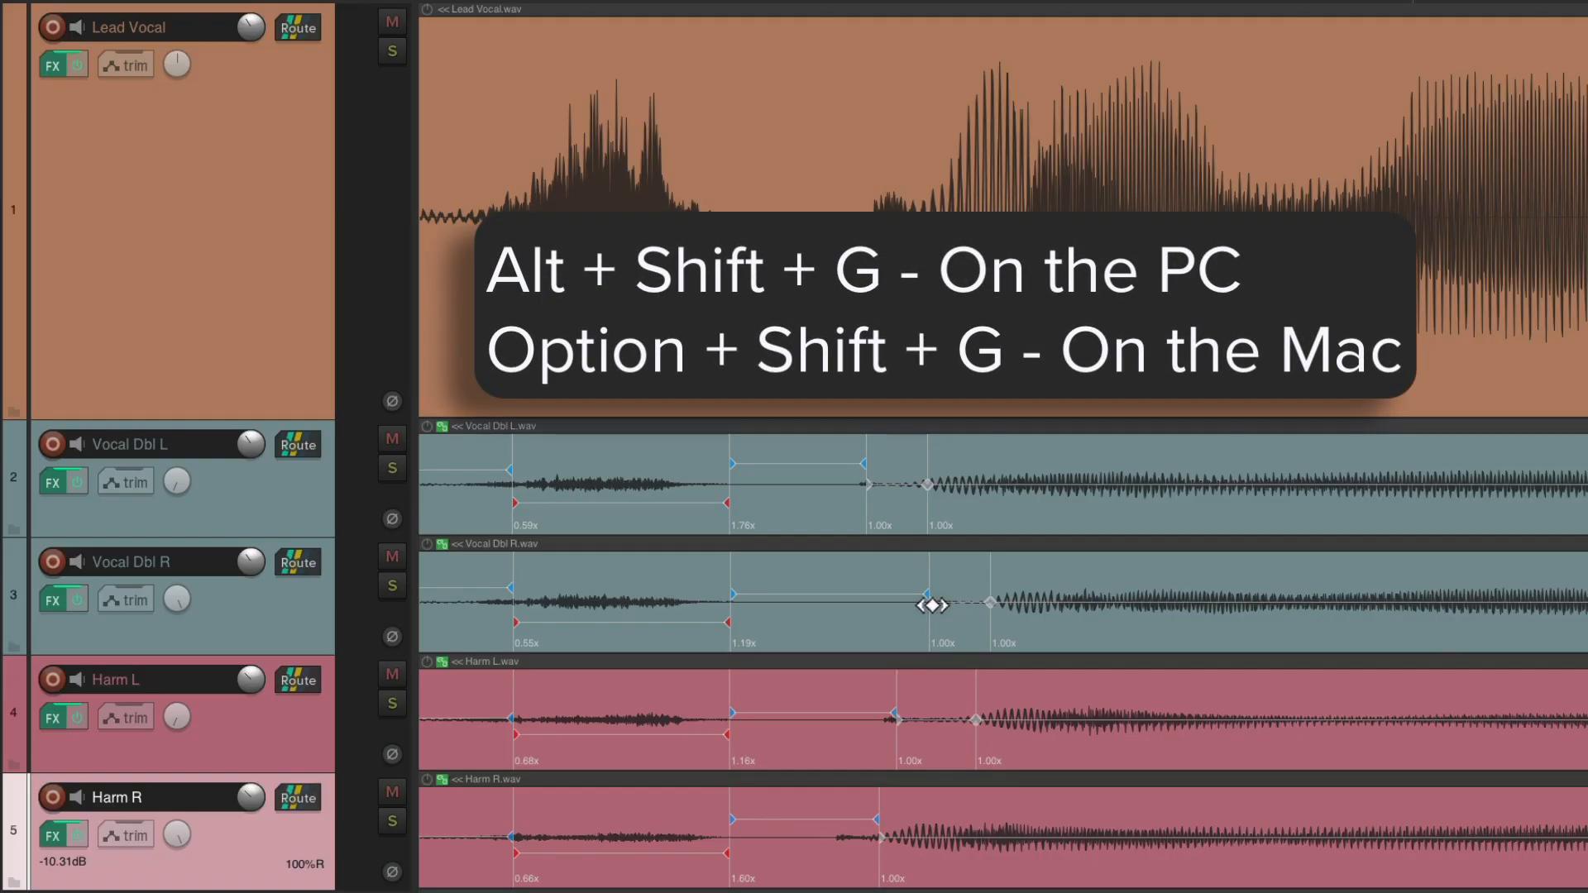
- Nudge the Vocal Dbl R stretch marker on its own to match the lead vocal waveform
left_click_drag(926, 605, 891, 606)
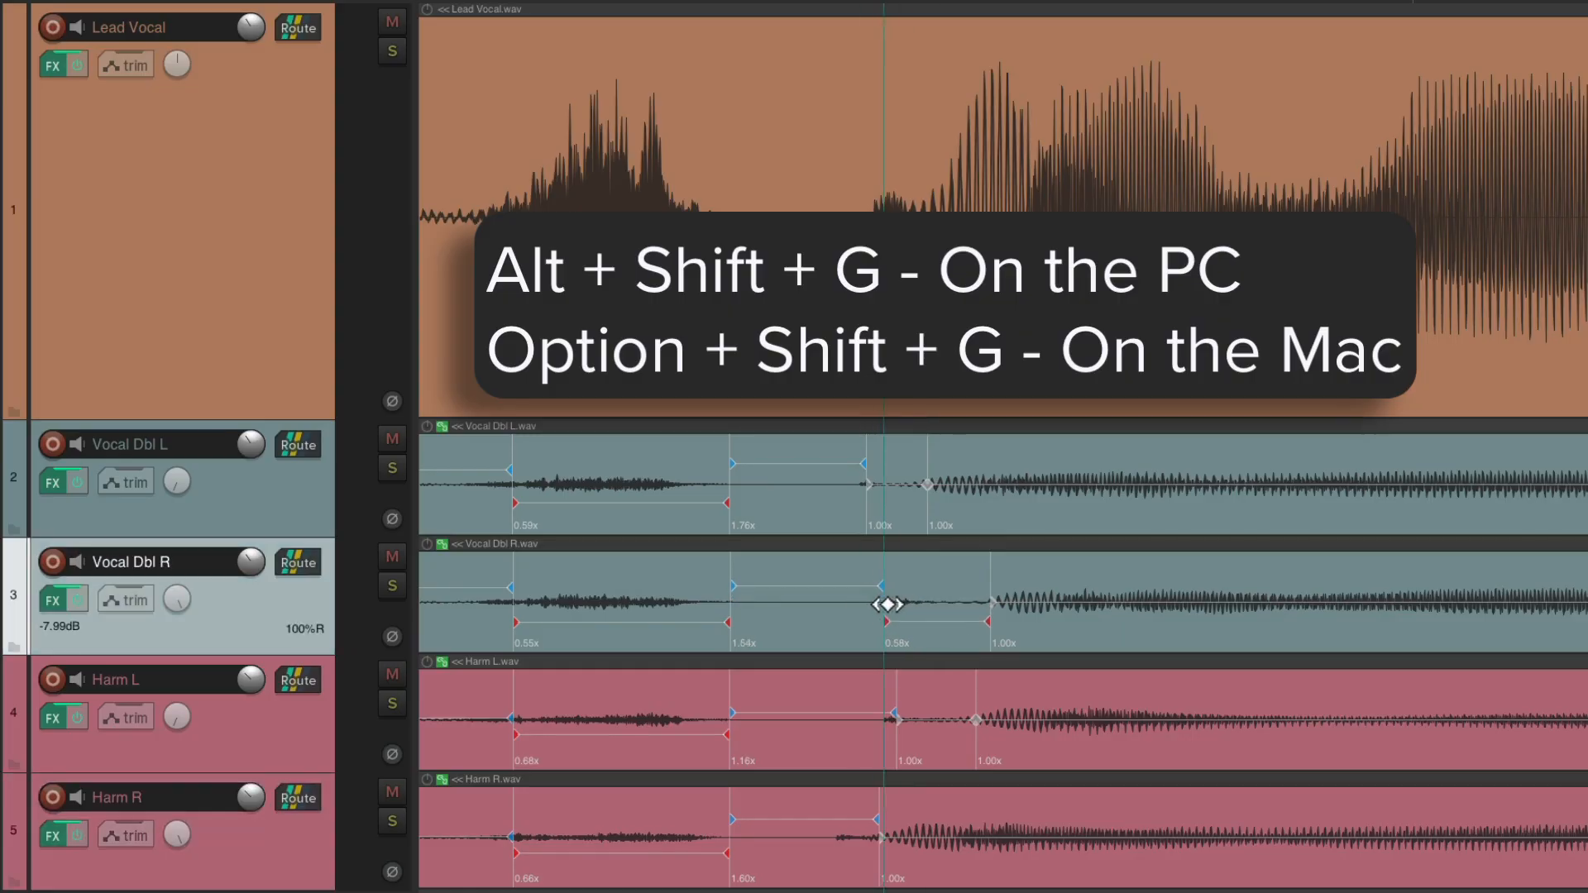
left_click_drag(890, 604, 916, 624)
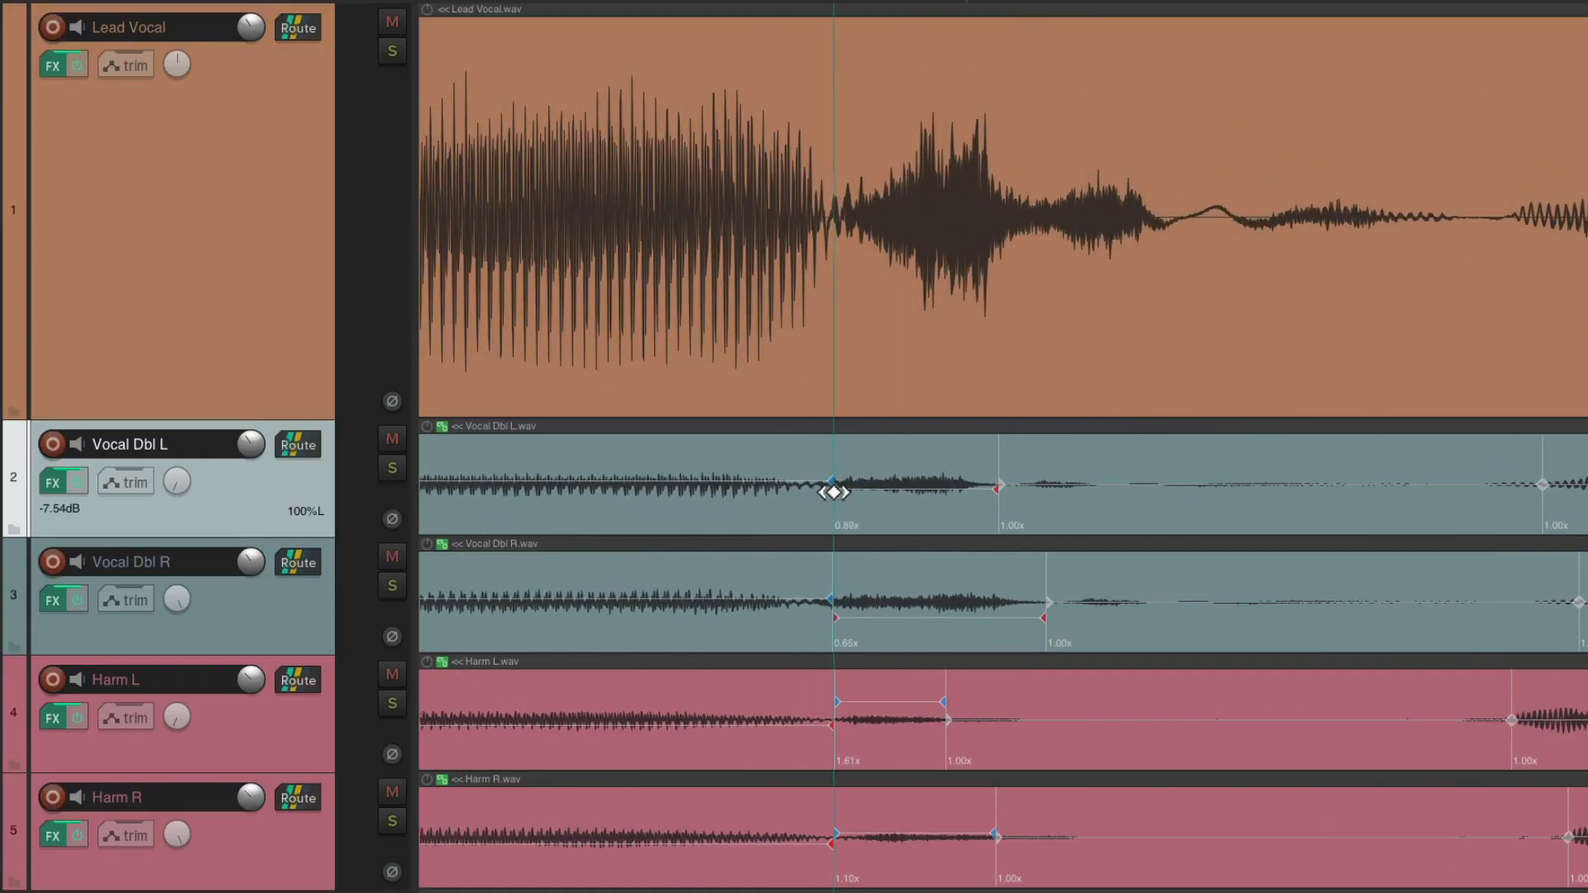
- Match stretch markers on later phrases across the song, then re-enable item grouping
scroll("right", 3)
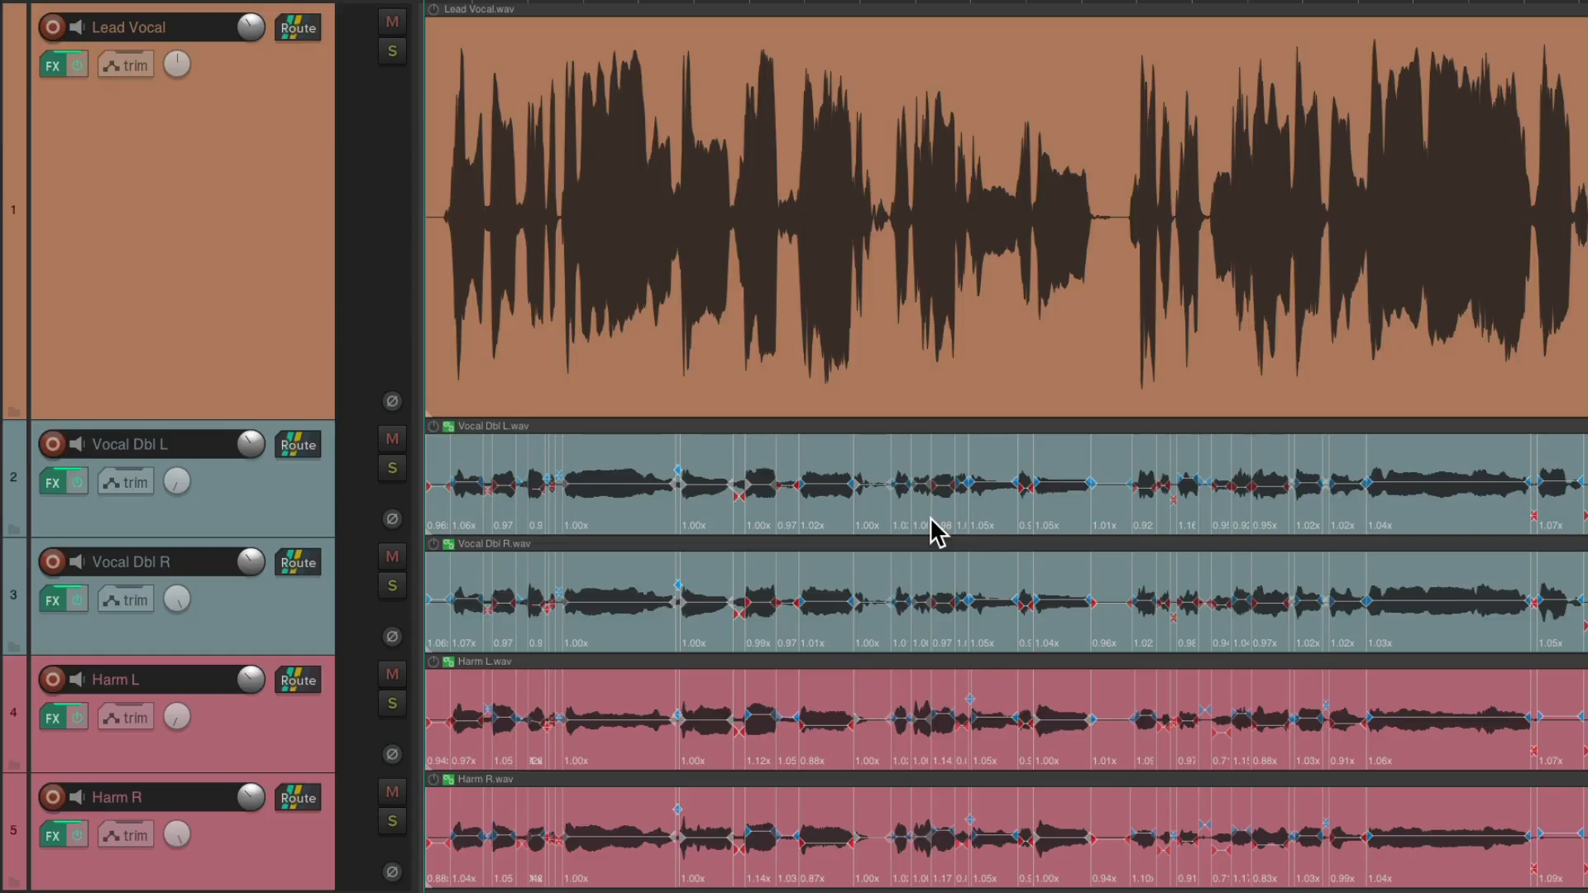
key("space")
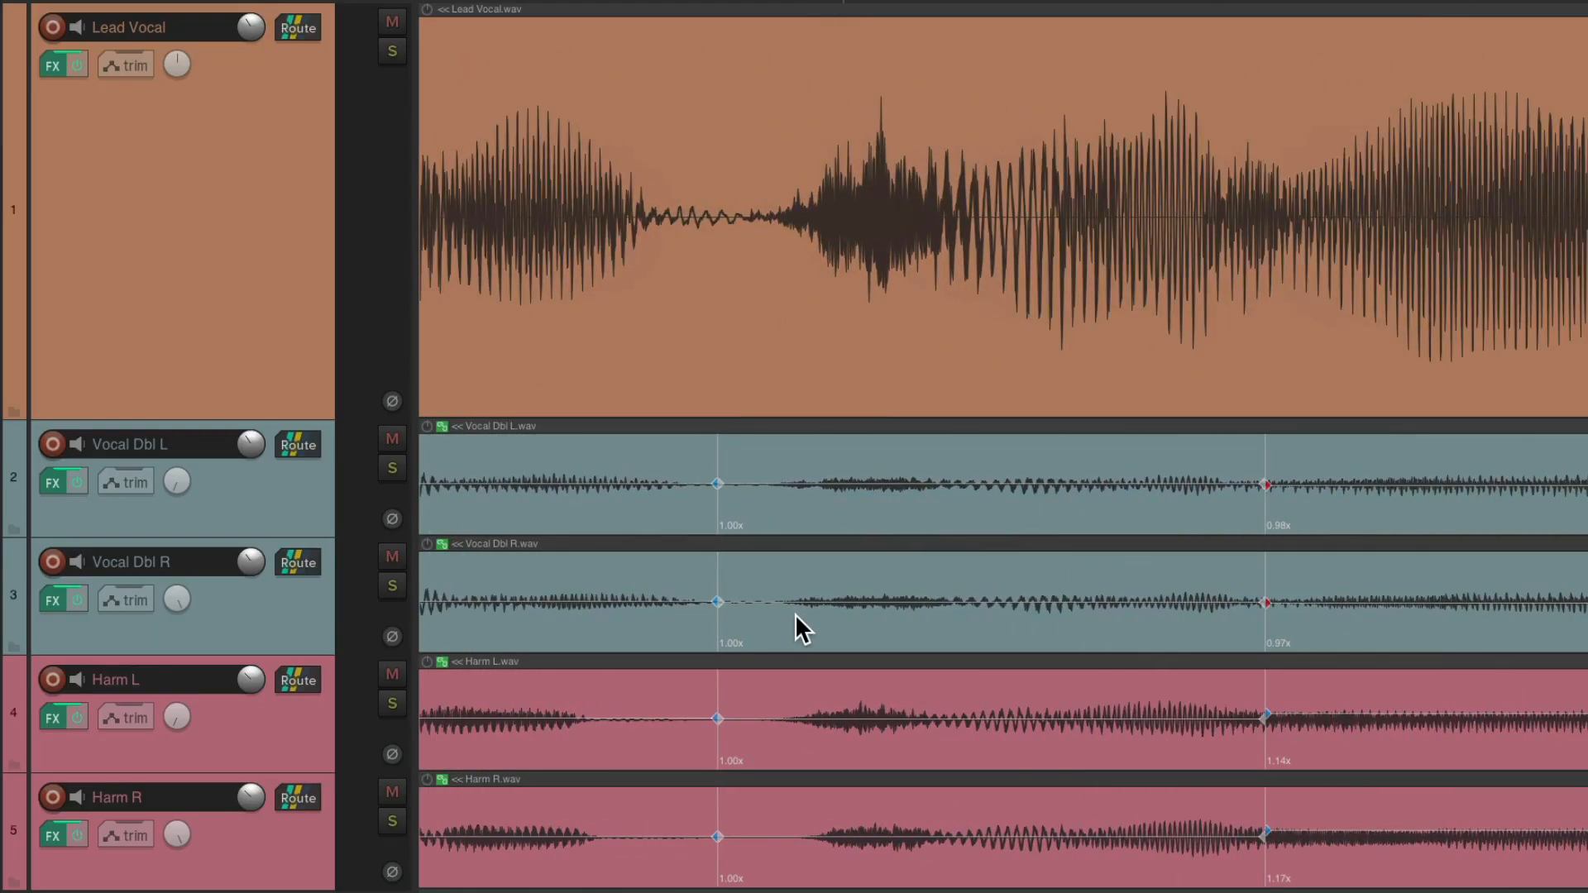
- Select Vocal Dbl L and nudge the grouped stretch marker slightly earlier onto the lead vocal note
left_click(153, 444)
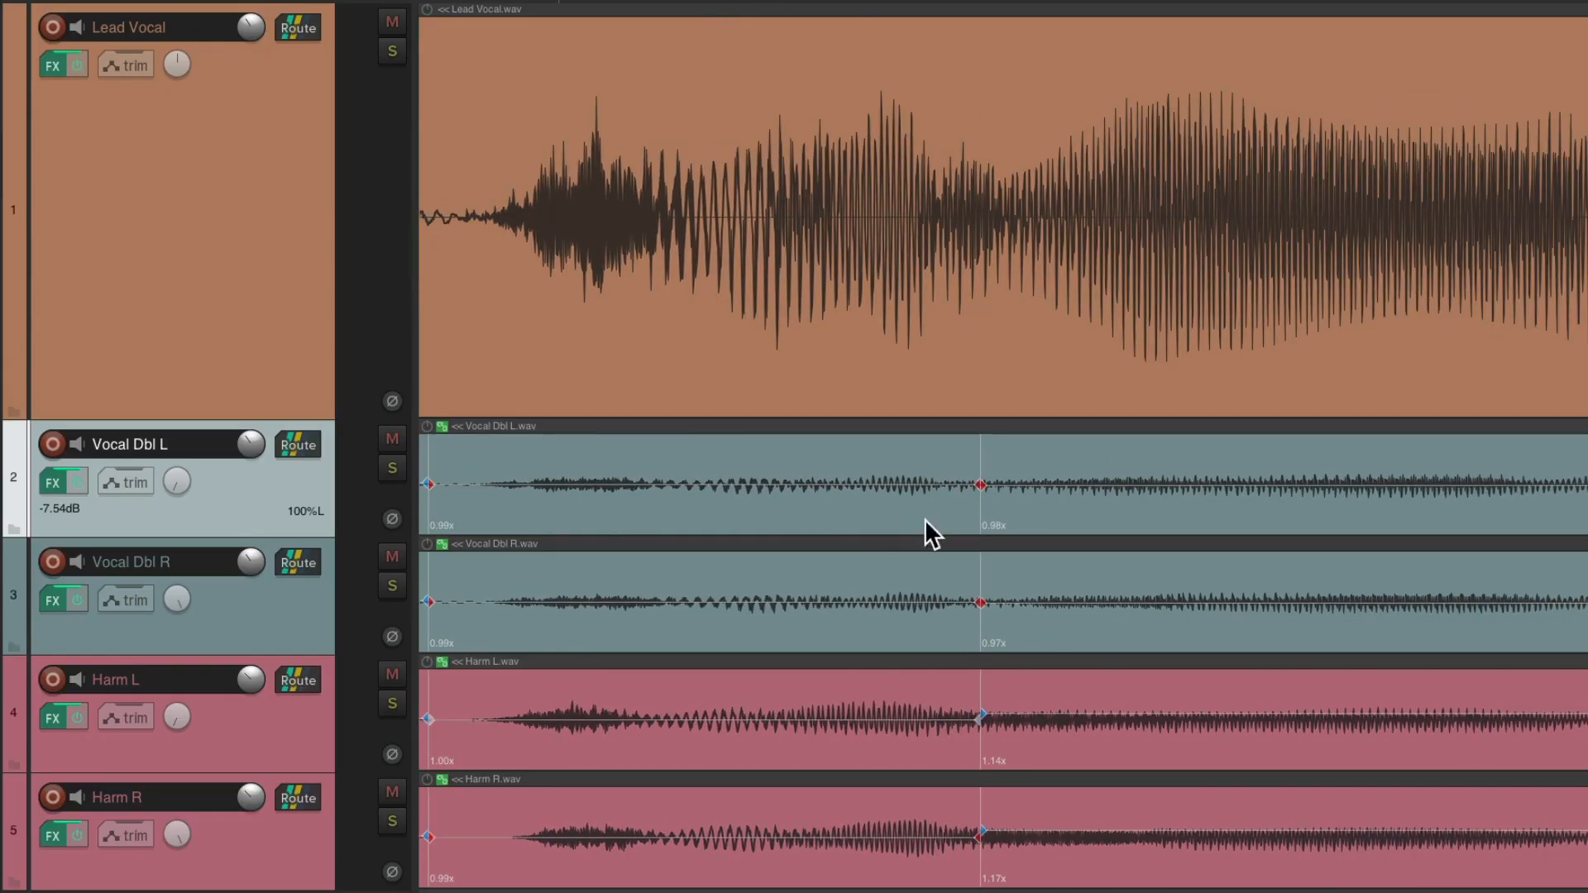
left_click_drag(978, 486, 941, 486)
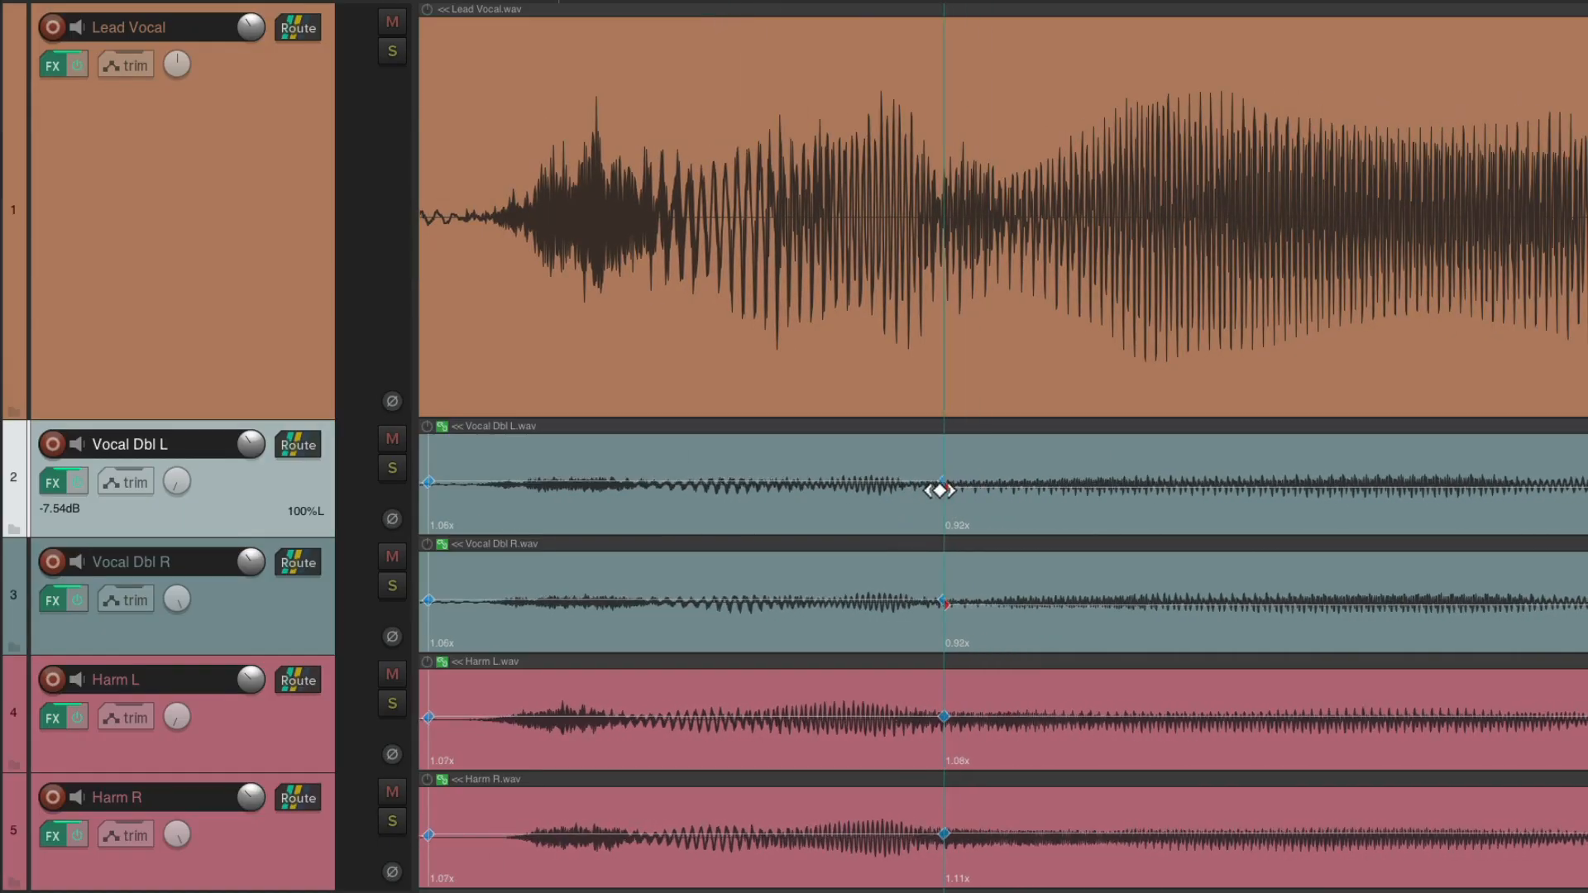